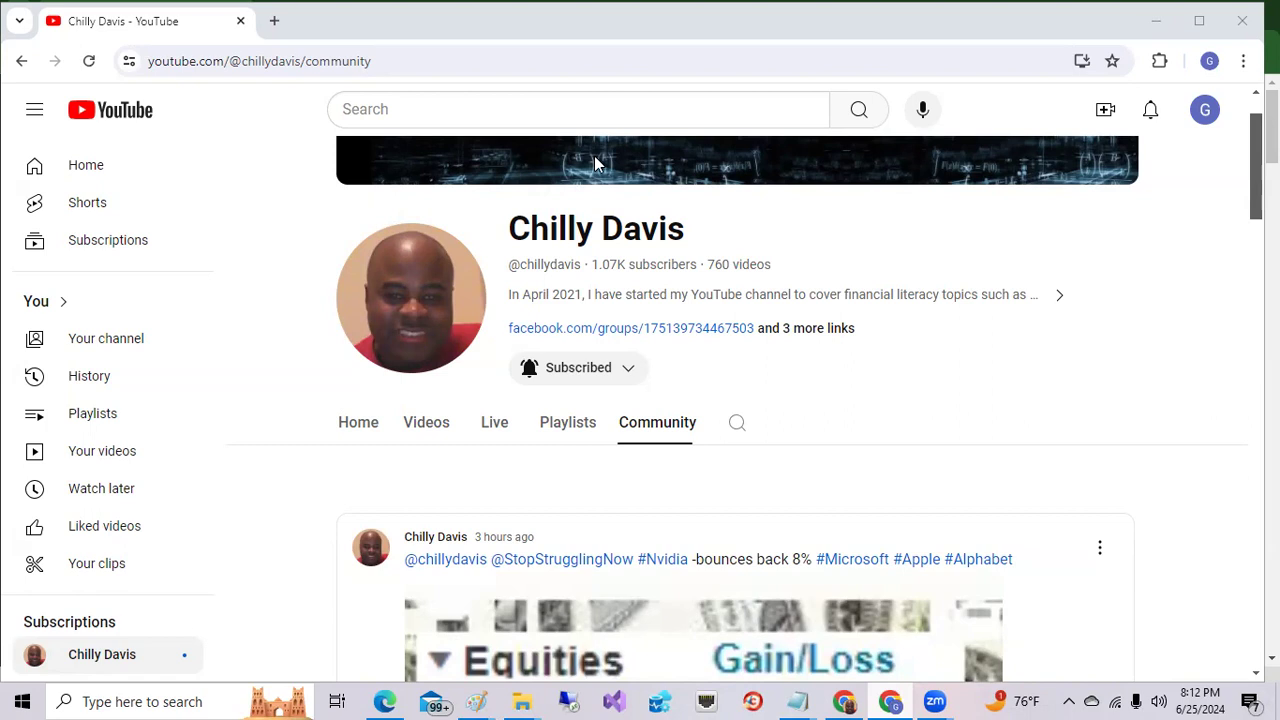
mouse_move(1184, 140)
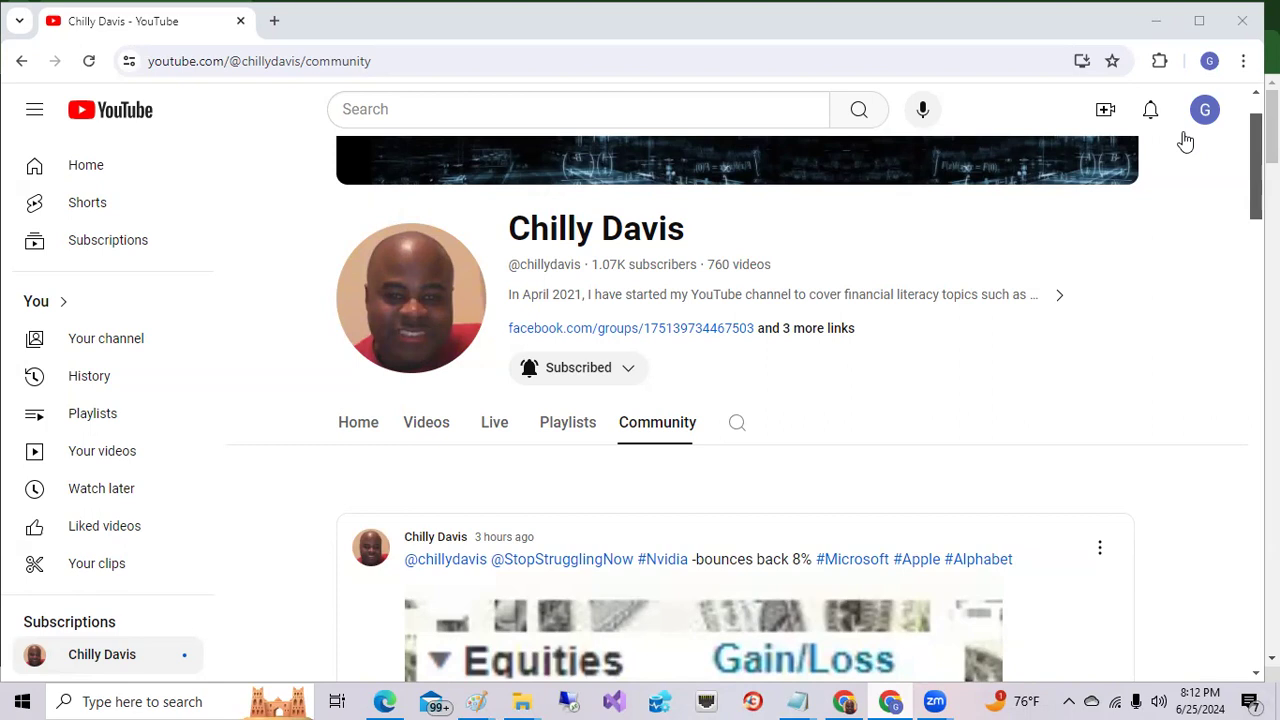
scroll(down, 3)
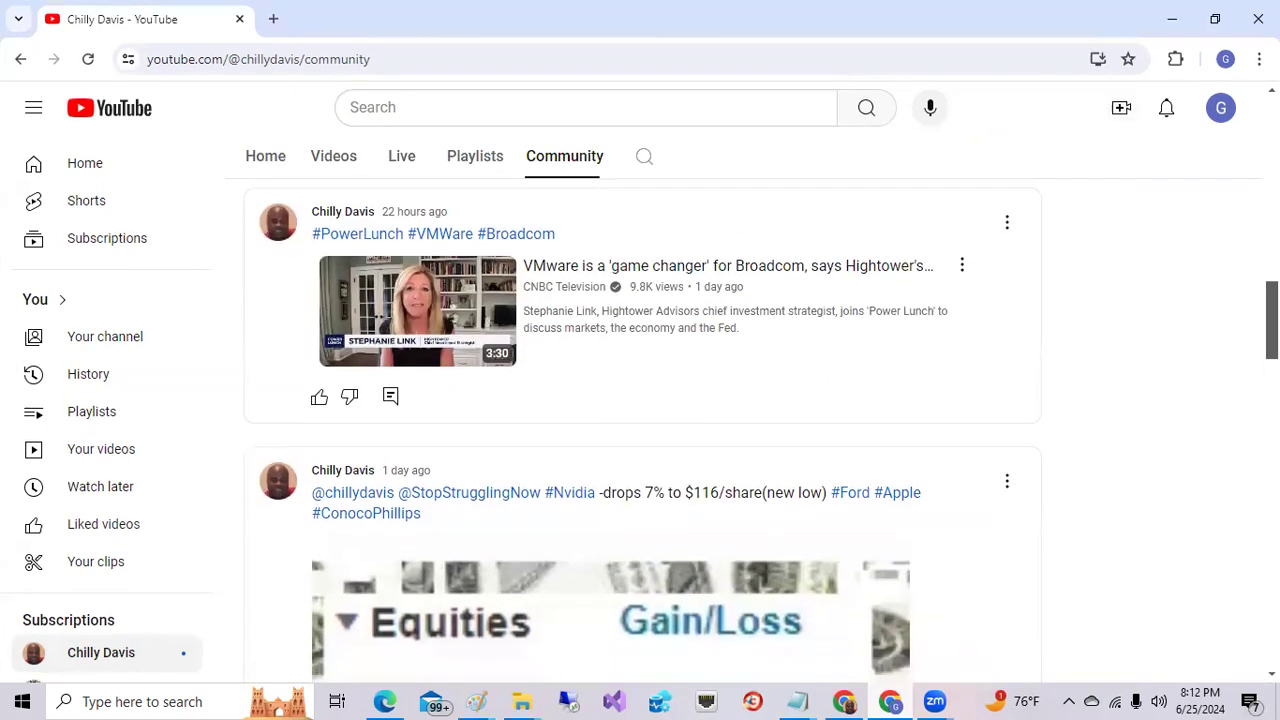
scroll(down, 3)
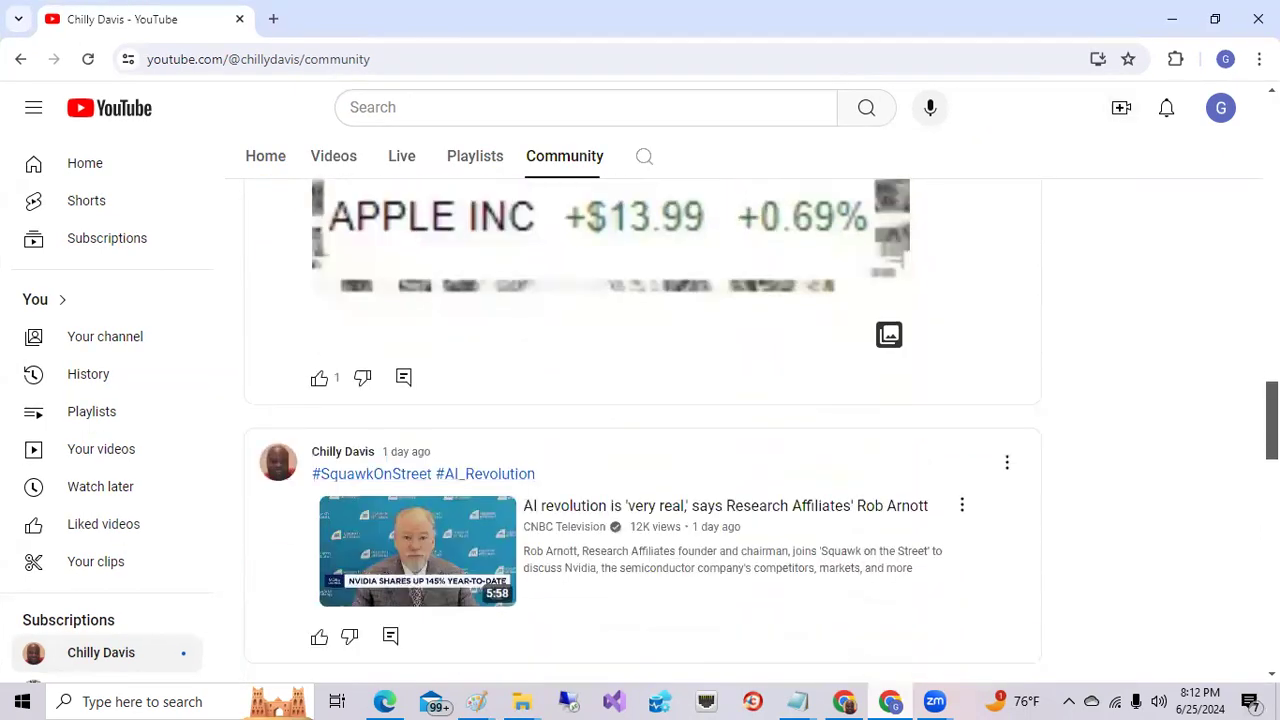
scroll(down, 3)
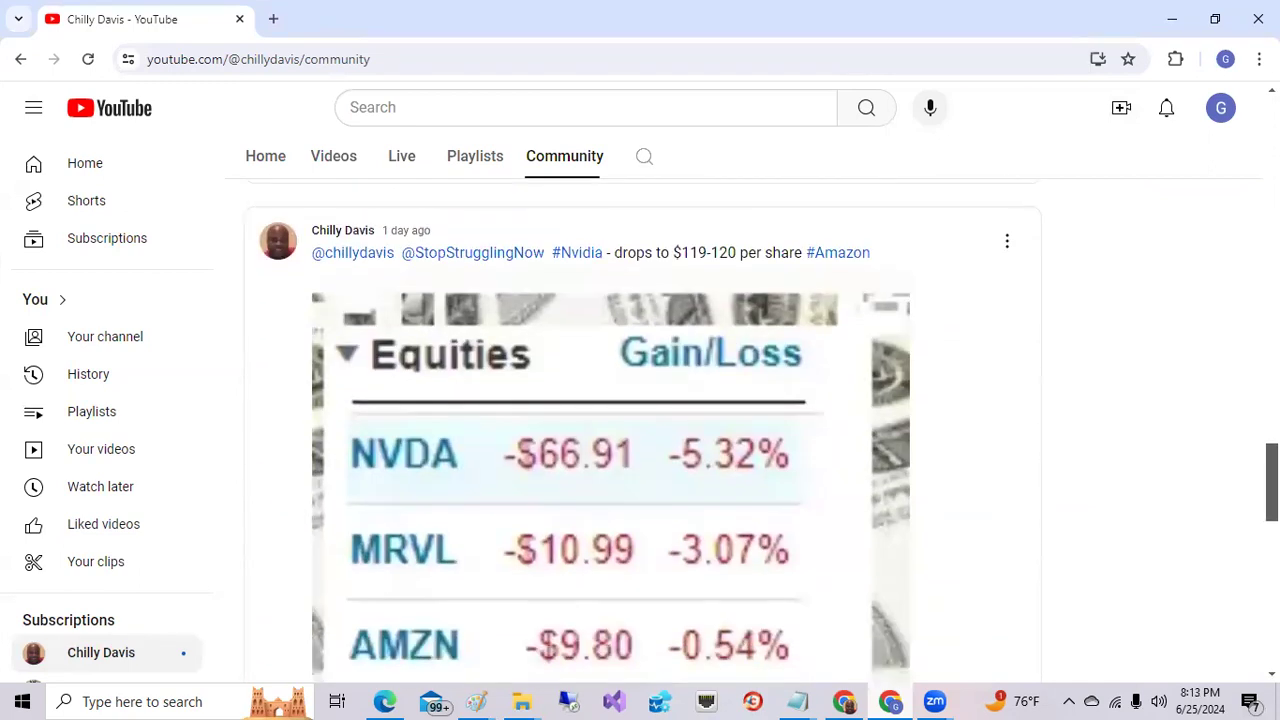
scroll(down, 3)
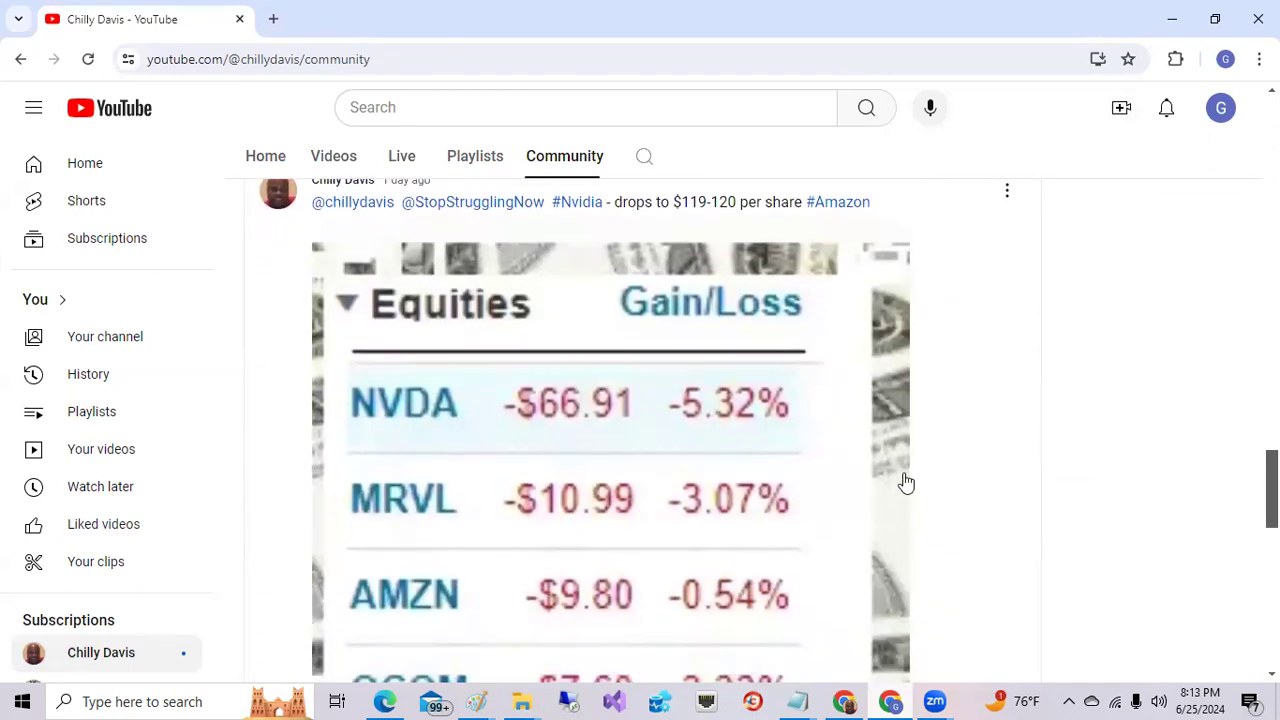
mouse_move(1150, 438)
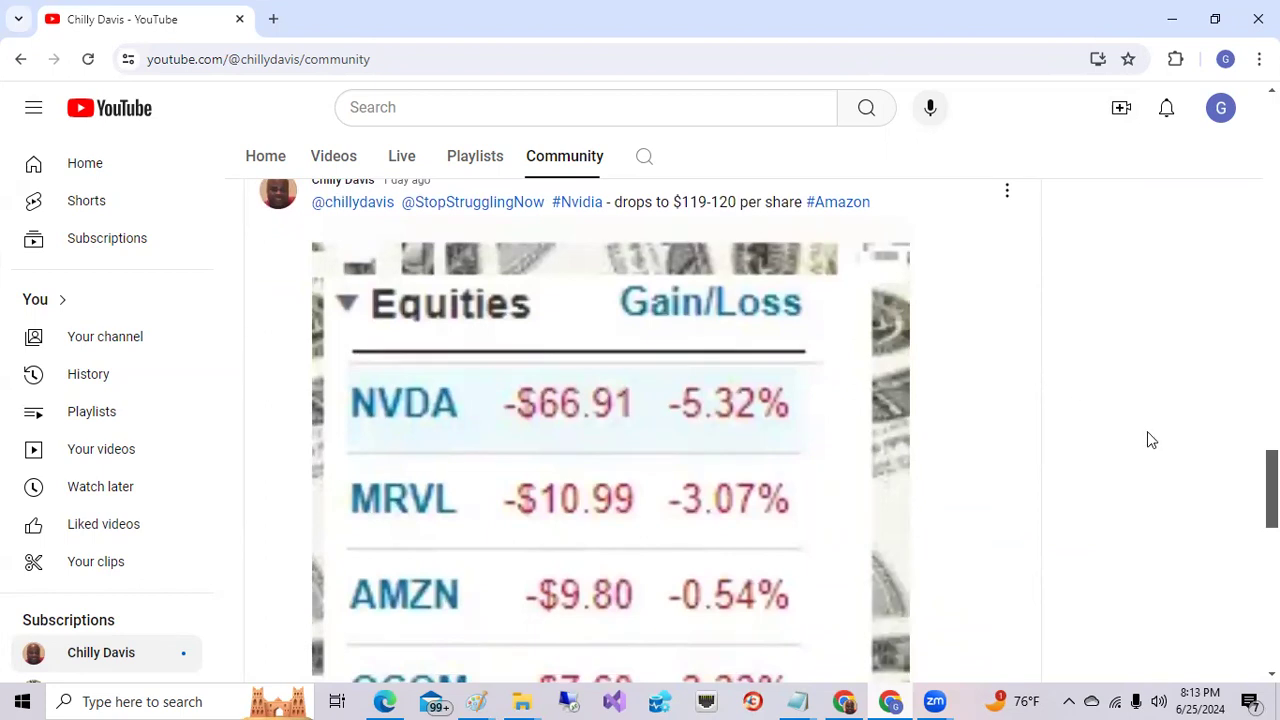
mouse_move(540, 408)
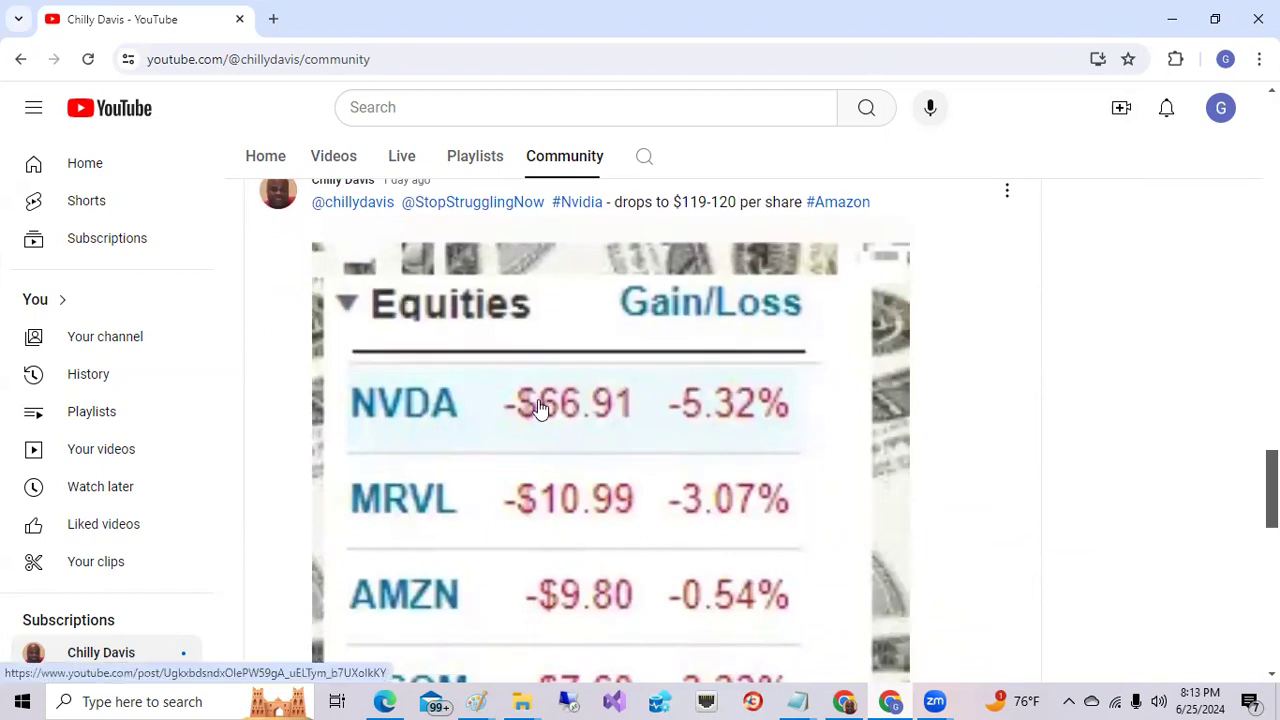
mouse_move(756, 432)
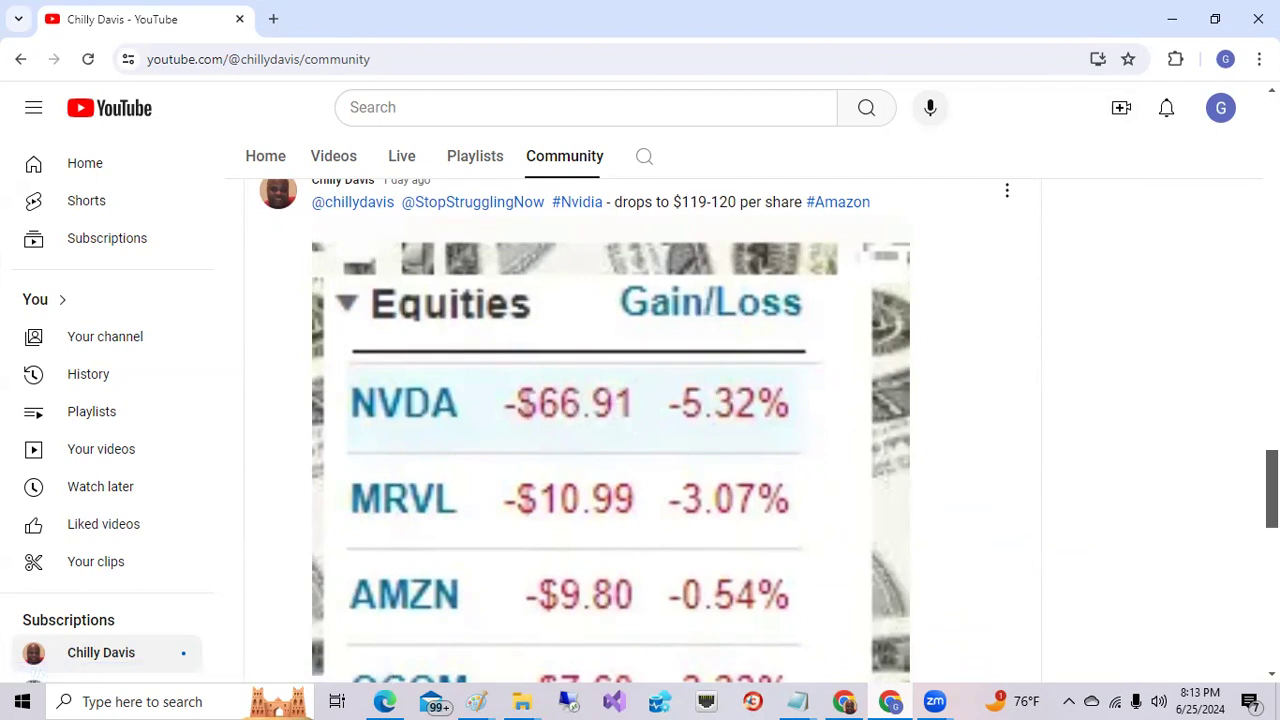
scroll(up, 3)
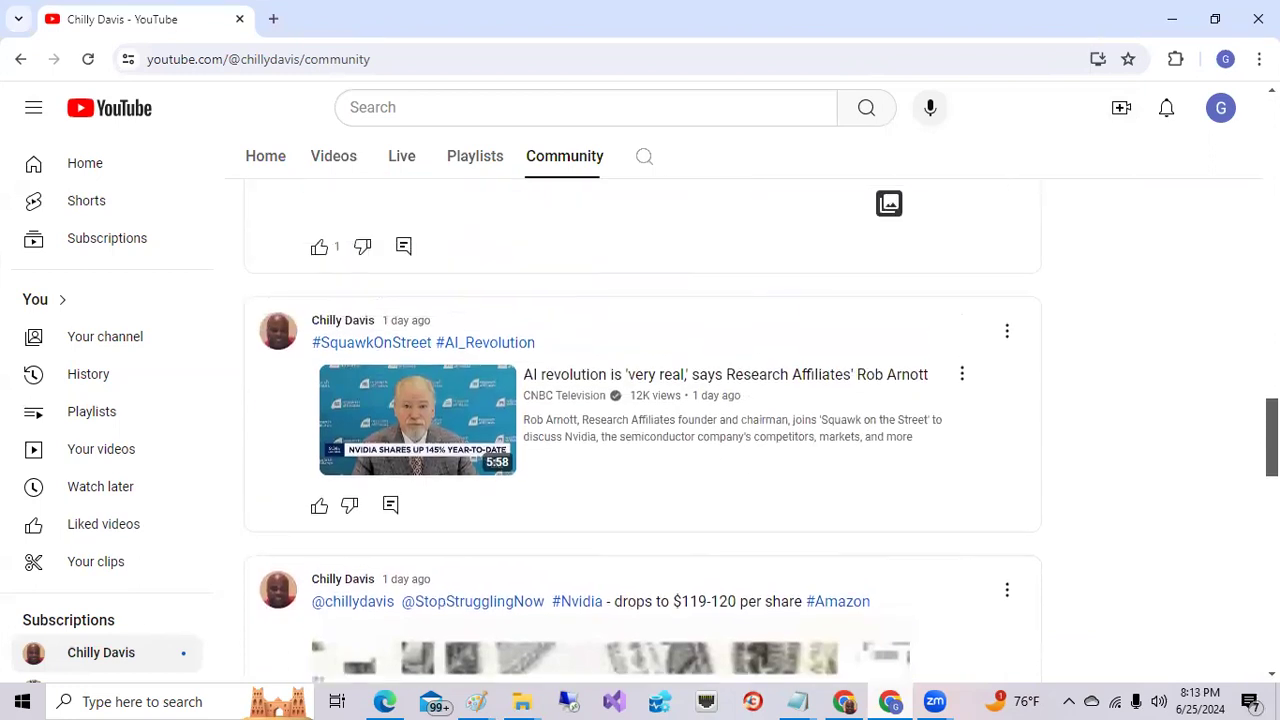
scroll(up, 3)
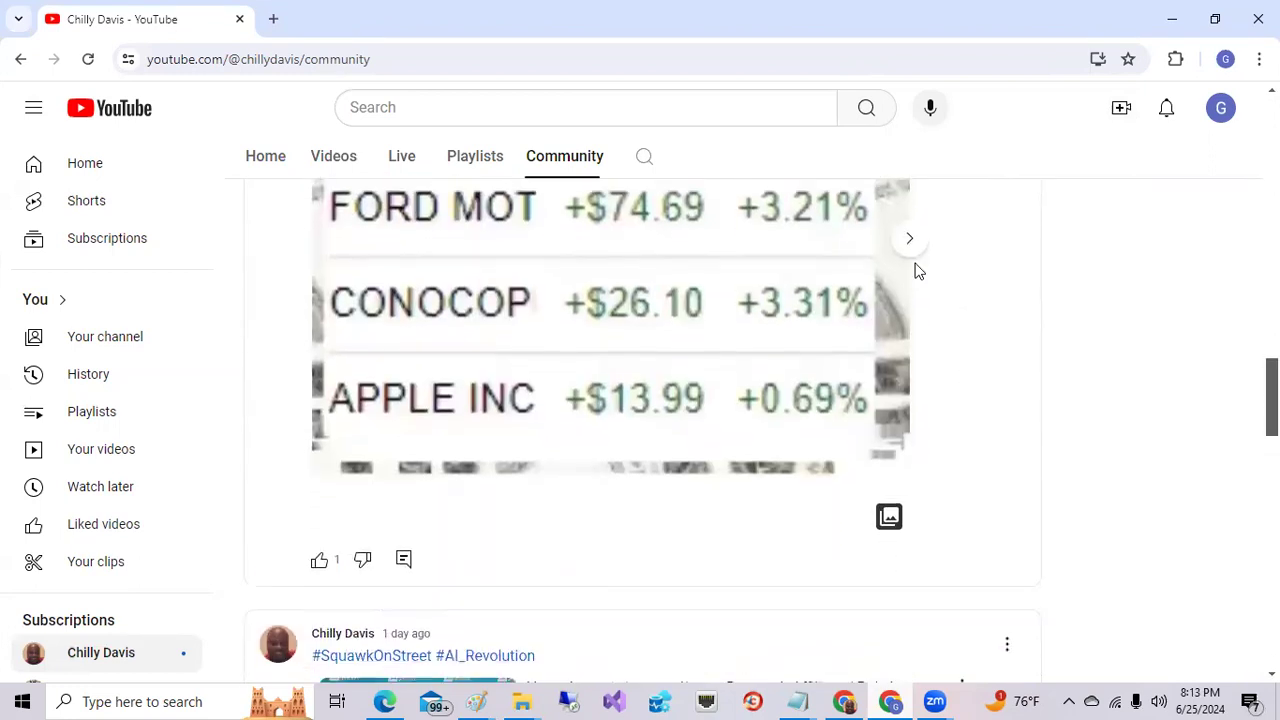
click(908, 238)
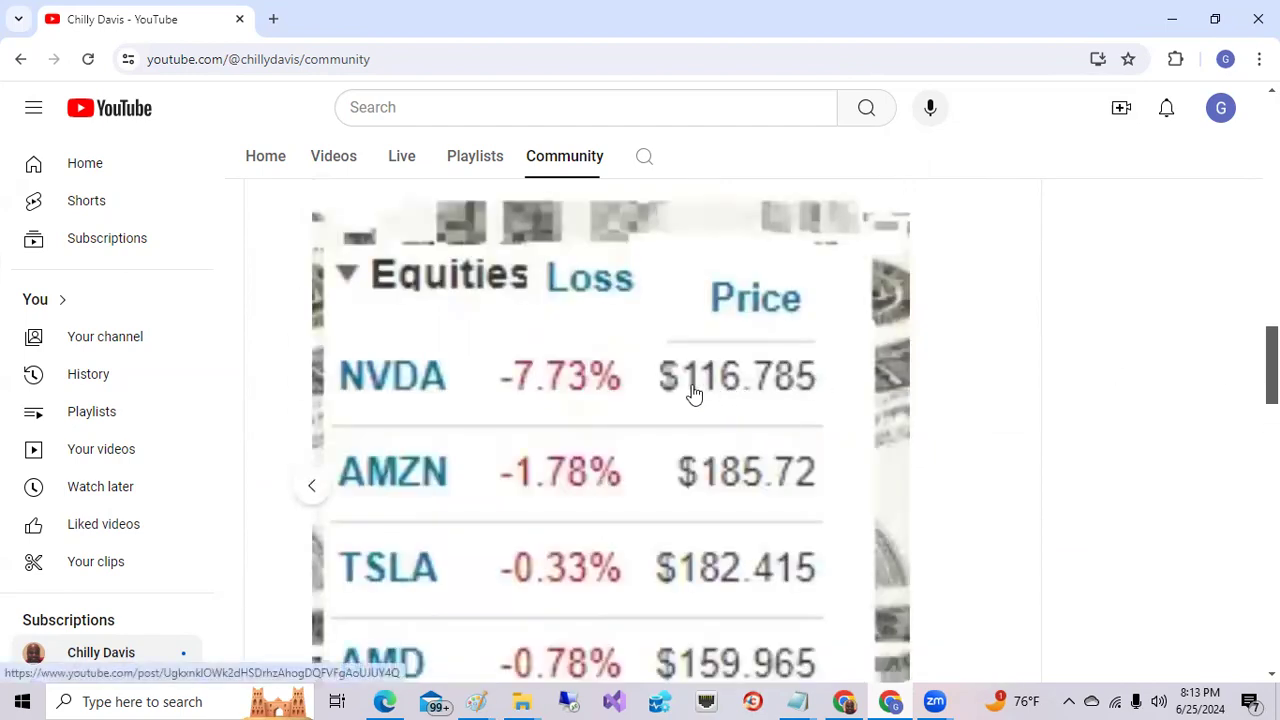
mouse_move(688, 406)
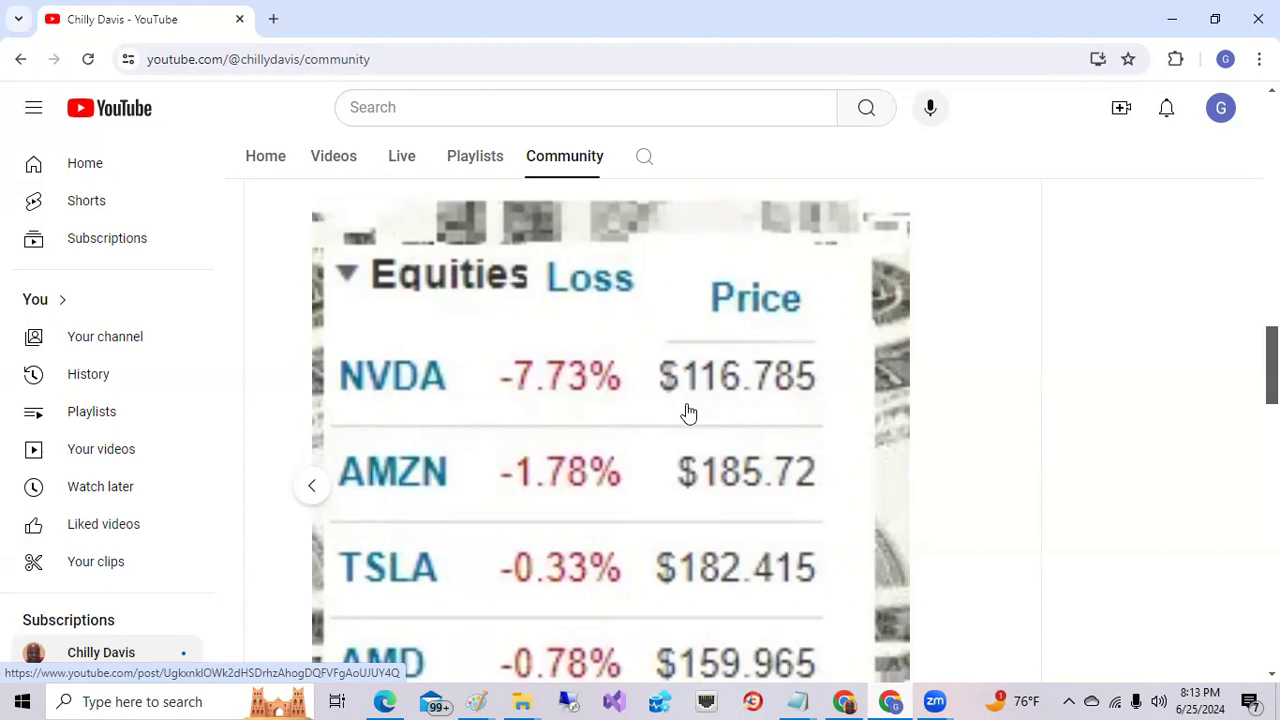
mouse_move(732, 408)
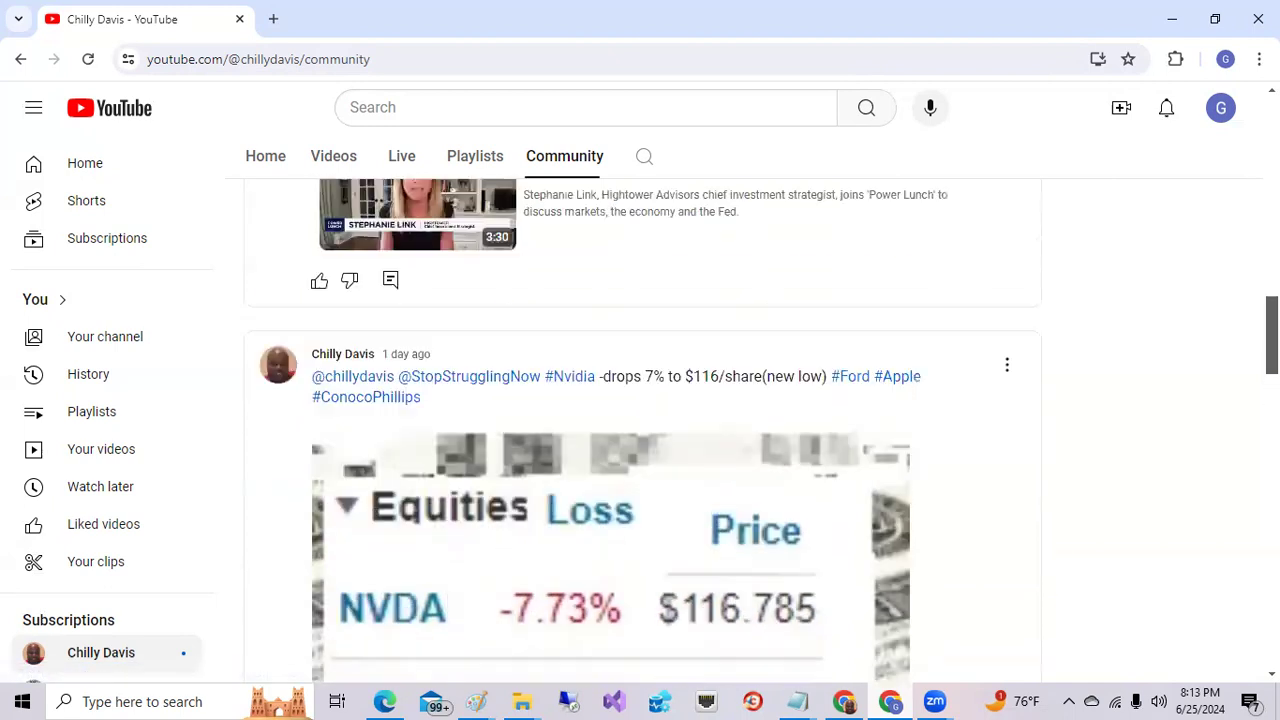
Scroll to the newest post's Equities Gain/Loss image showing NVIDIA up 8.02%
scroll(down, 3)
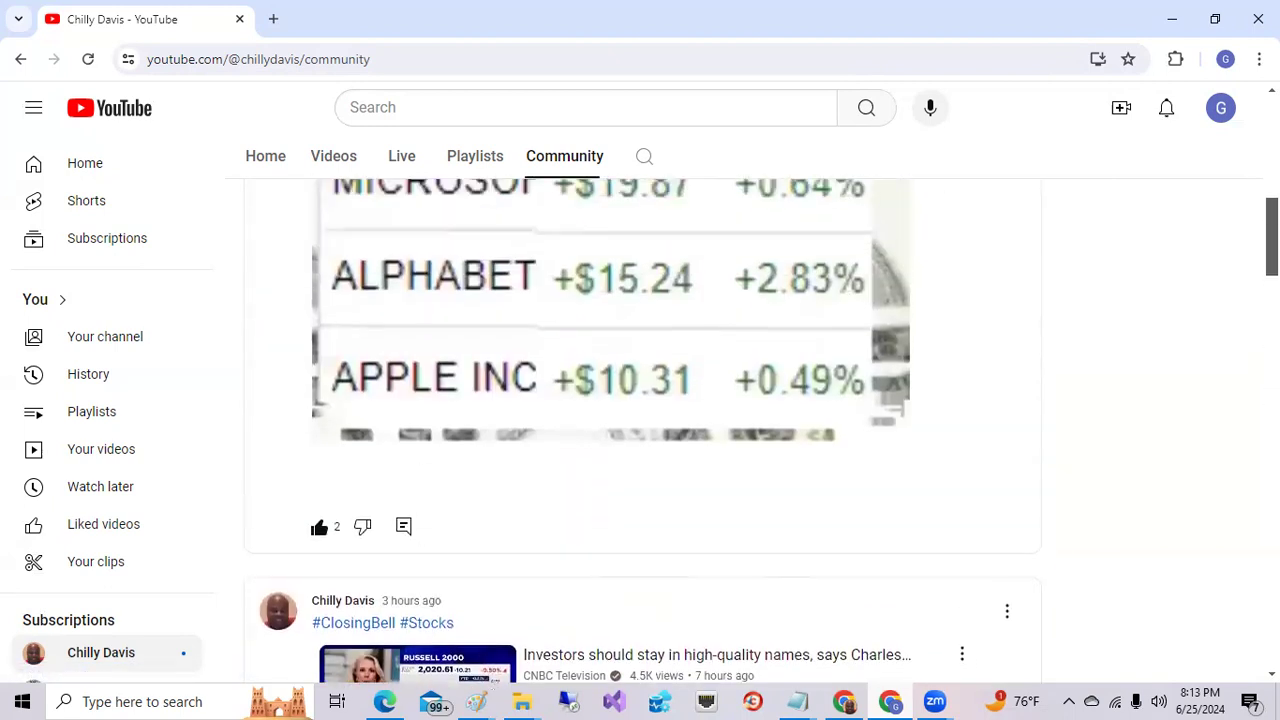
scroll(up, 3)
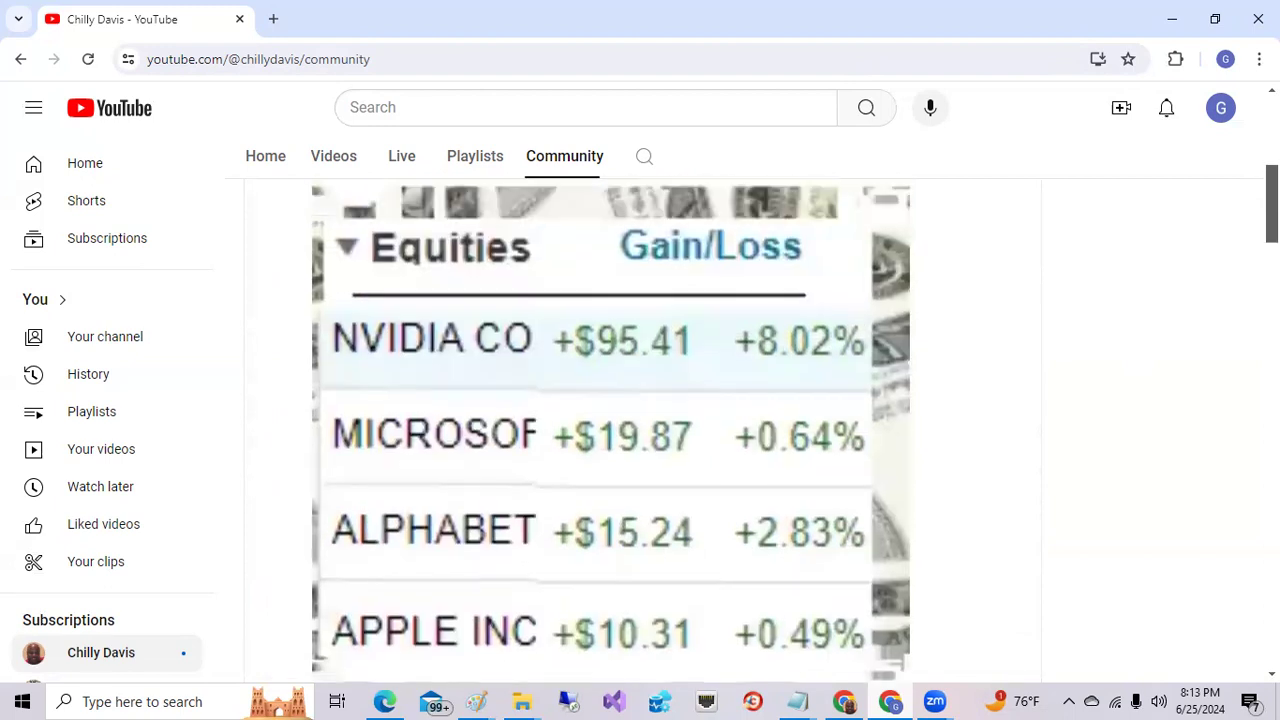
mouse_move(784, 372)
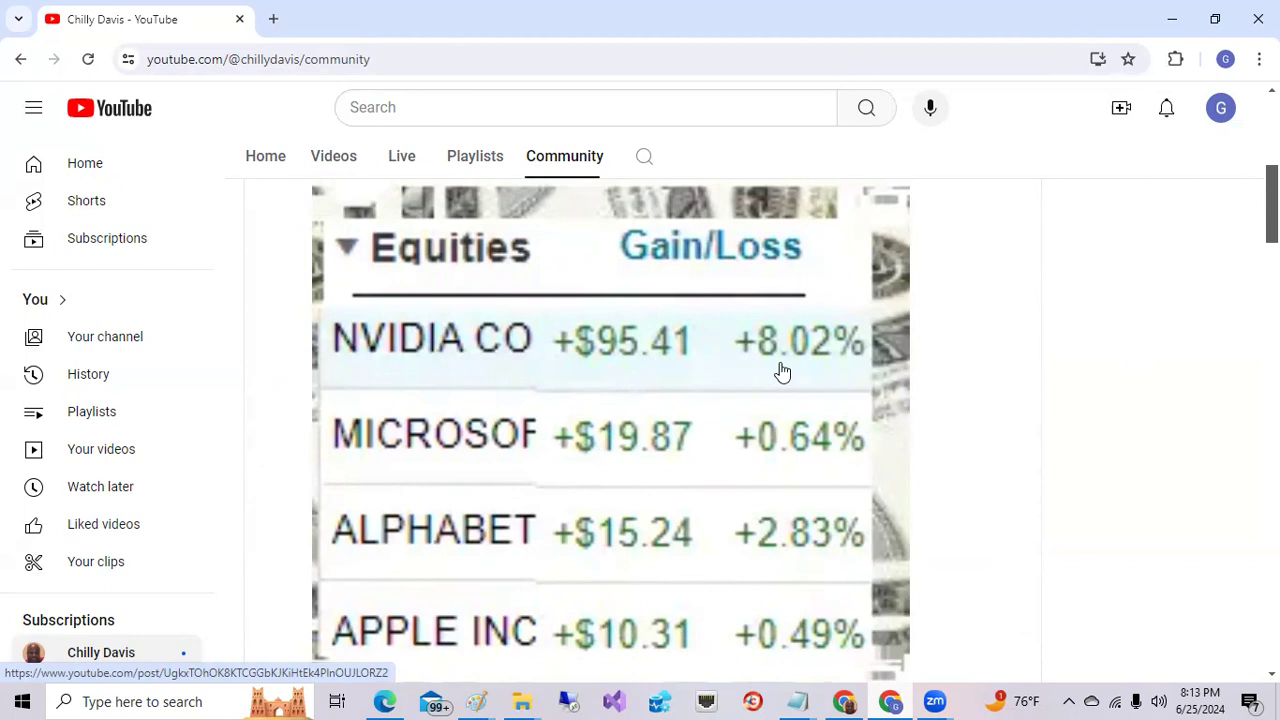
mouse_move(818, 452)
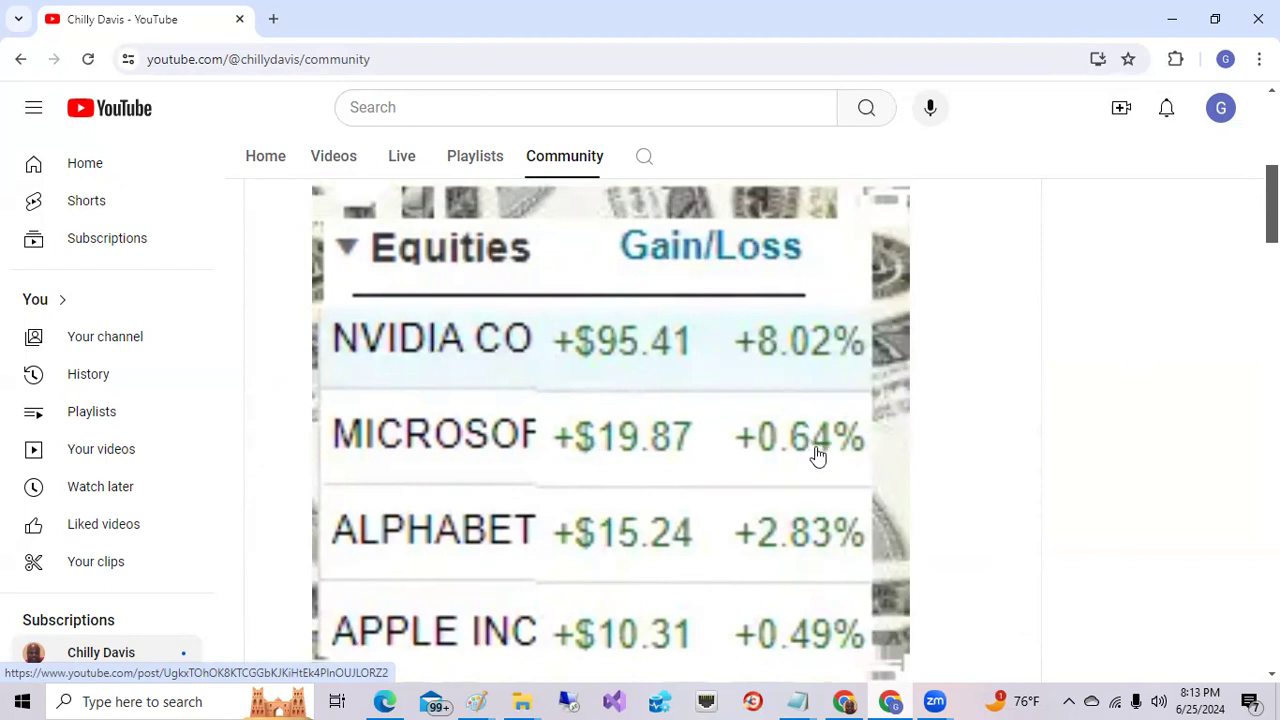
mouse_move(812, 490)
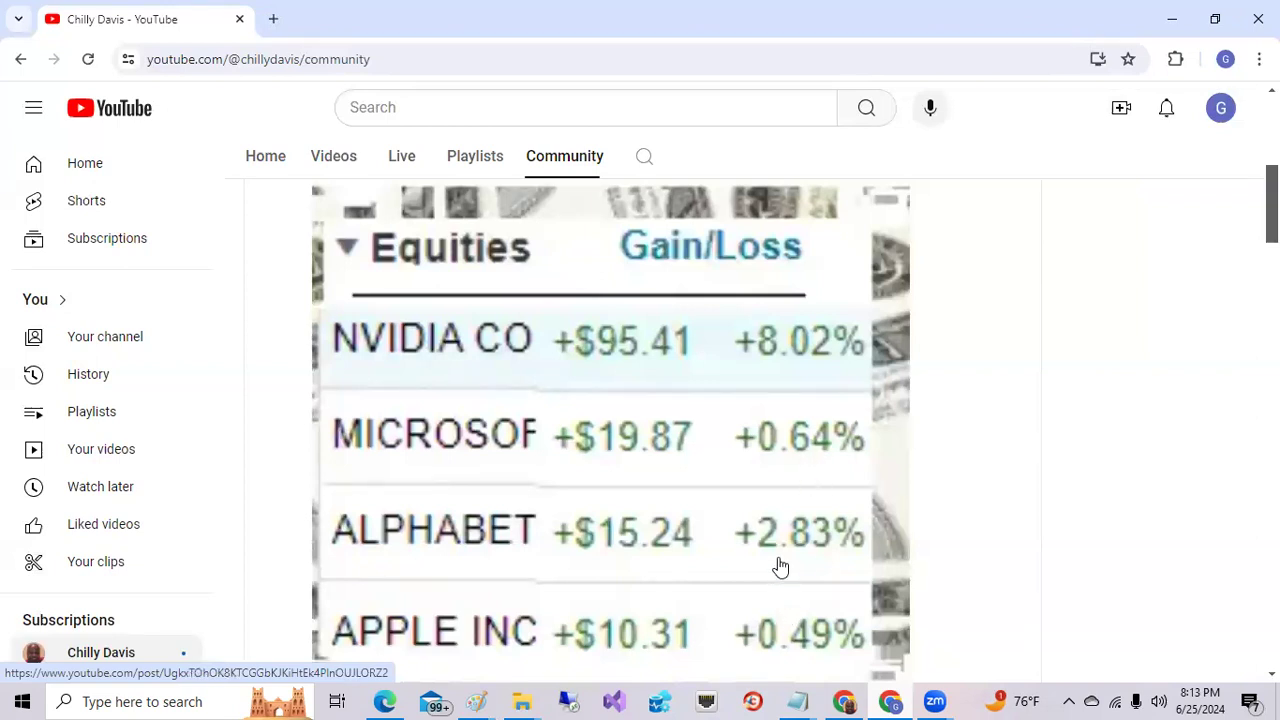
mouse_move(788, 608)
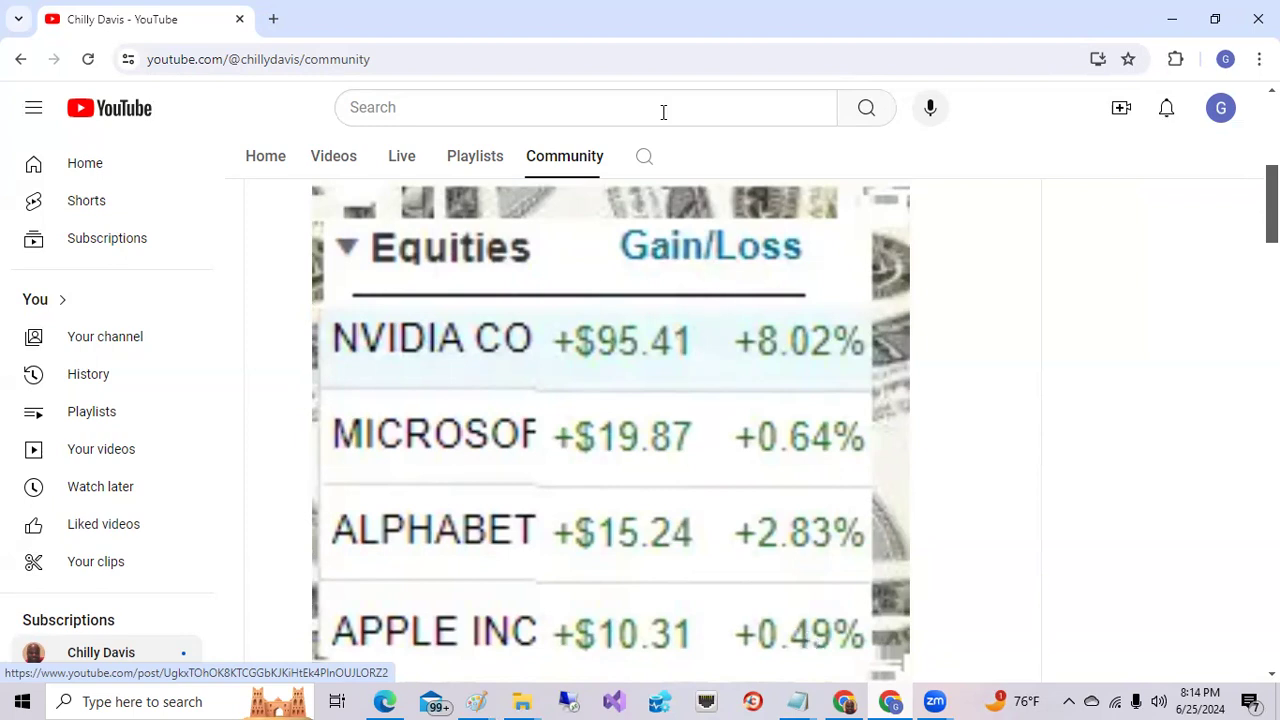
Switch to the CNBC homepage and scroll to the Quote Finder with Rivian, Nvidia and 10-year yield quotes
click(808, 12)
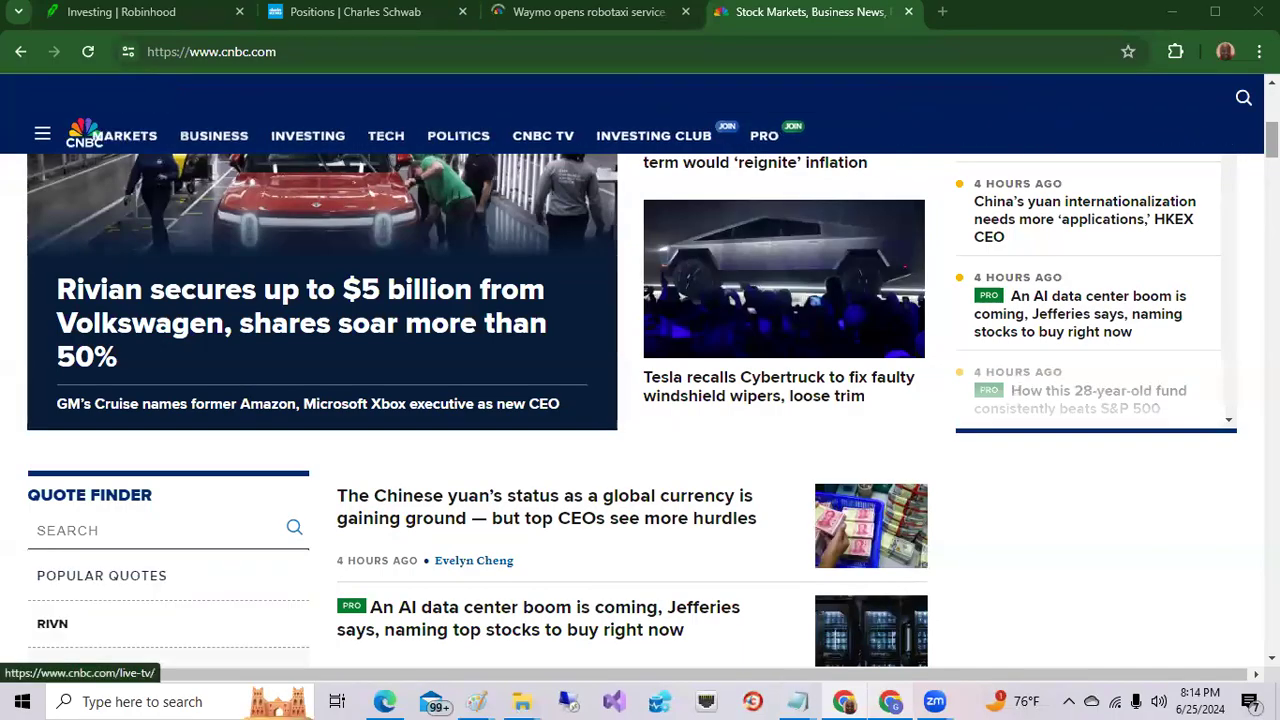
scroll(up, 3)
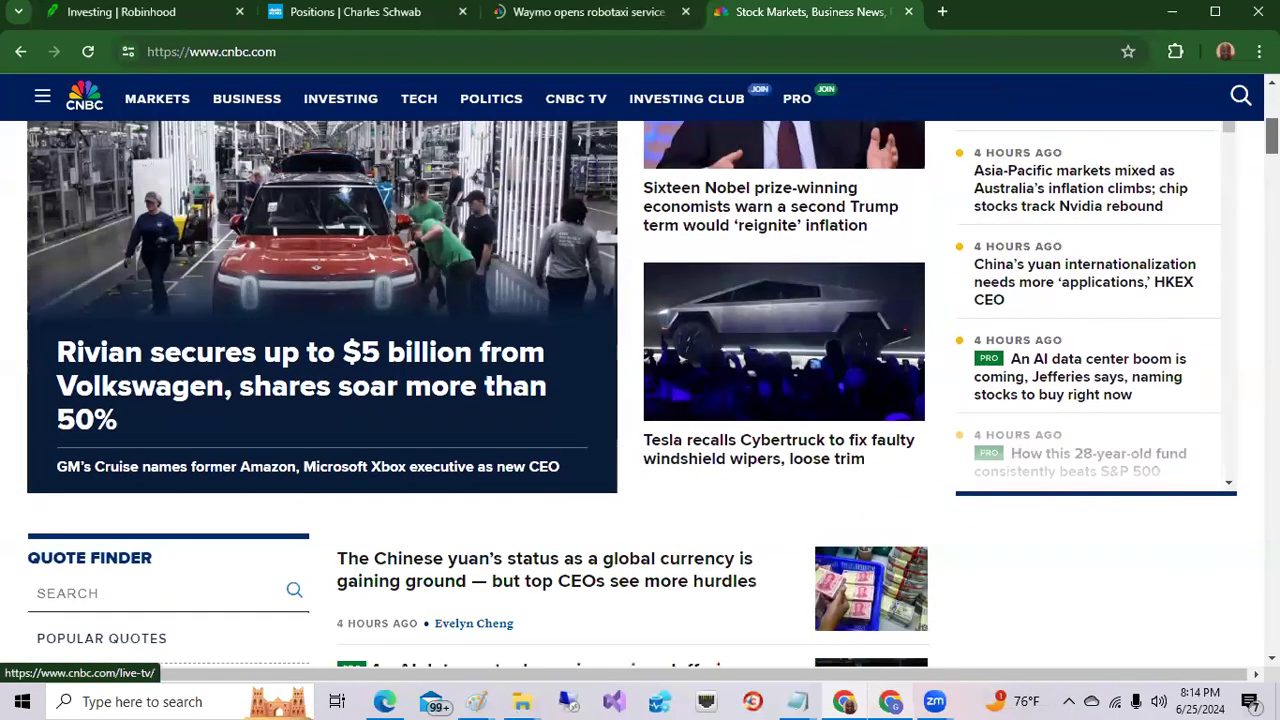
scroll(down, 3)
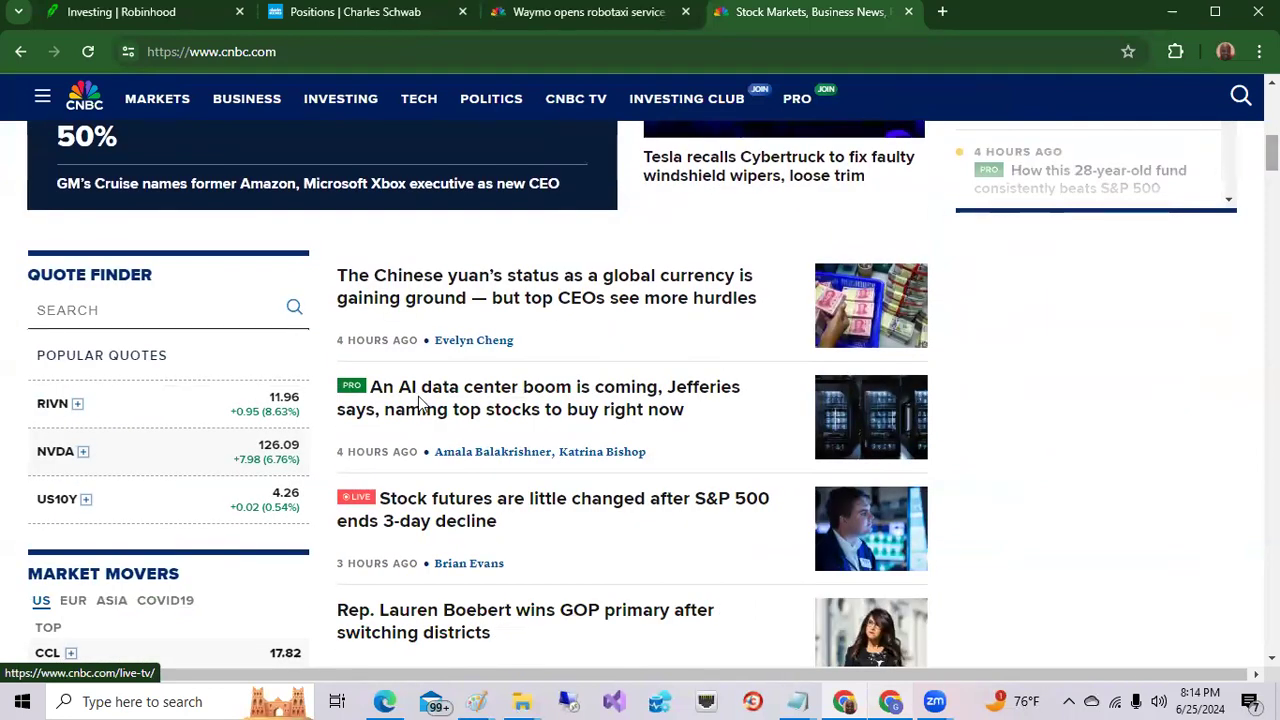
mouse_move(604, 406)
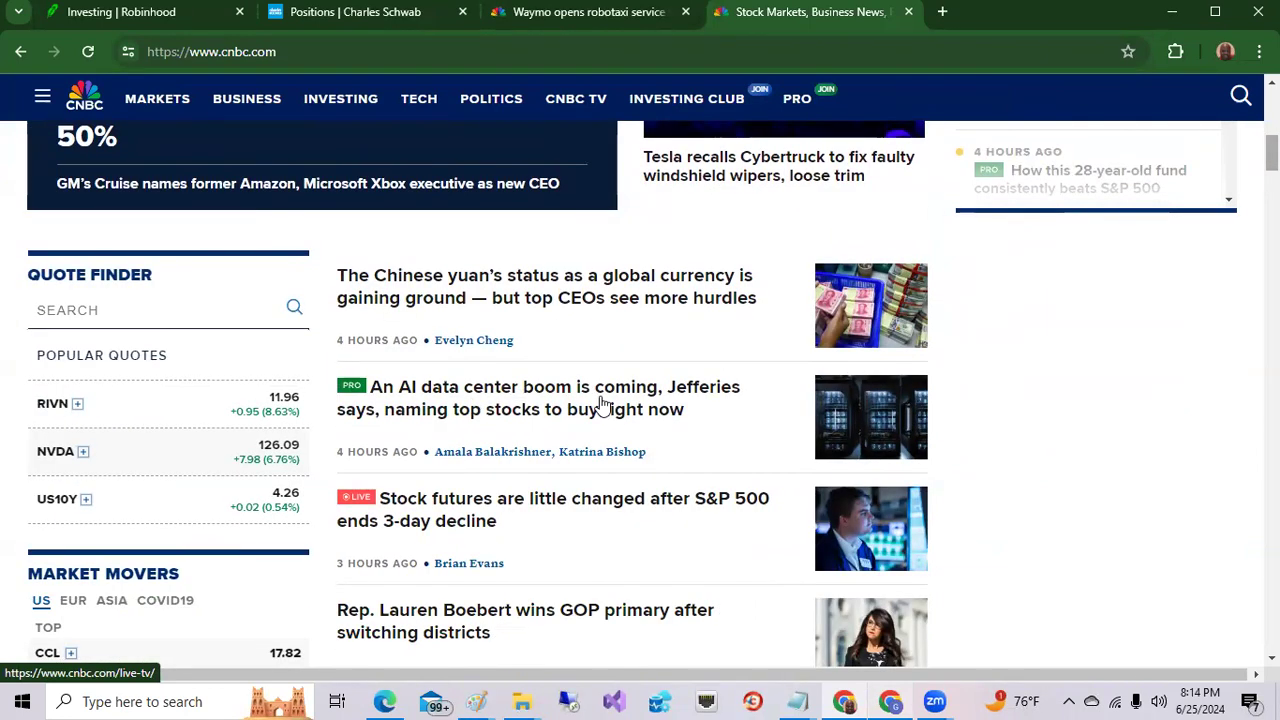
mouse_move(484, 412)
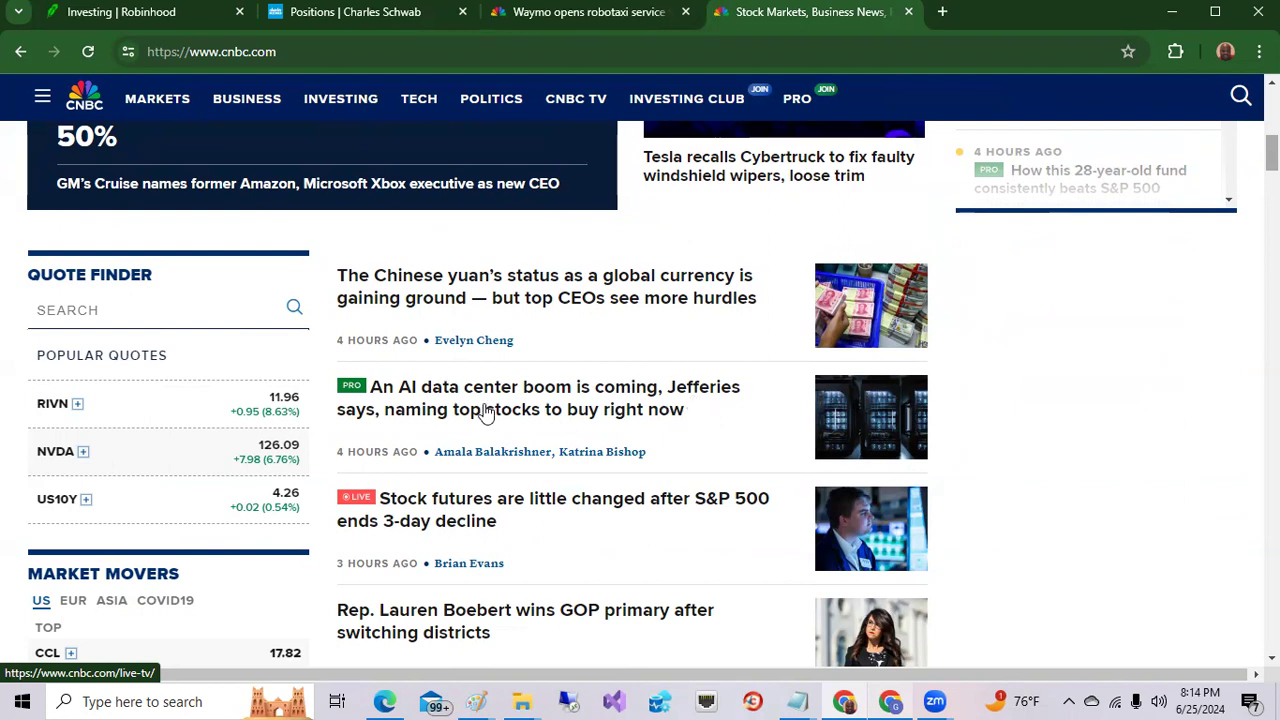
mouse_move(630, 420)
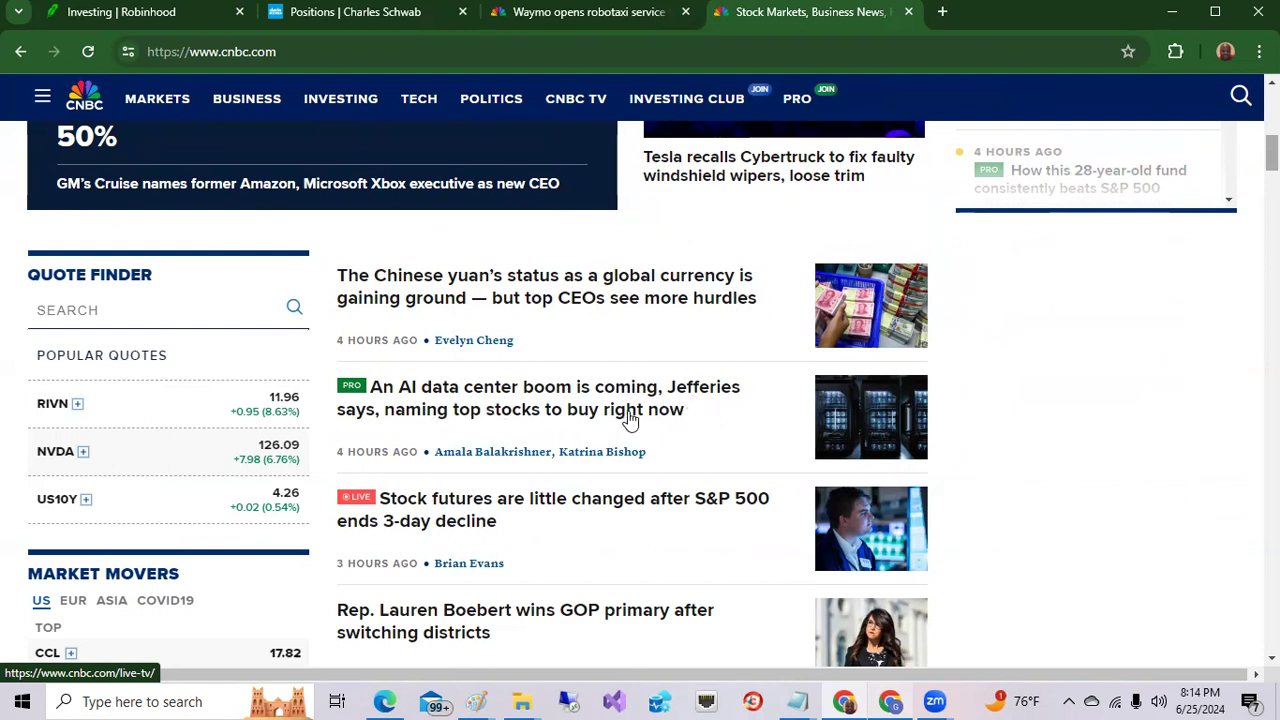
mouse_move(718, 392)
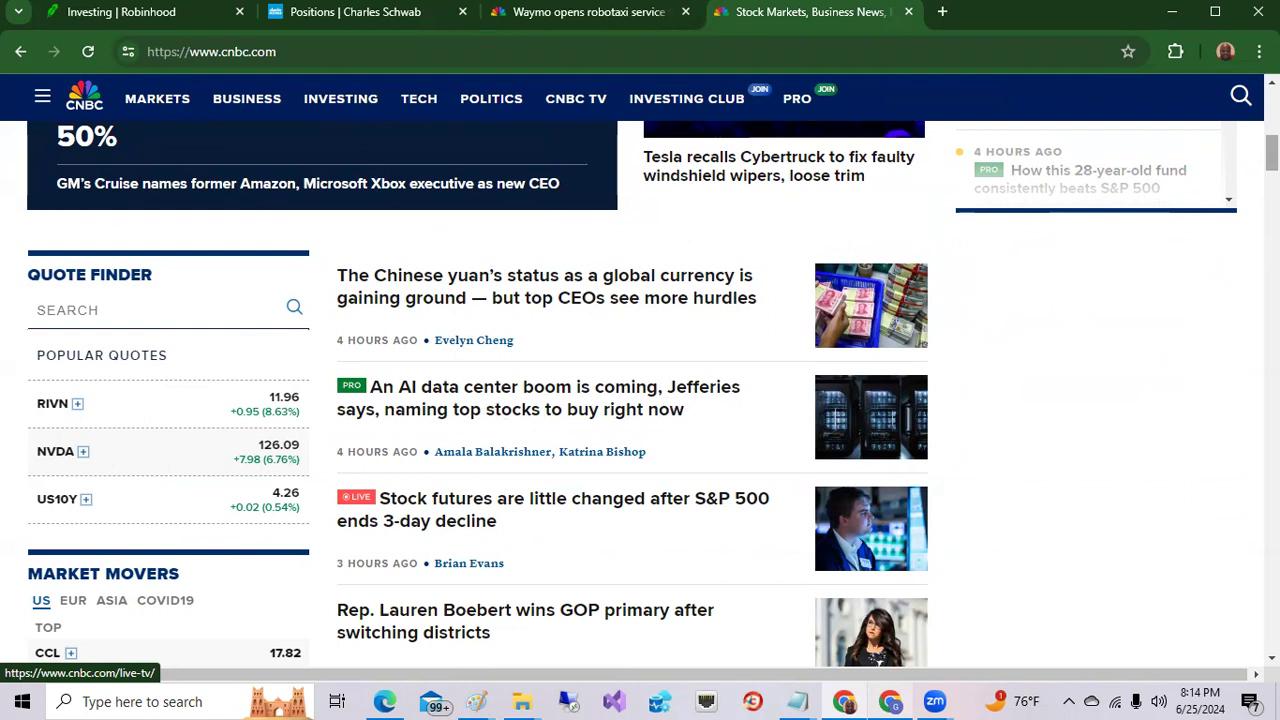
scroll(up, 3)
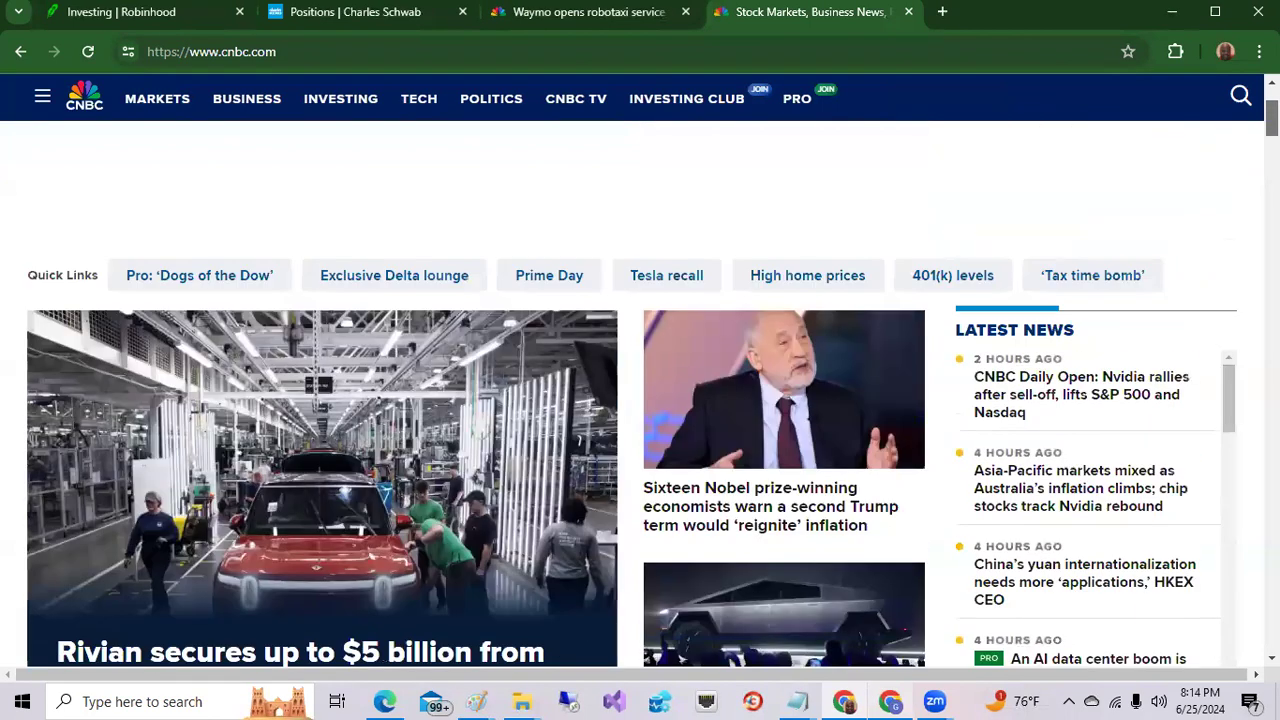
scroll(down, 3)
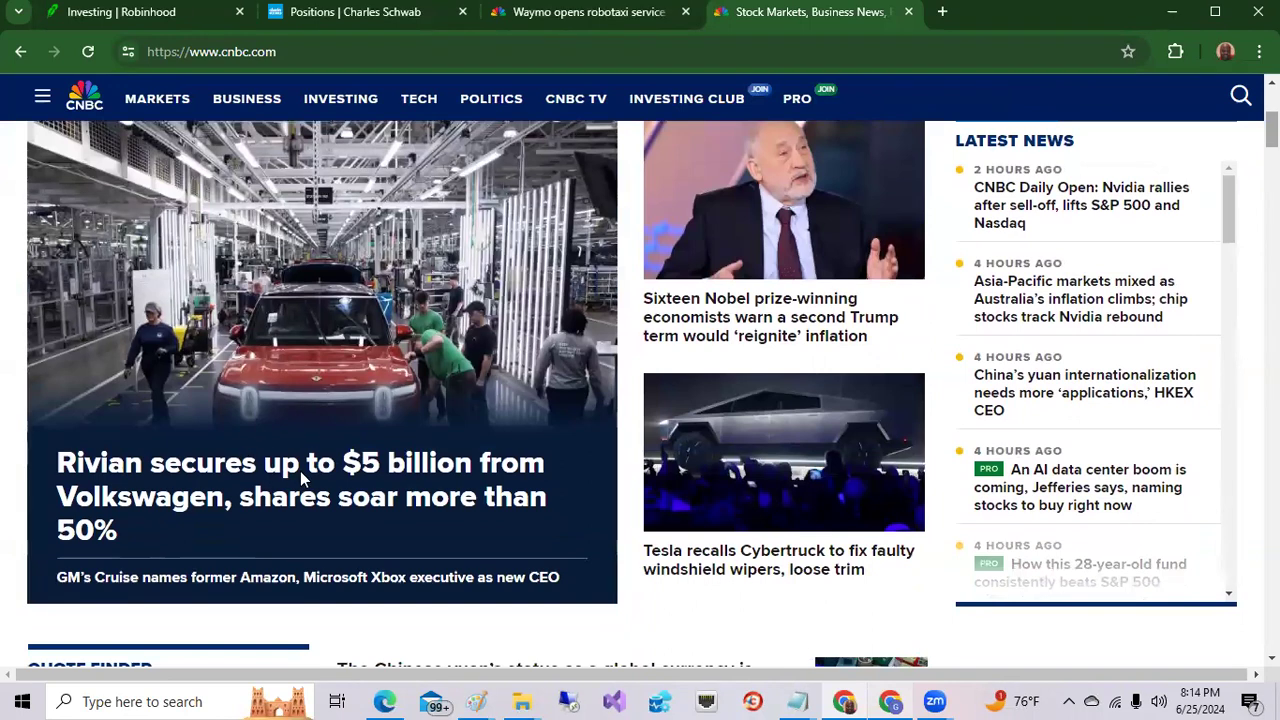
mouse_move(178, 510)
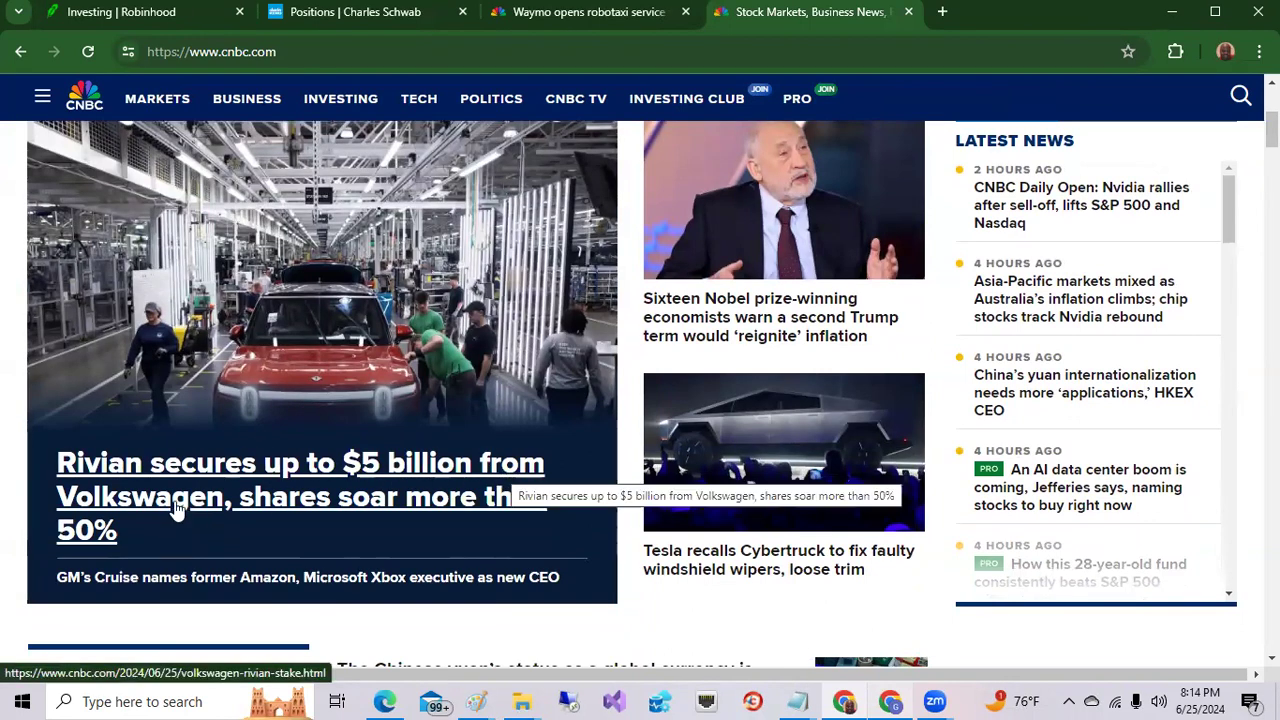
mouse_move(244, 530)
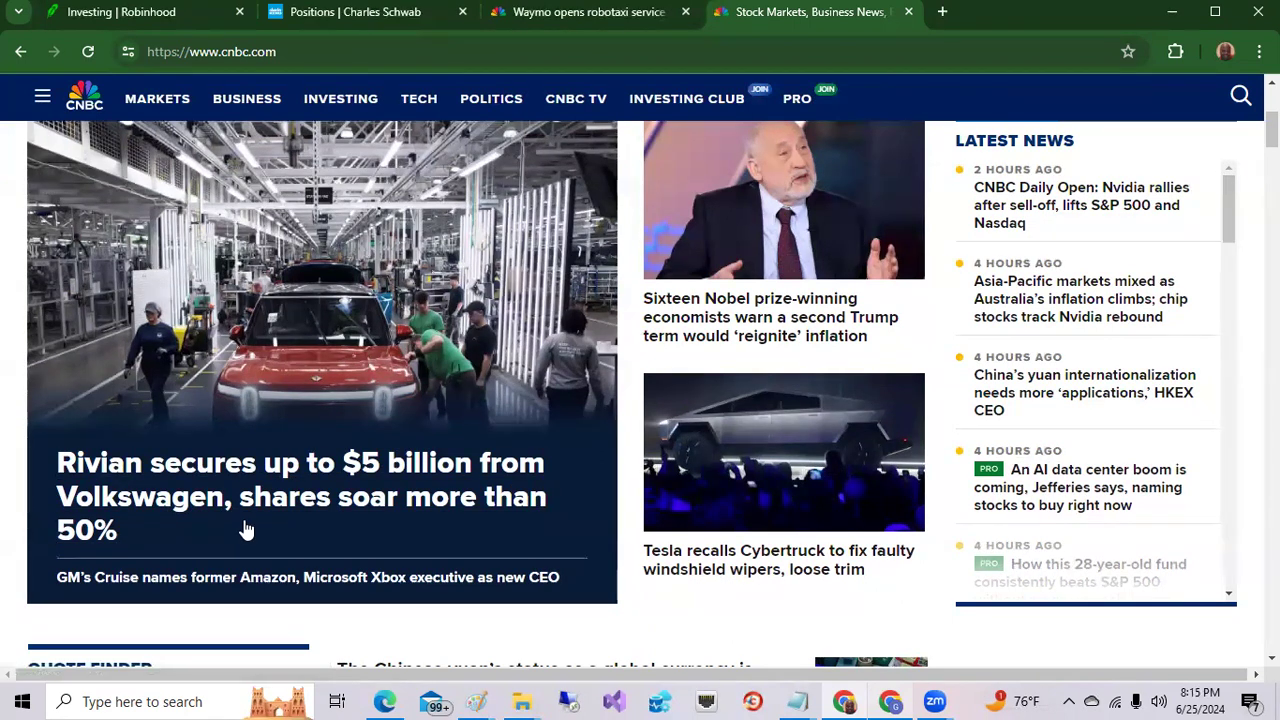
mouse_move(144, 540)
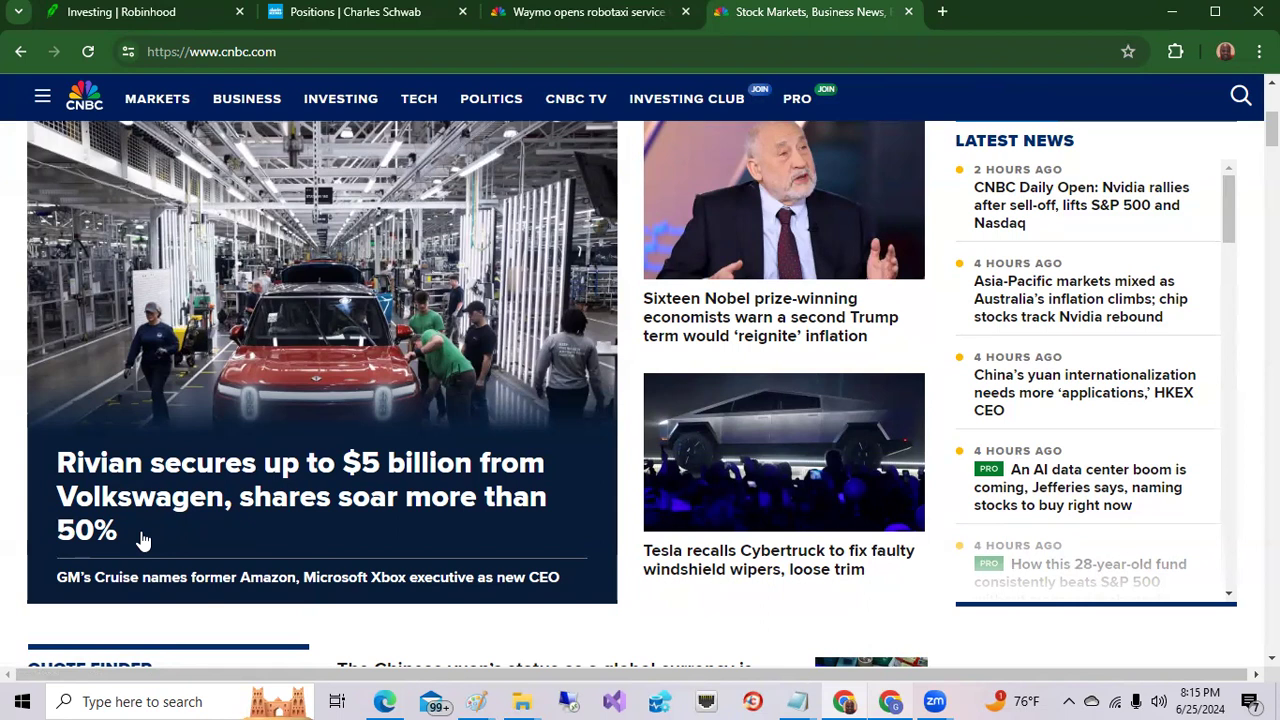
mouse_move(144, 540)
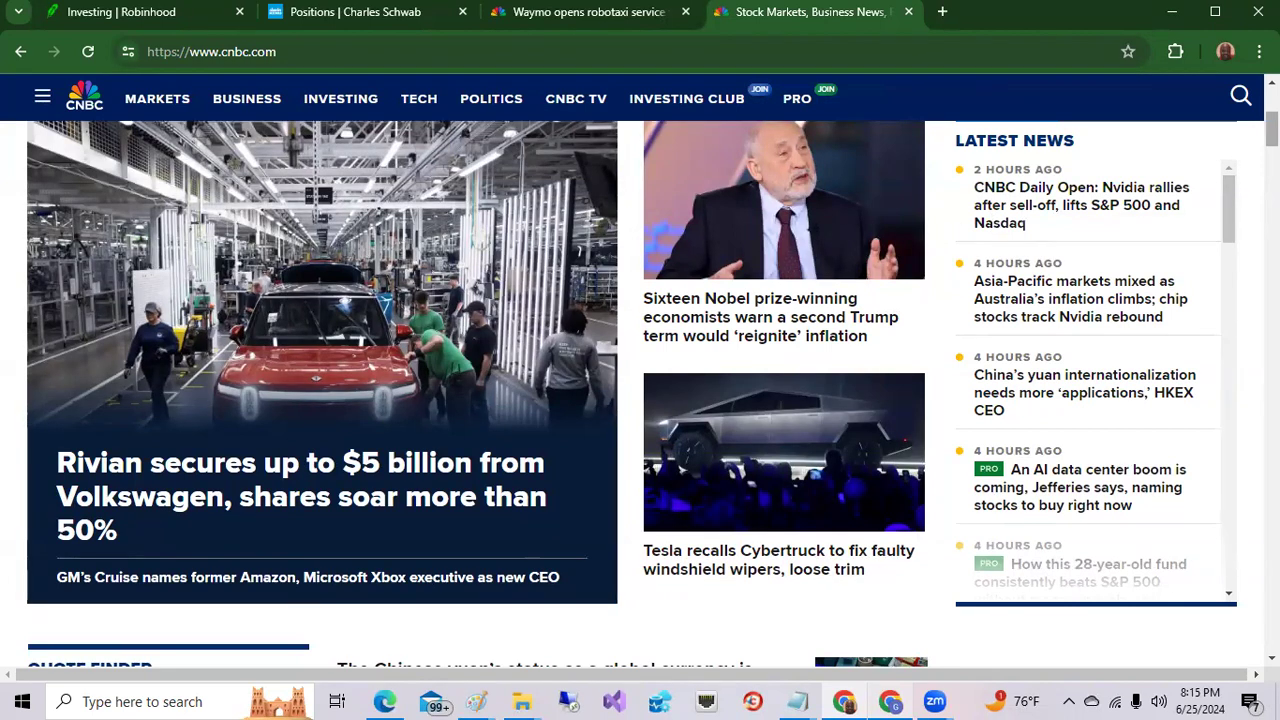
Scroll the CNBC homepage past the lead story to the Quote Finder, Market Movers and headline list
scroll(up, 3)
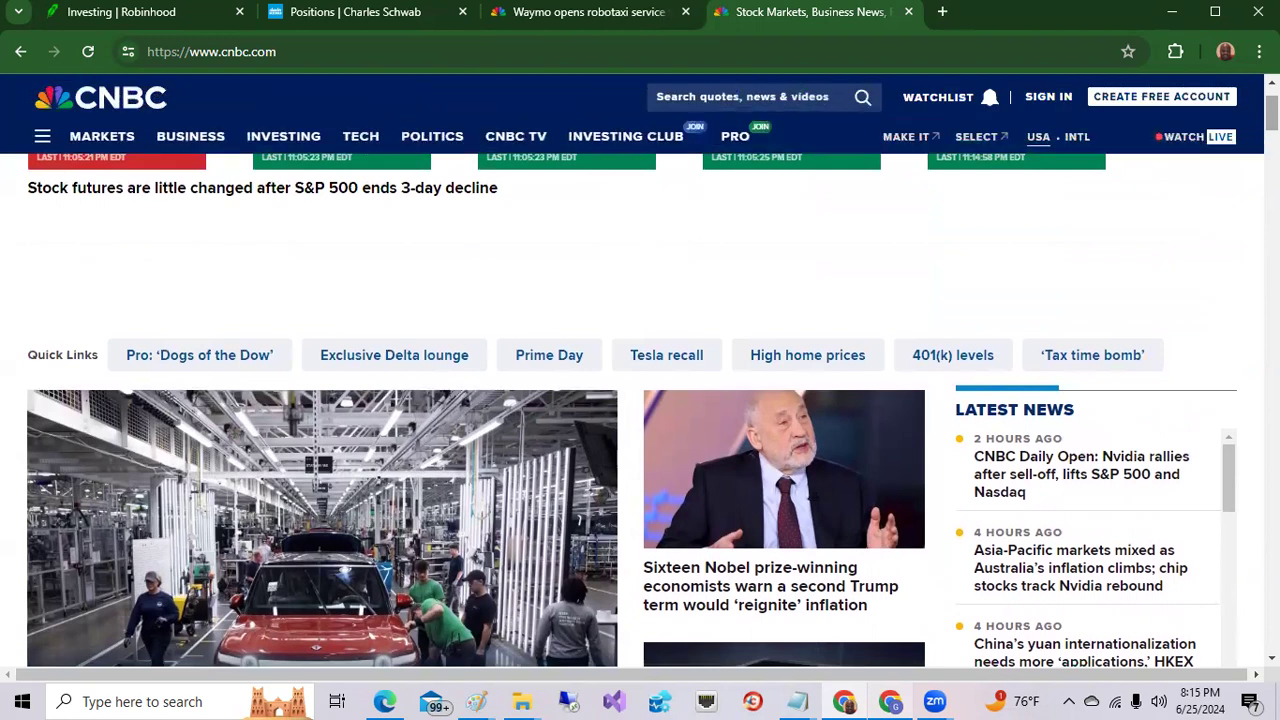
scroll(down, 3)
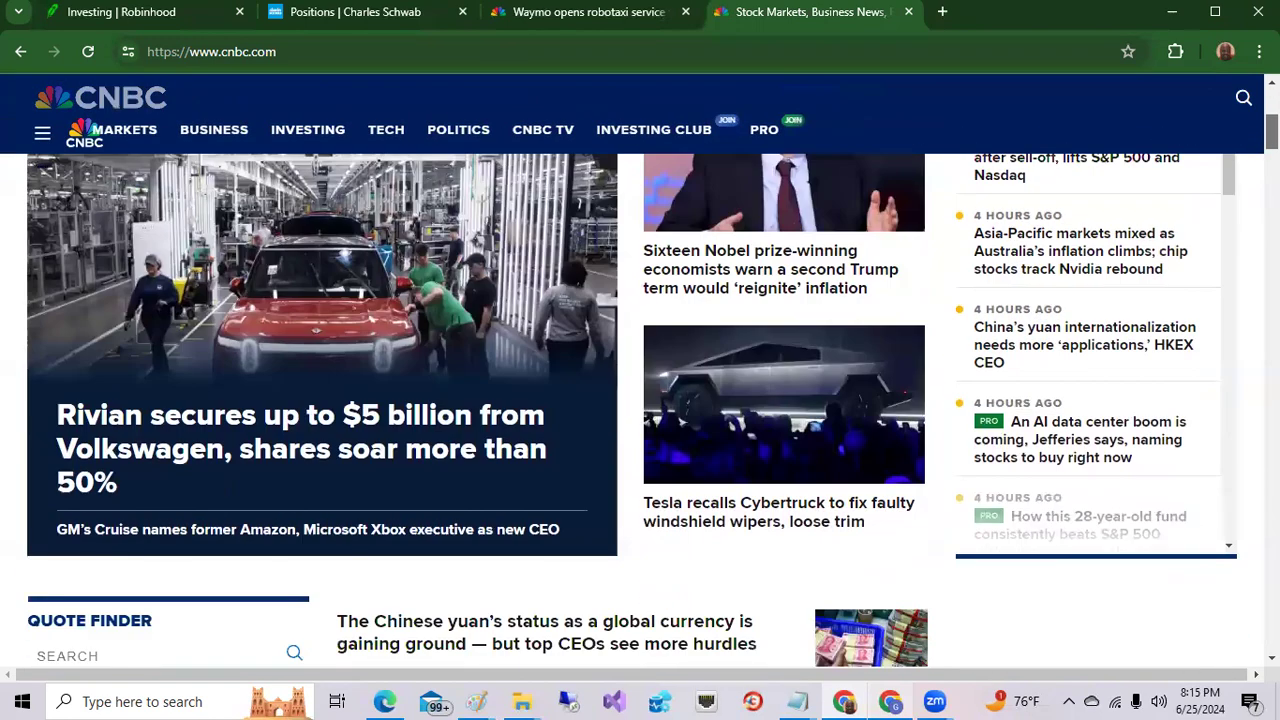
scroll(down, 3)
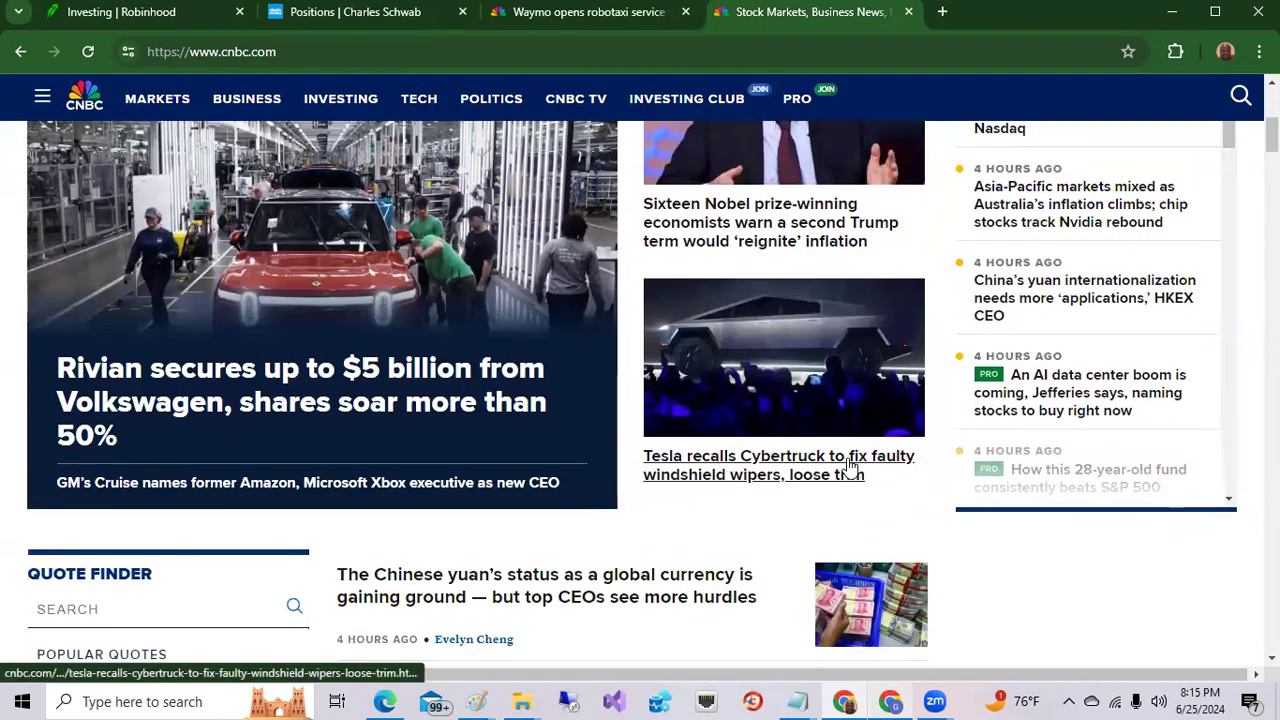
mouse_move(898, 468)
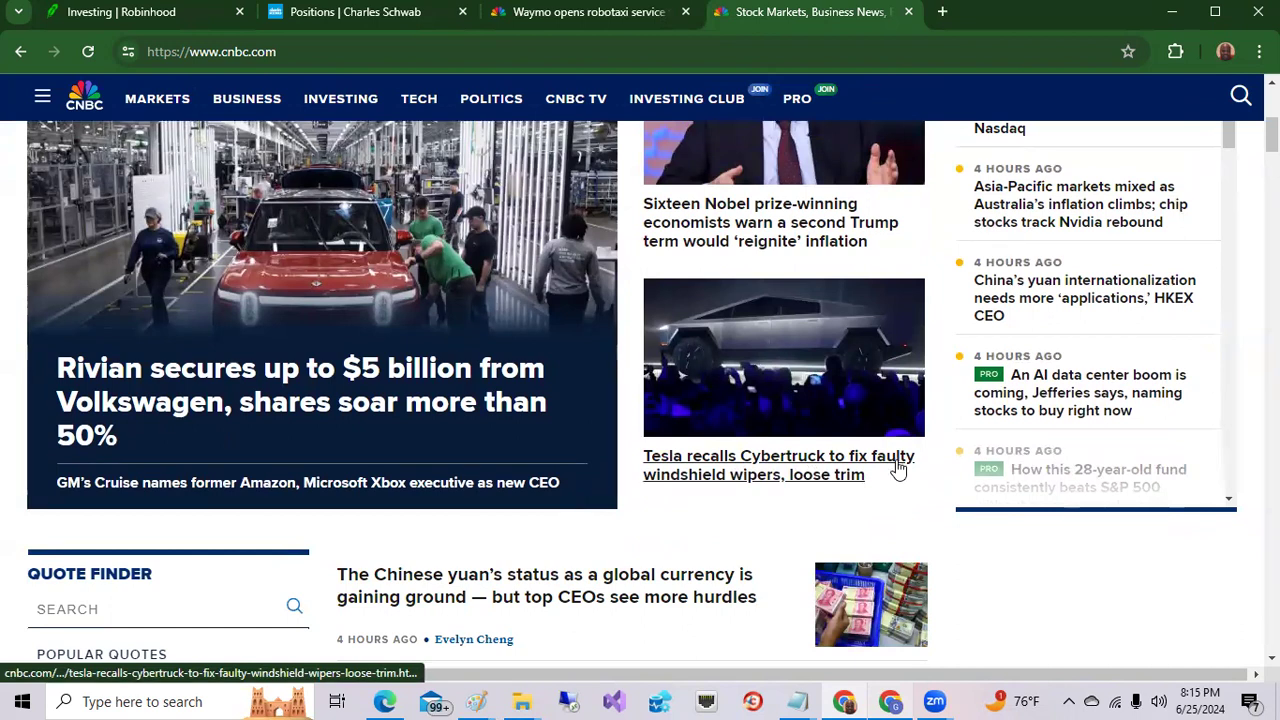
mouse_move(1158, 316)
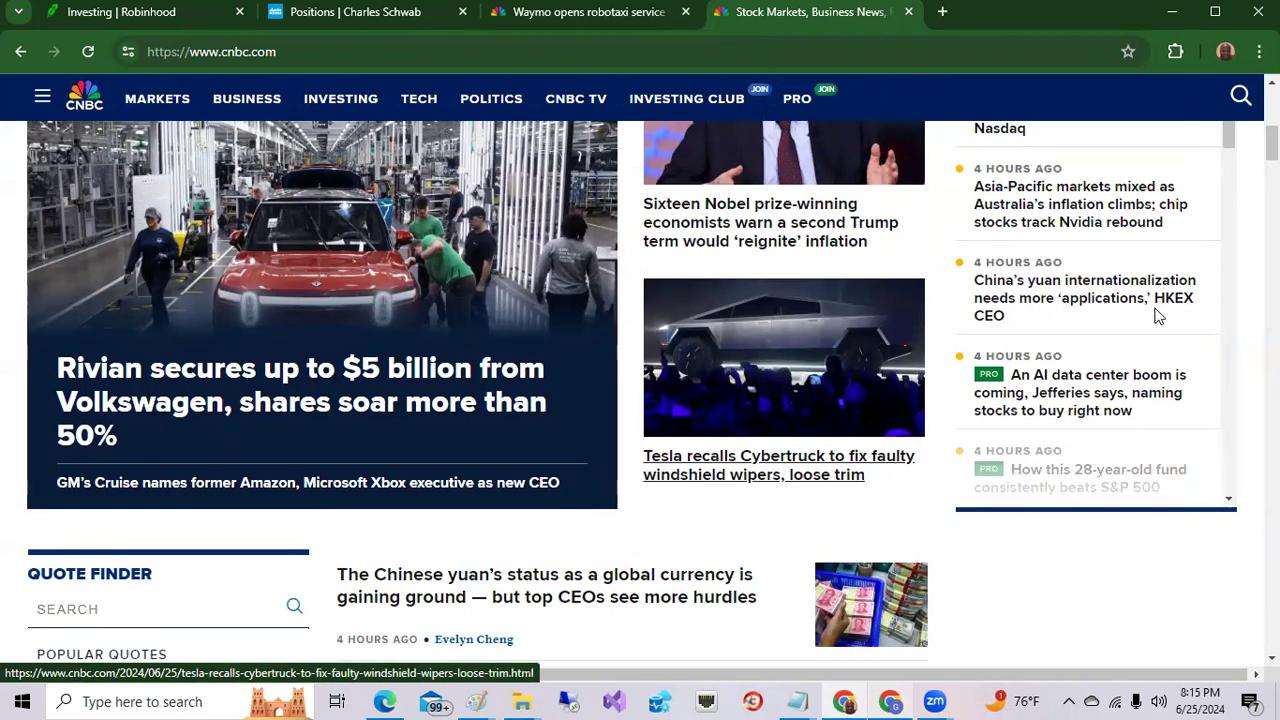
mouse_move(1084, 296)
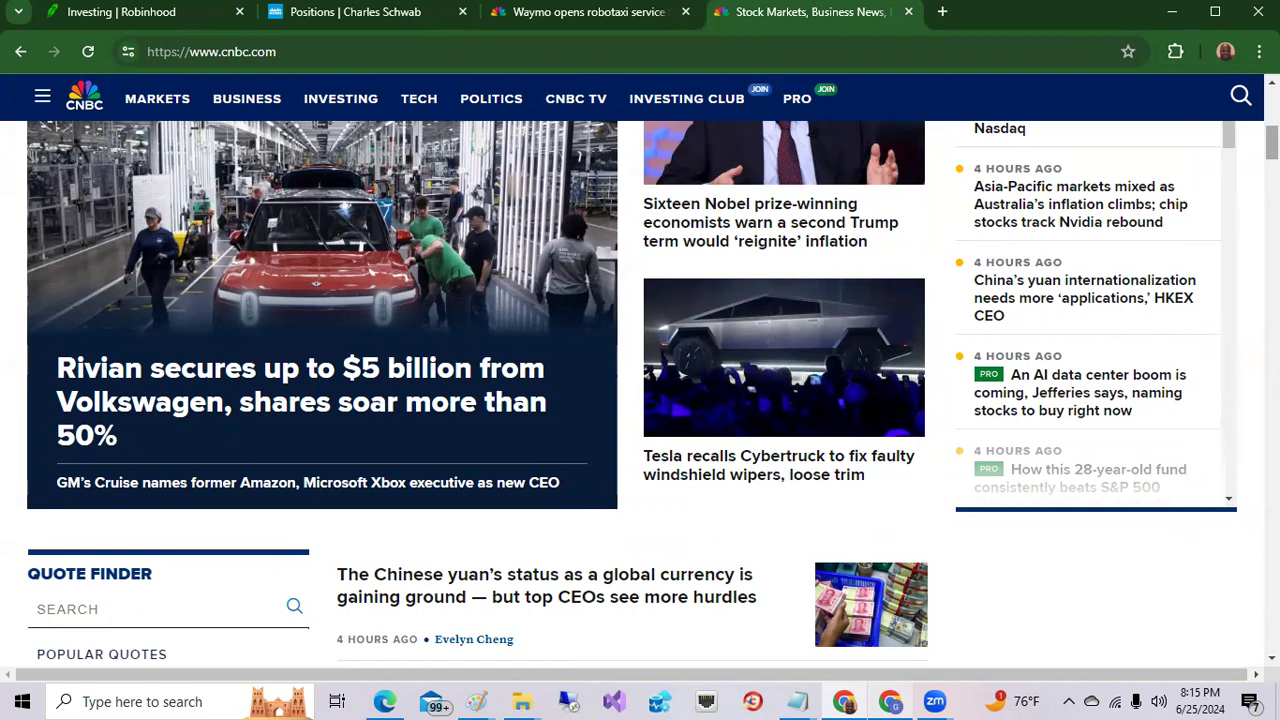
scroll(down, 3)
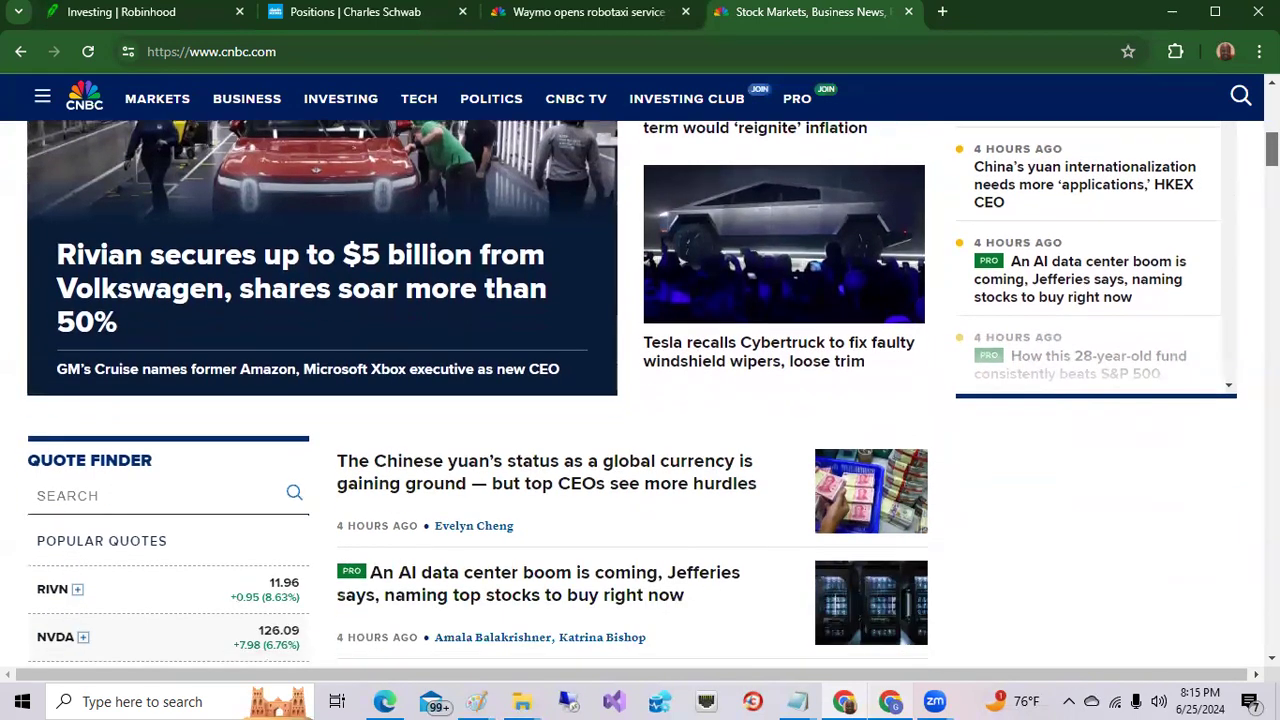
scroll(up, 3)
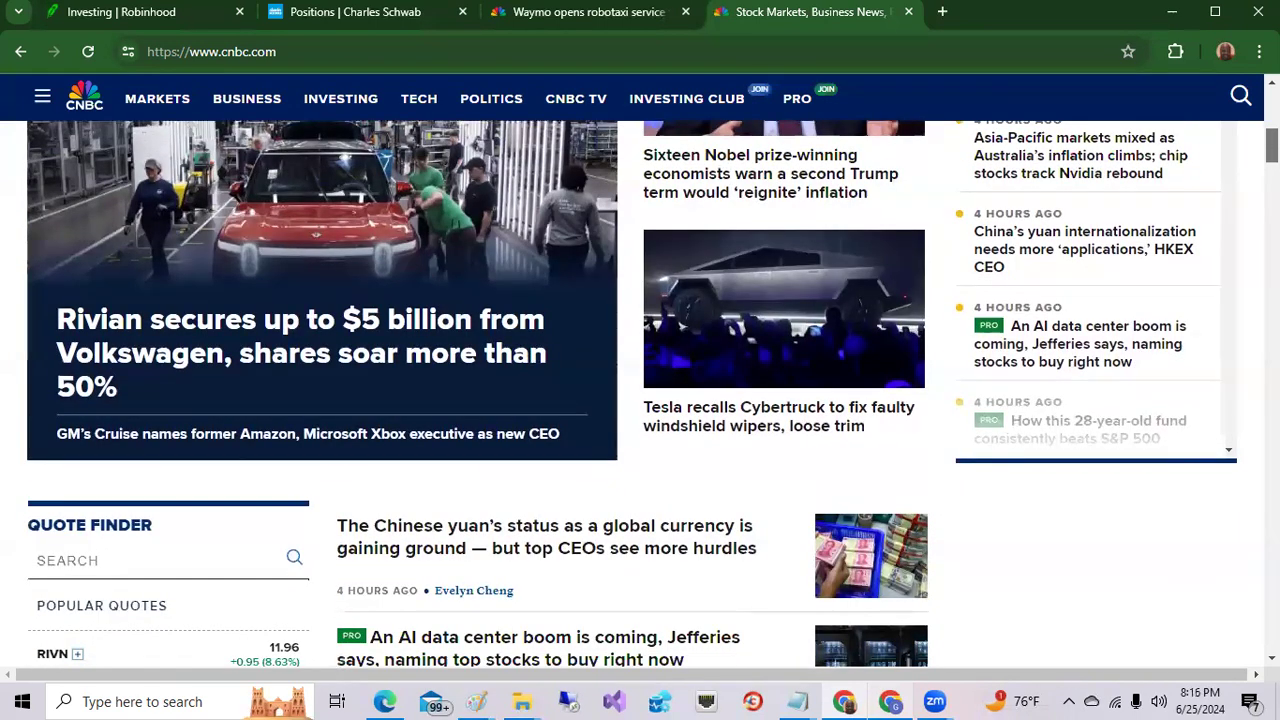
scroll(down, 3)
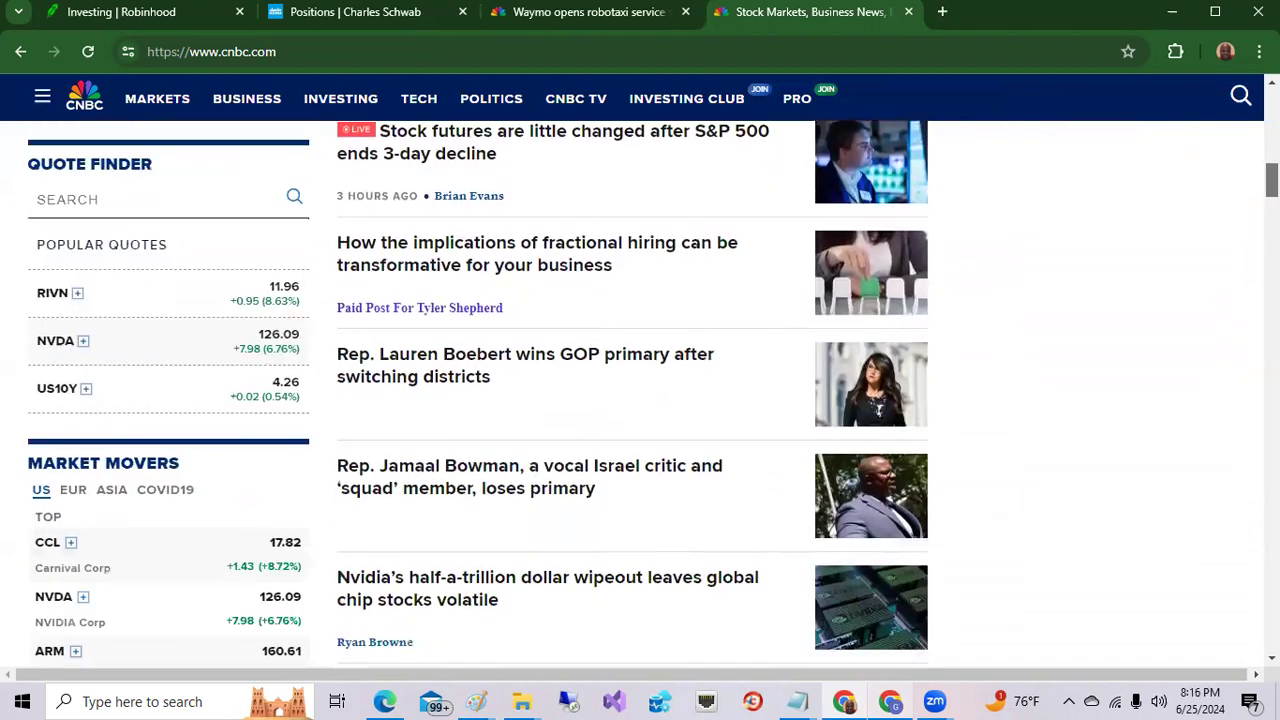
scroll(down, 3)
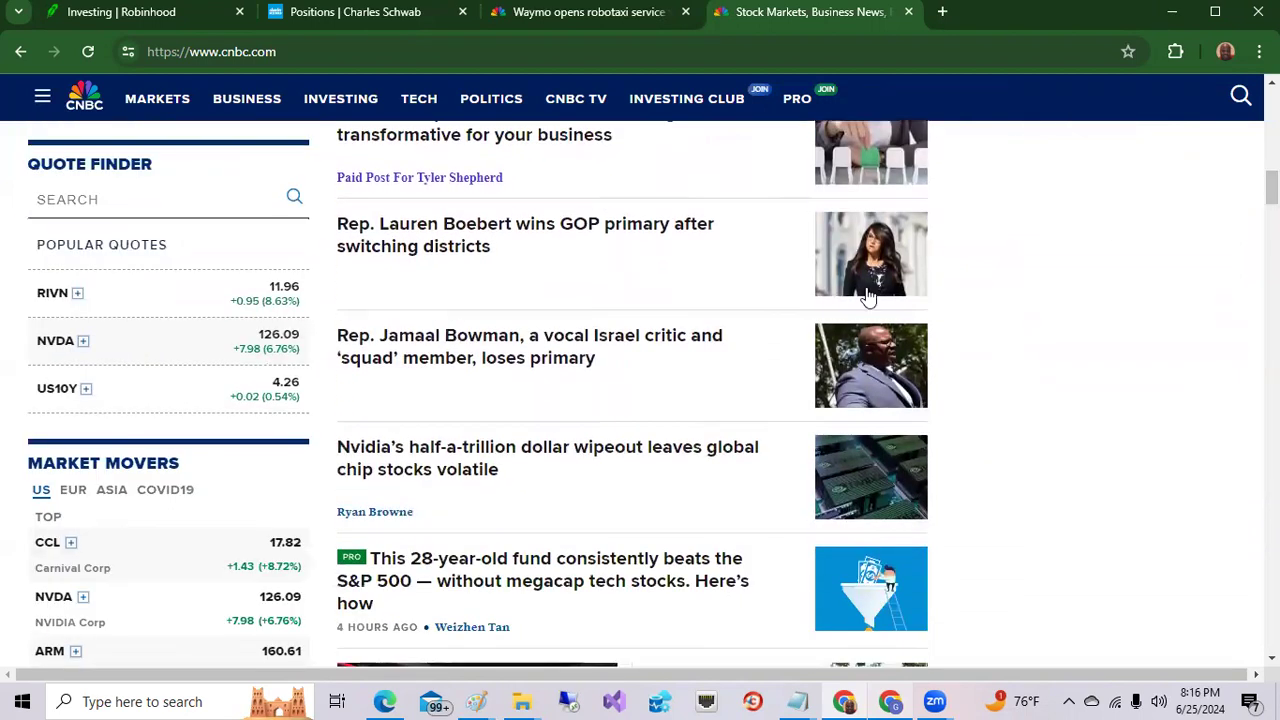
mouse_move(440, 458)
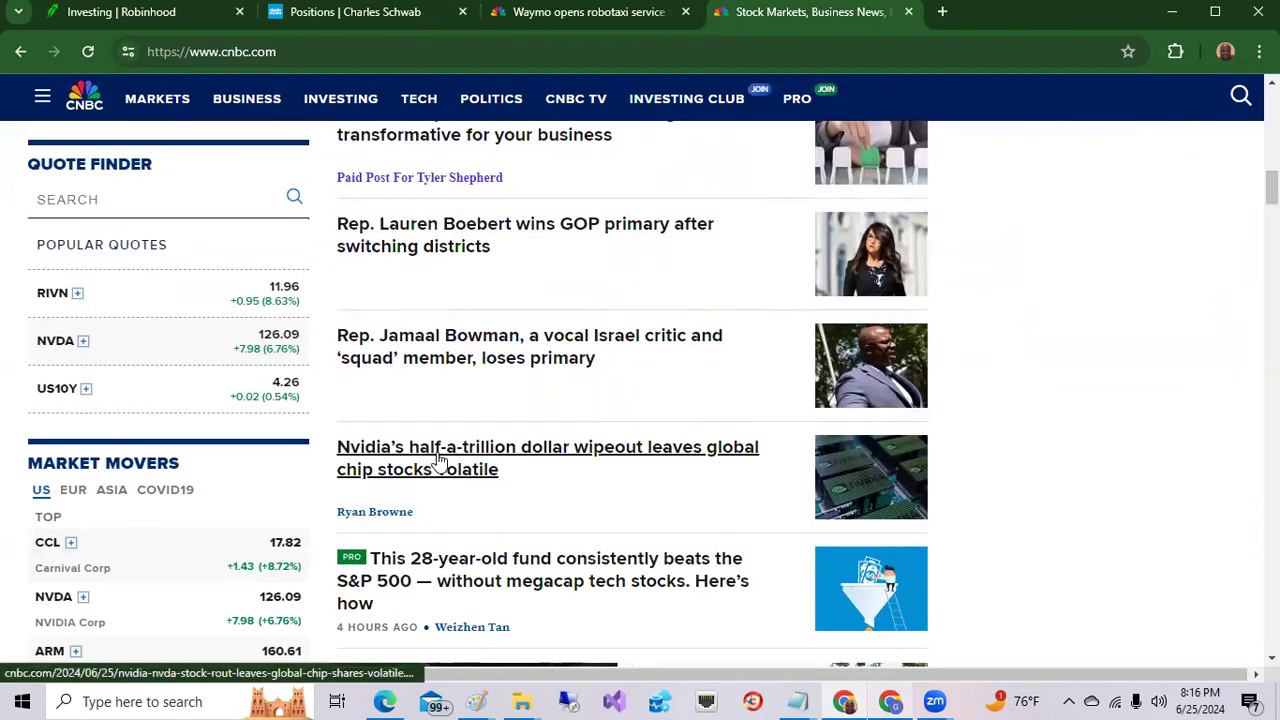
mouse_move(698, 460)
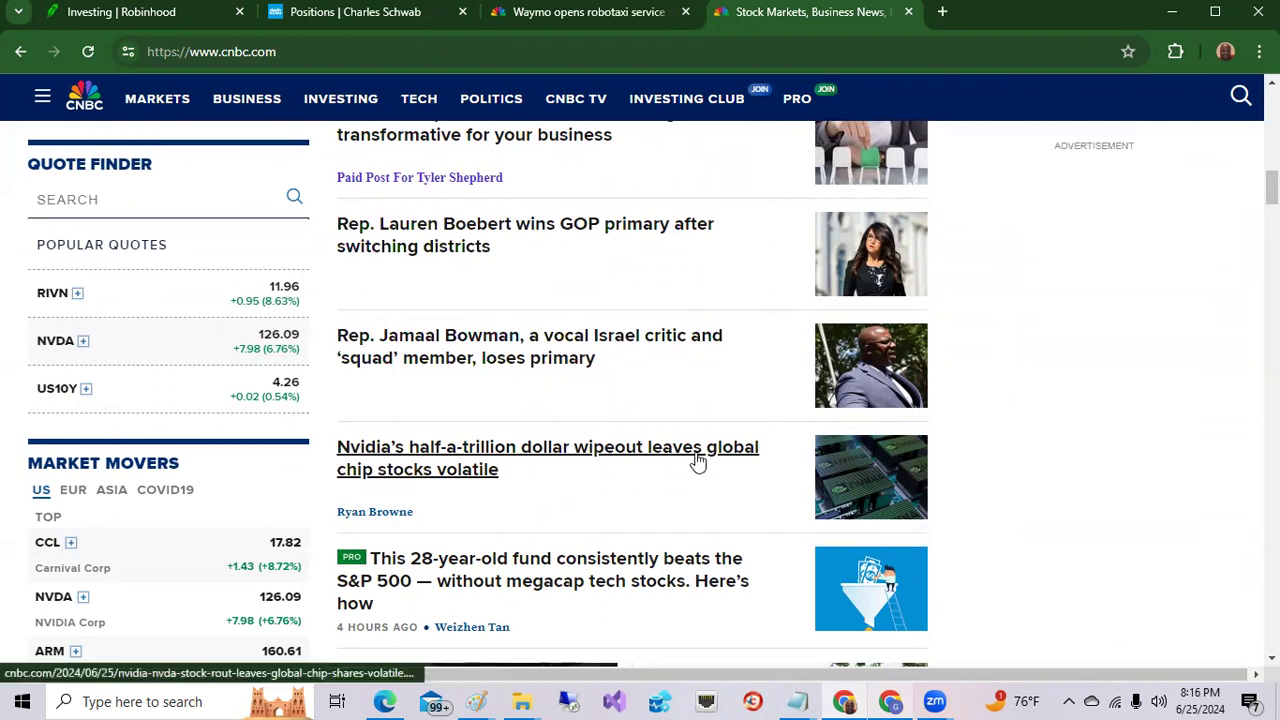
mouse_move(562, 476)
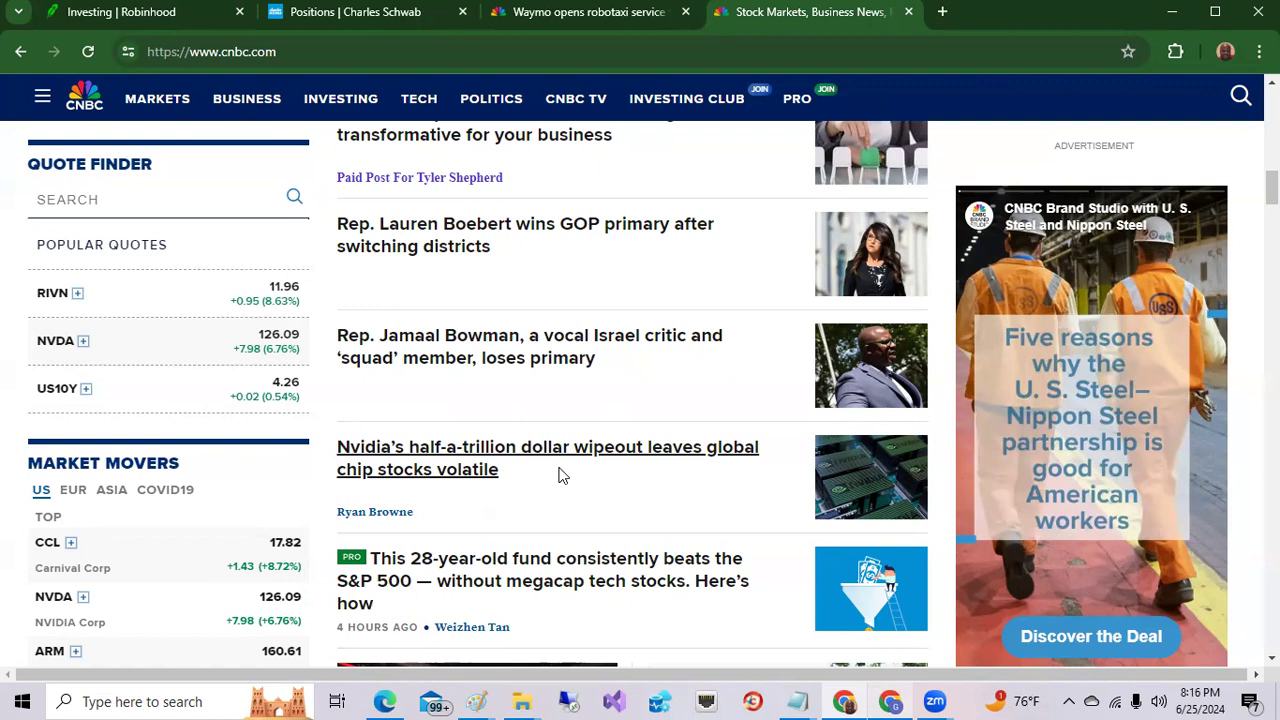
mouse_move(704, 300)
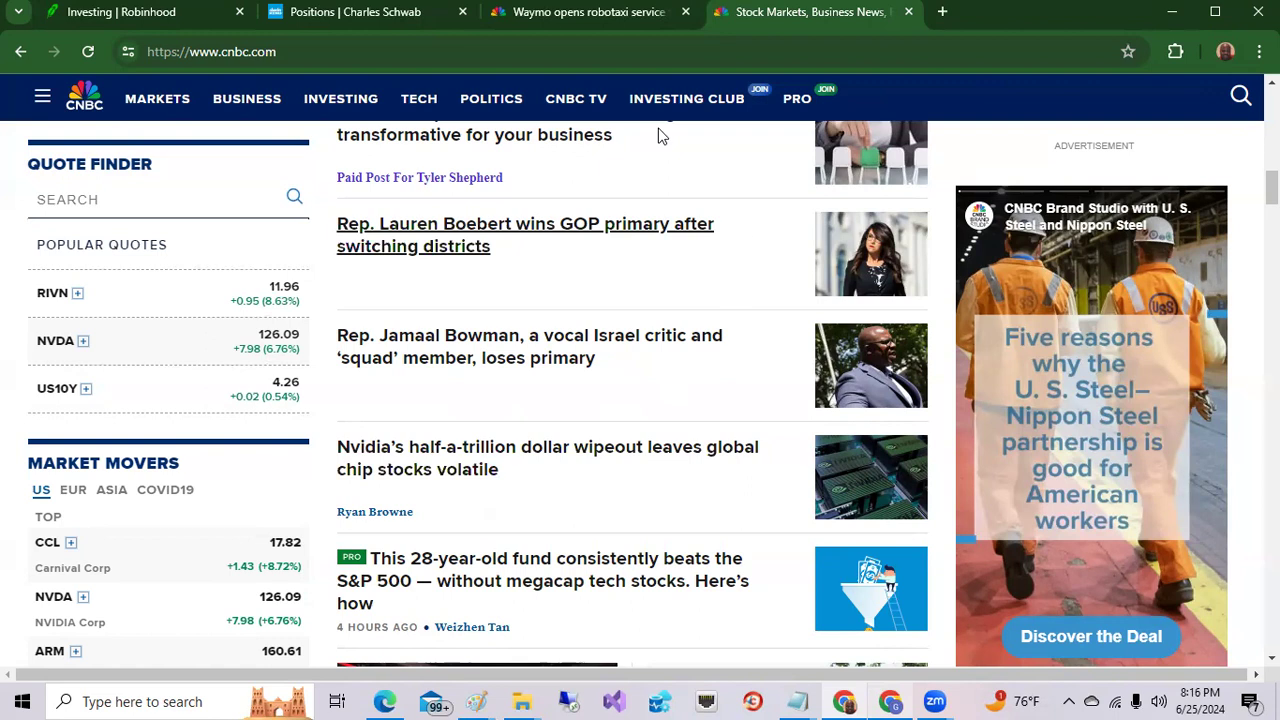
Switch to the Waymo robotaxi San Francisco article and scroll to its Key Points
click(588, 12)
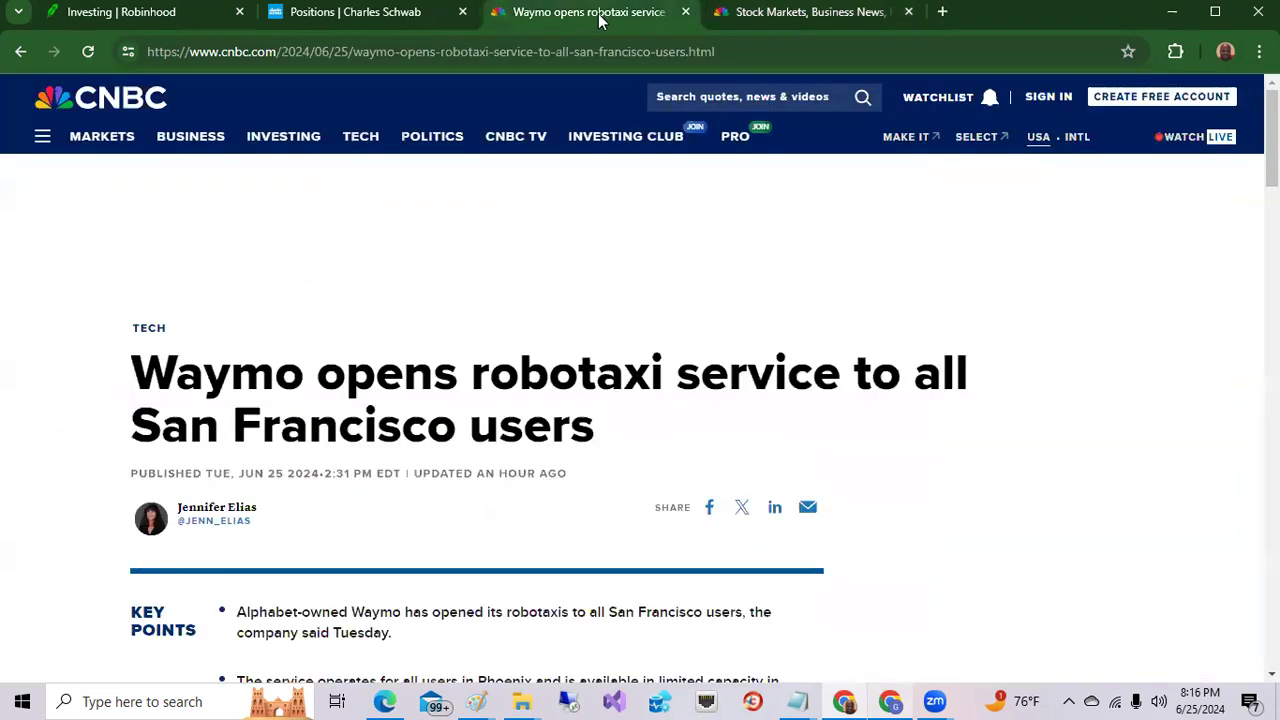
mouse_move(652, 356)
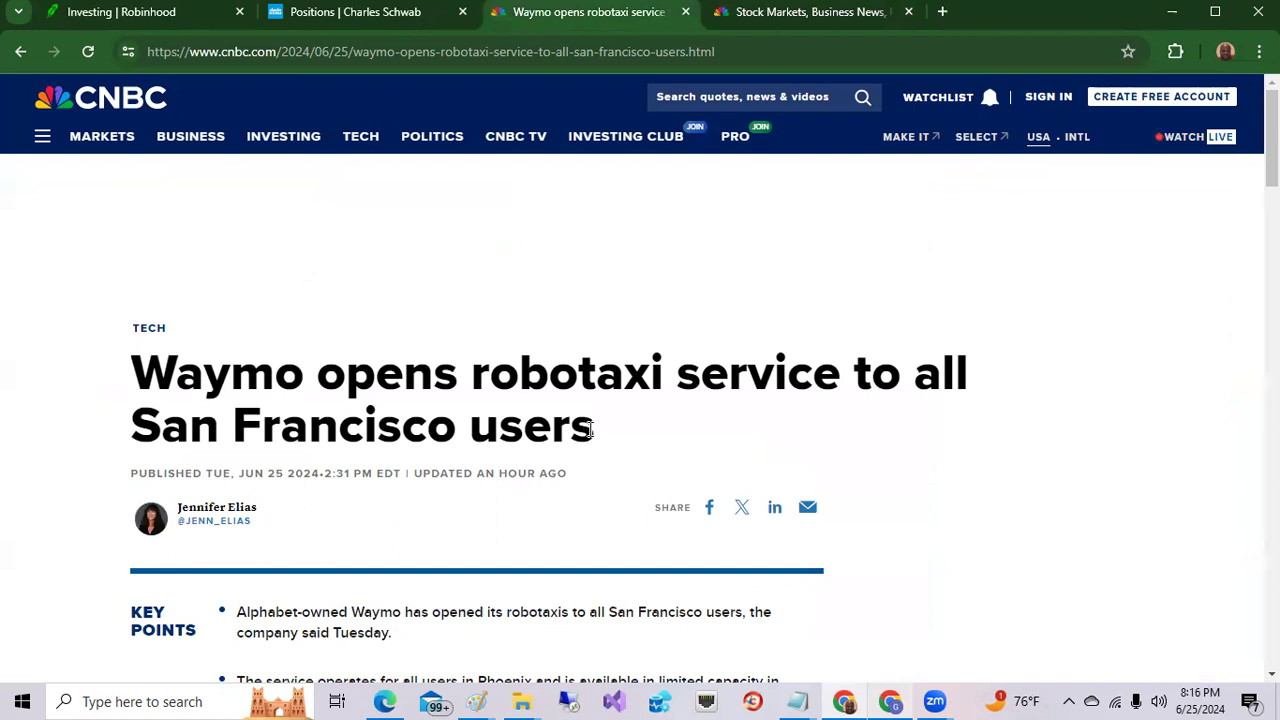
mouse_move(770, 400)
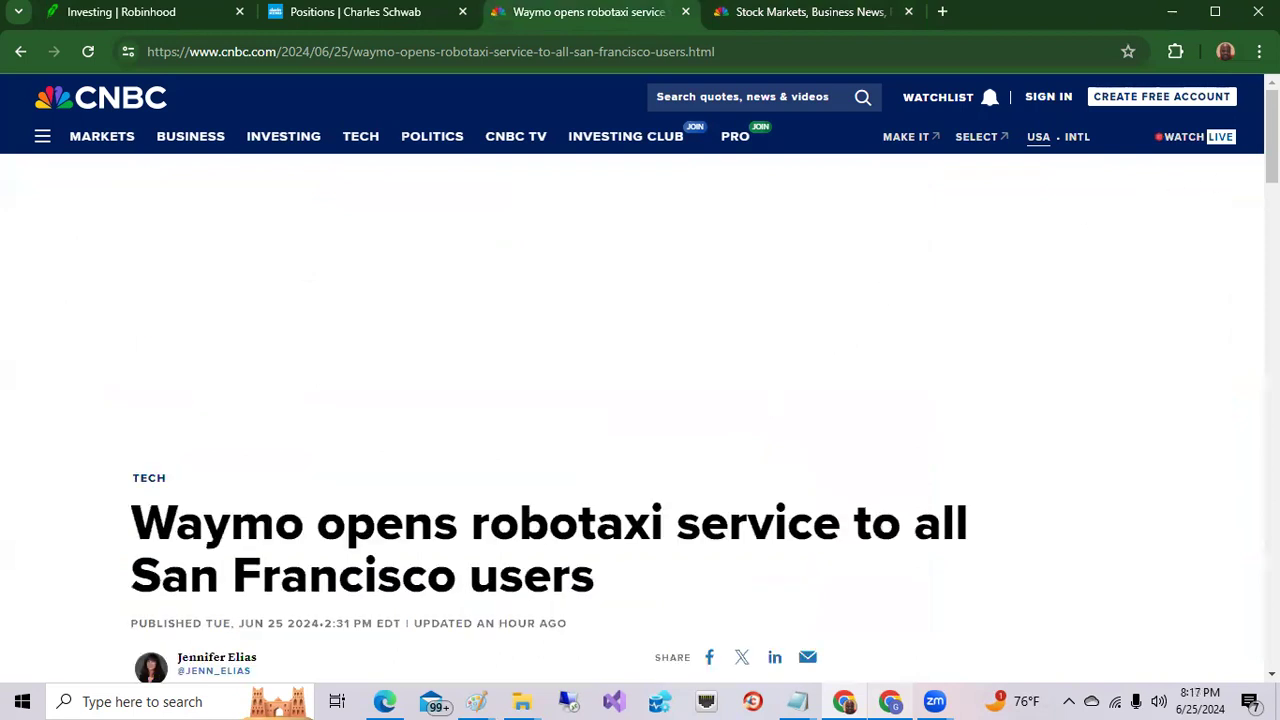
scroll(down, 3)
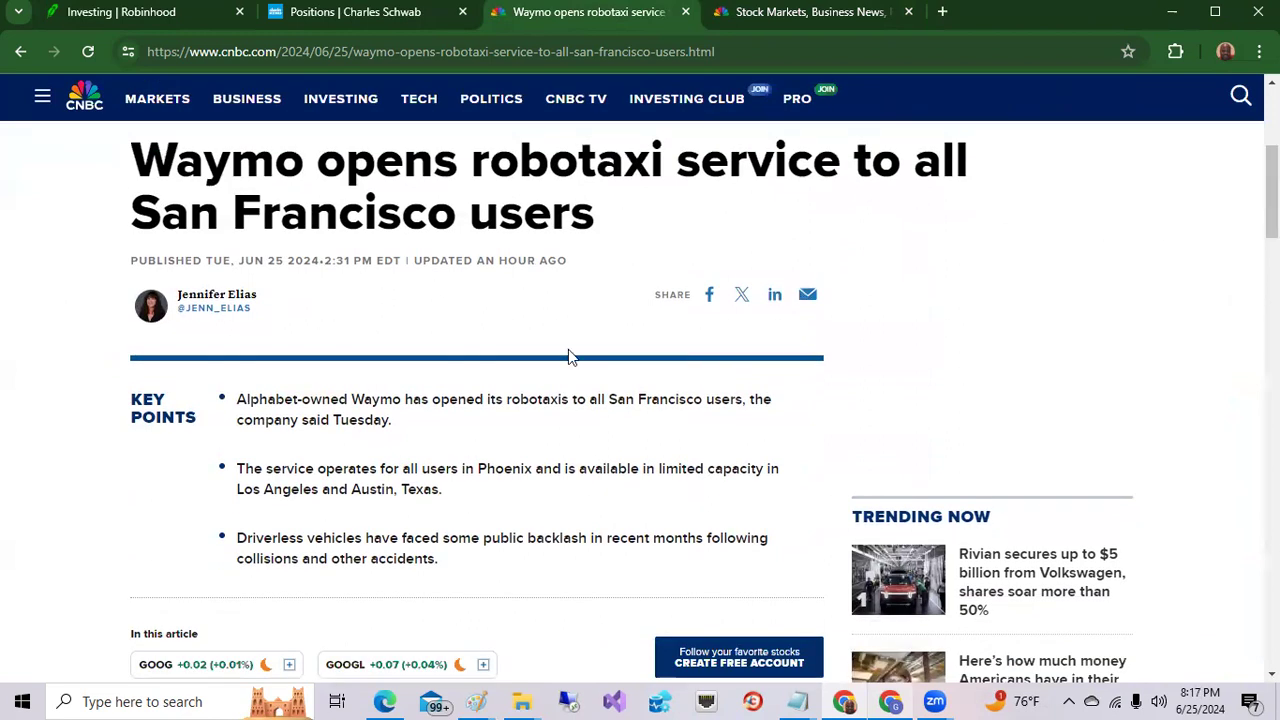
mouse_move(484, 376)
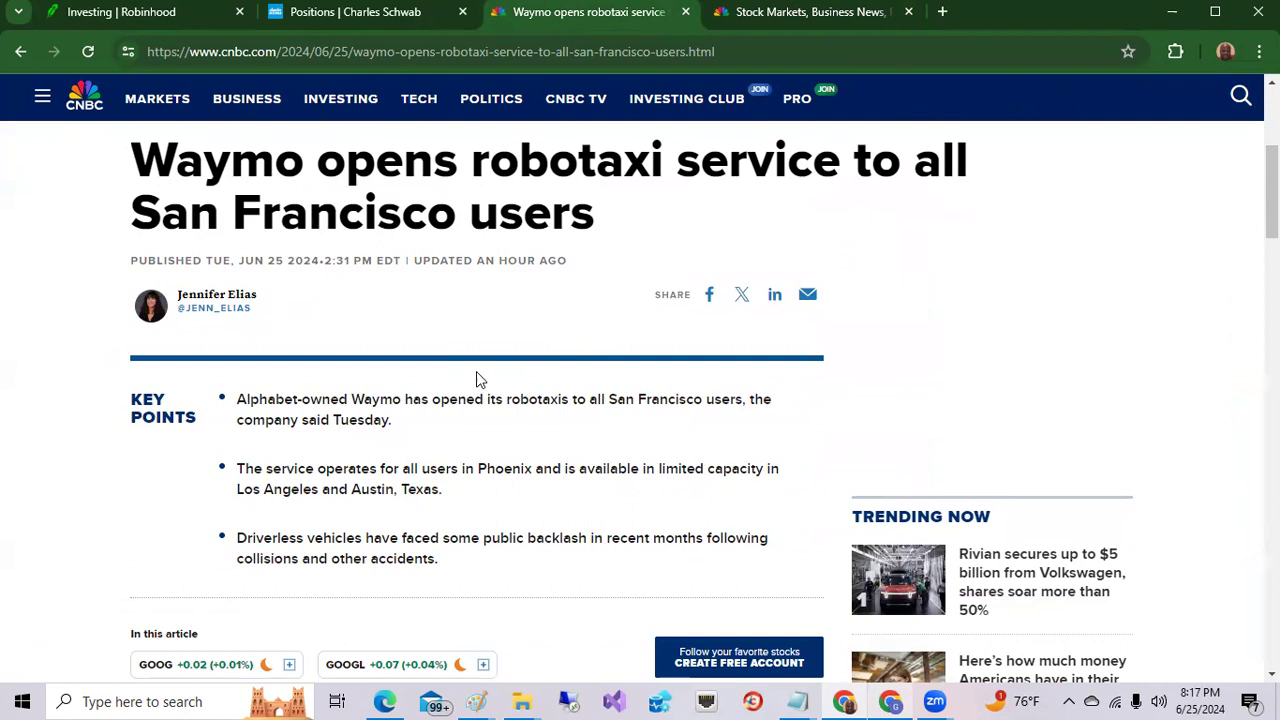
mouse_move(378, 408)
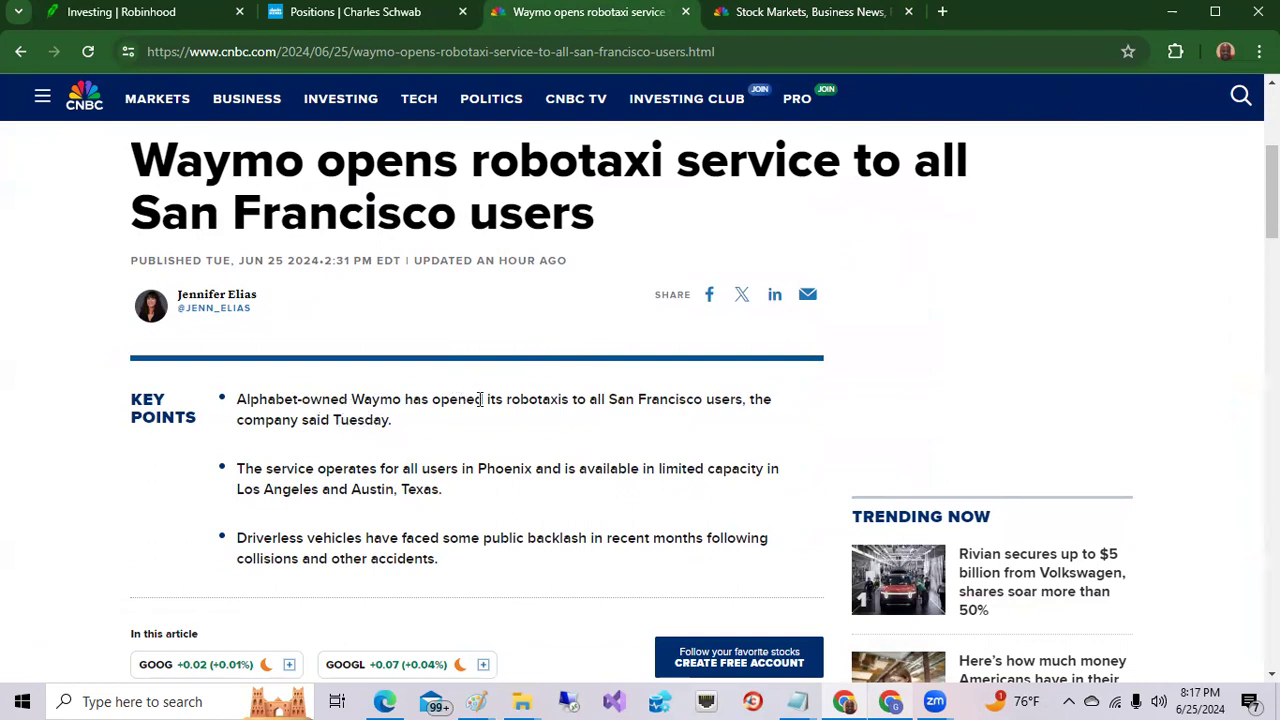
mouse_move(704, 370)
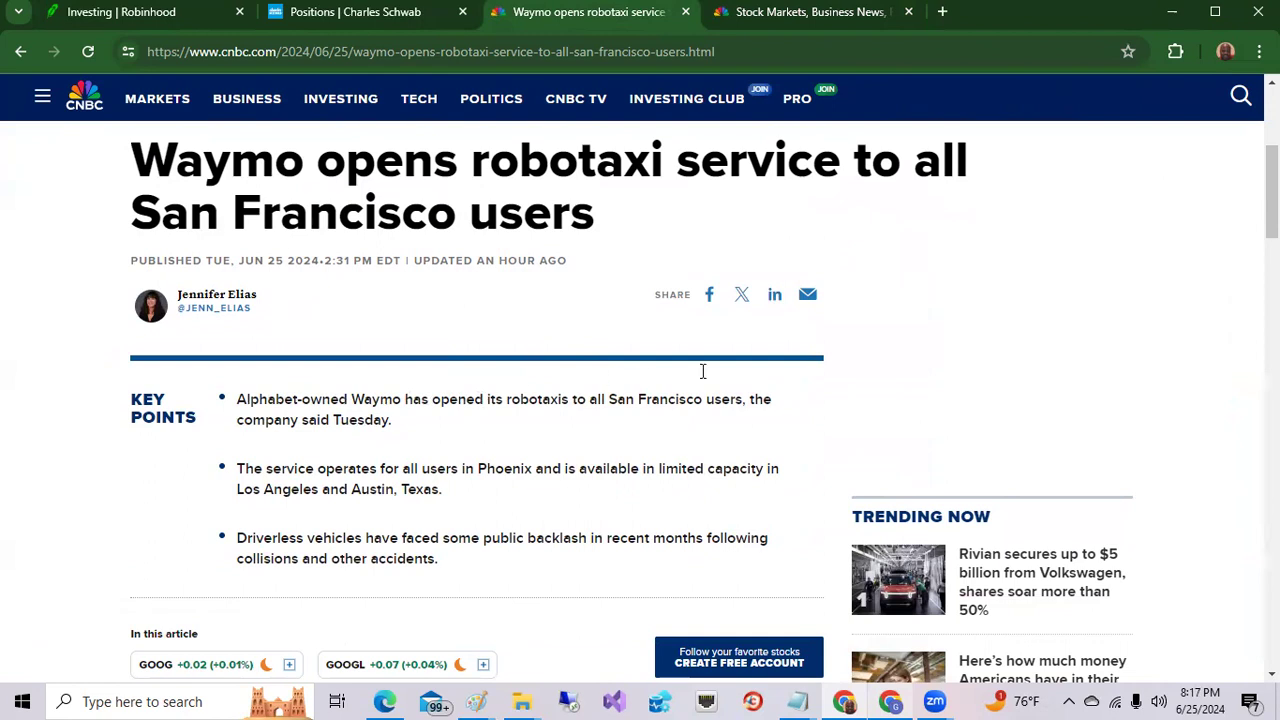
scroll(down, 3)
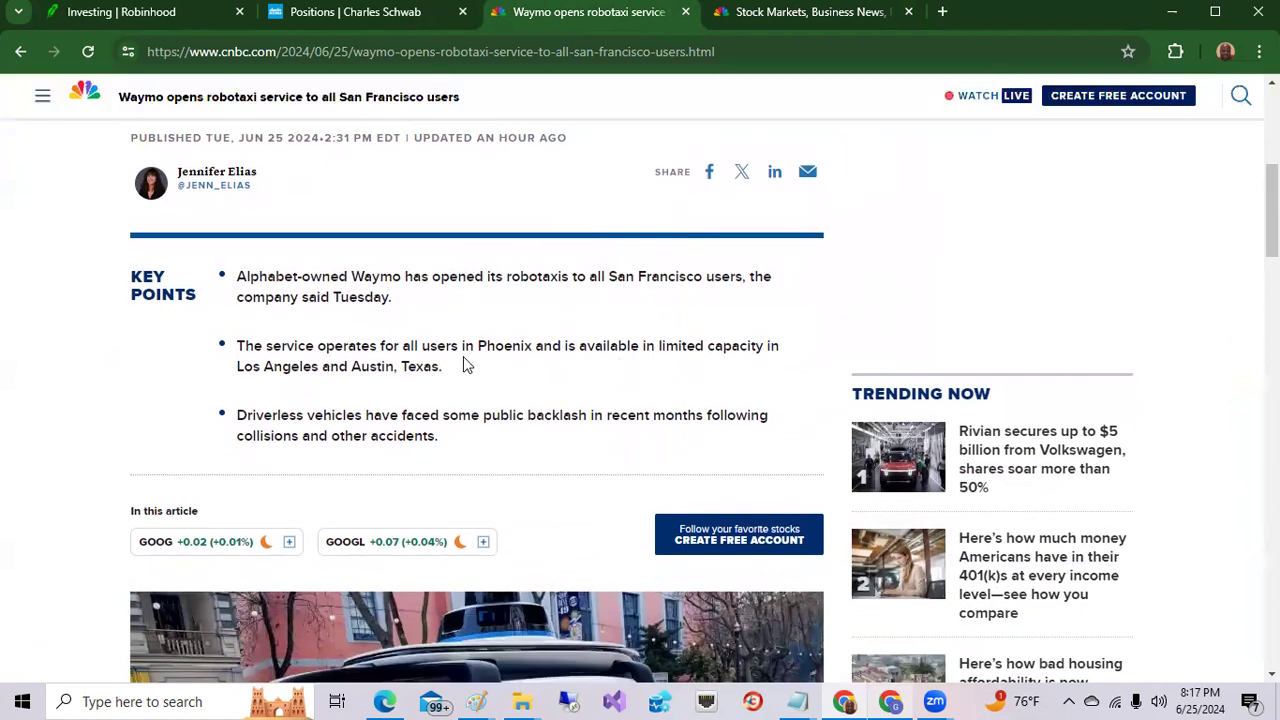
mouse_move(504, 350)
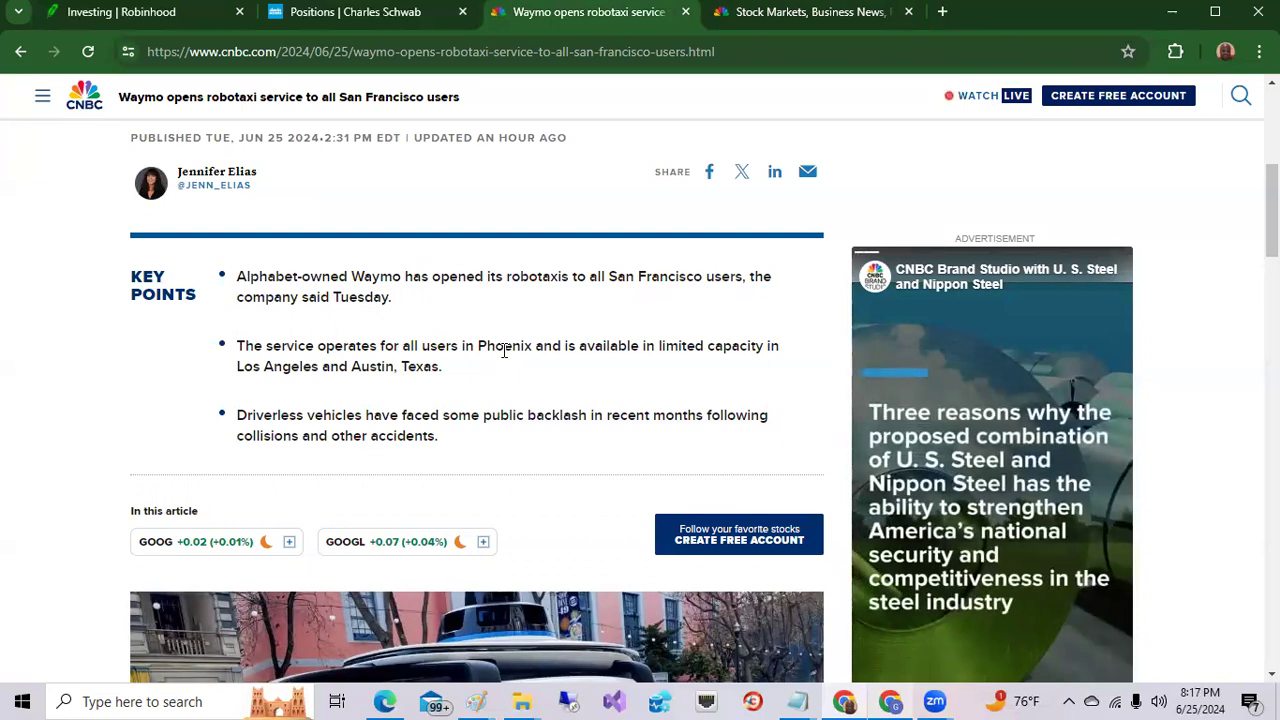
mouse_move(1160, 268)
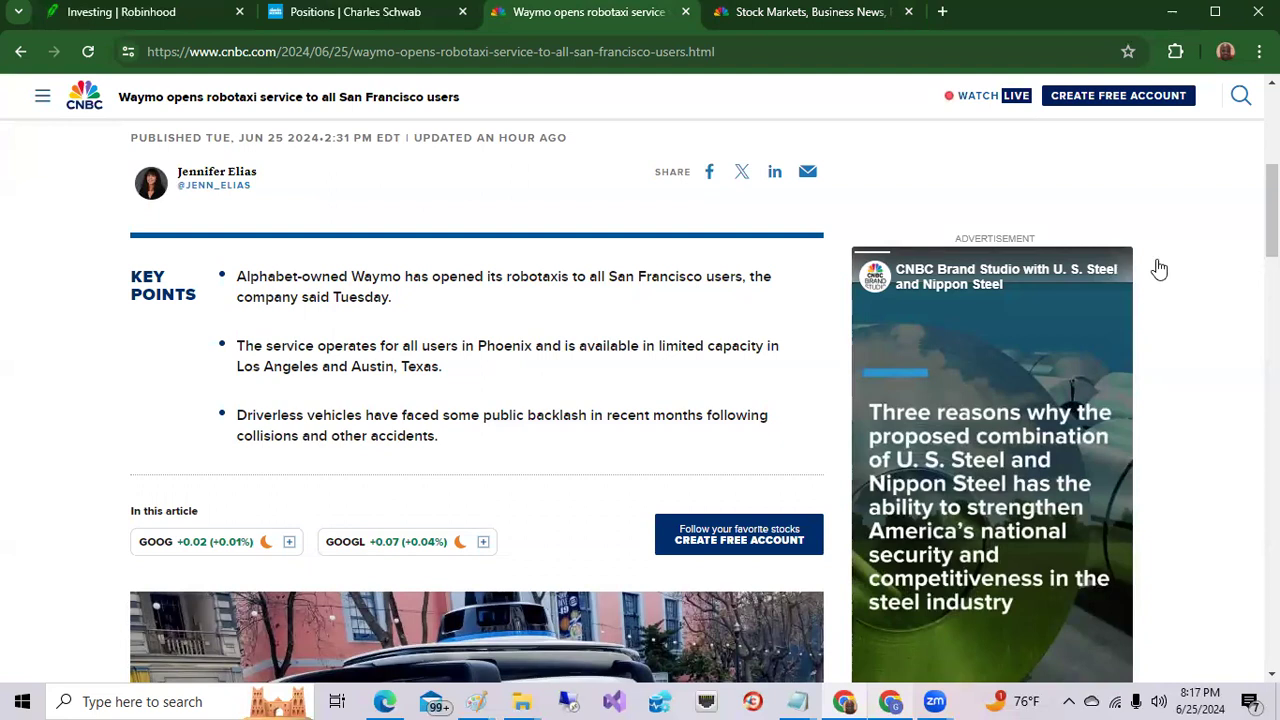
scroll(down, 3)
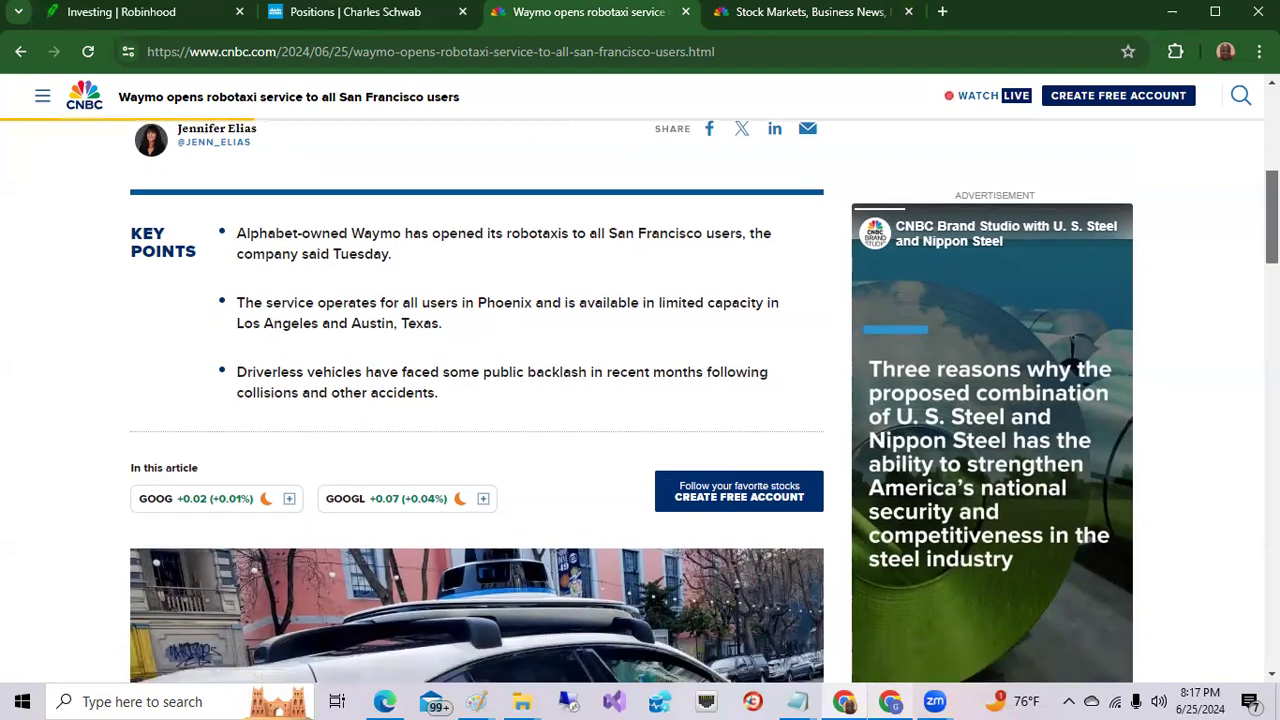
scroll(down, 3)
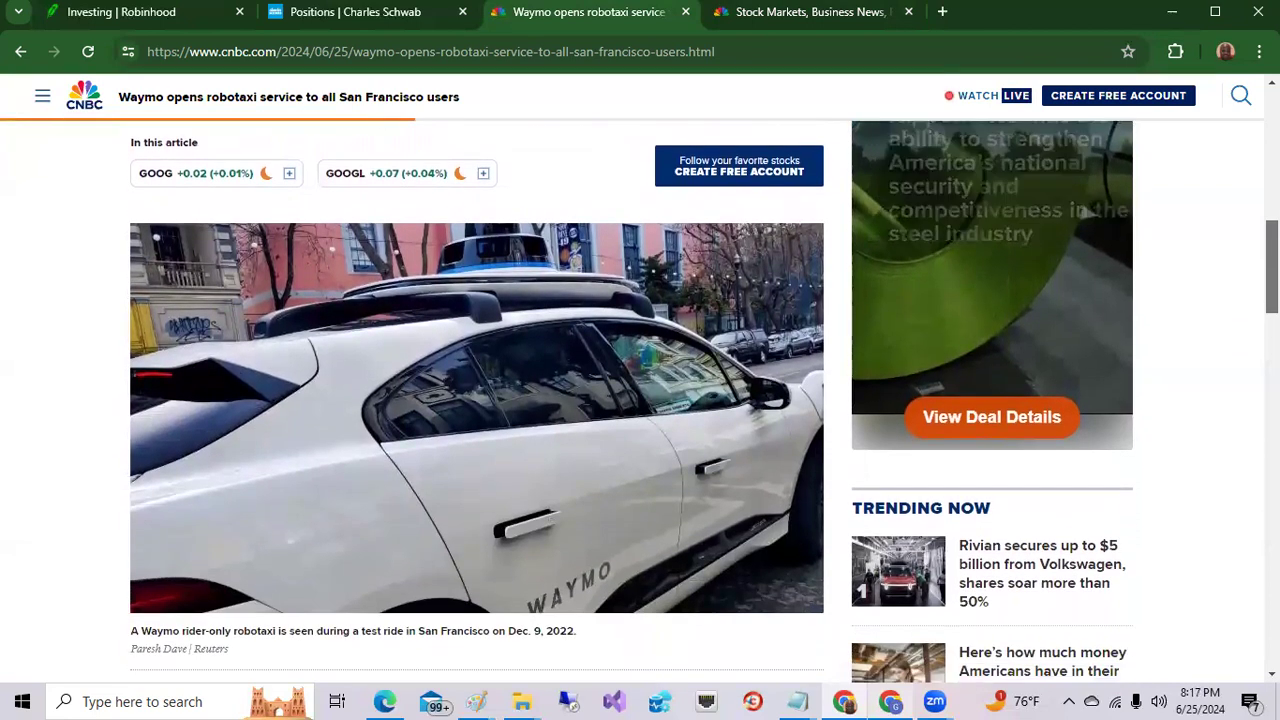
scroll(down, 3)
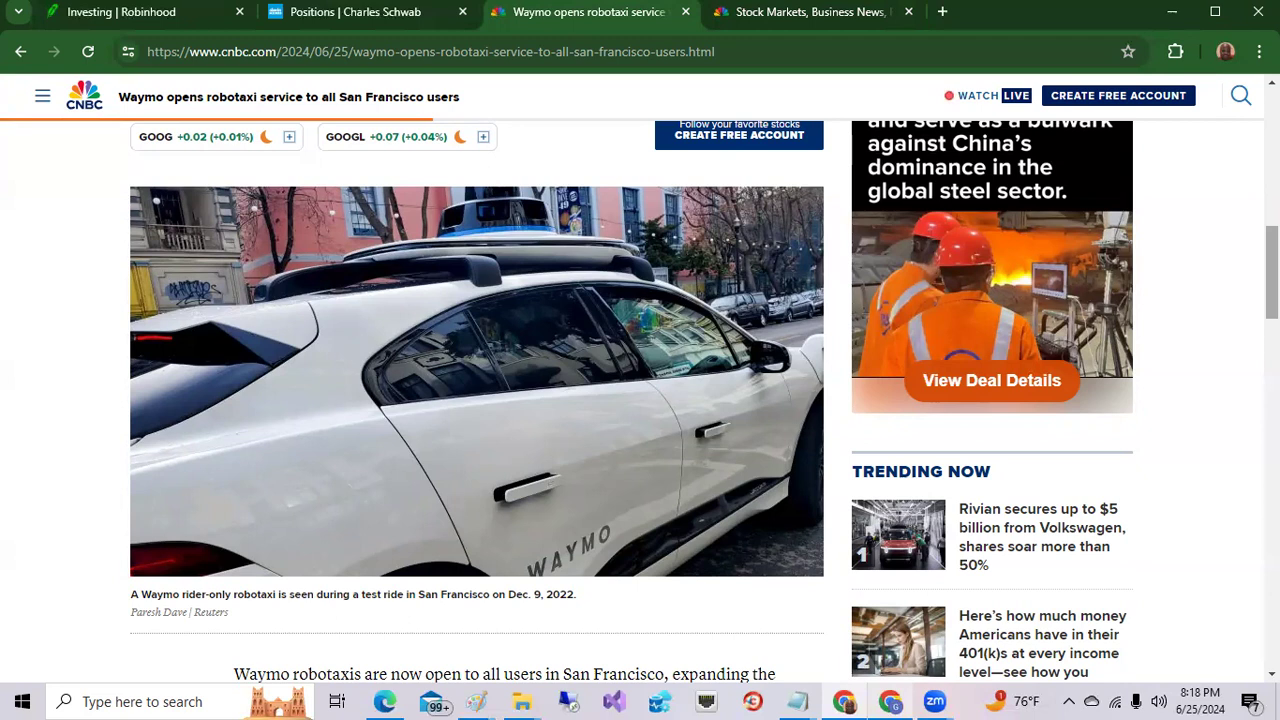
scroll(down, 3)
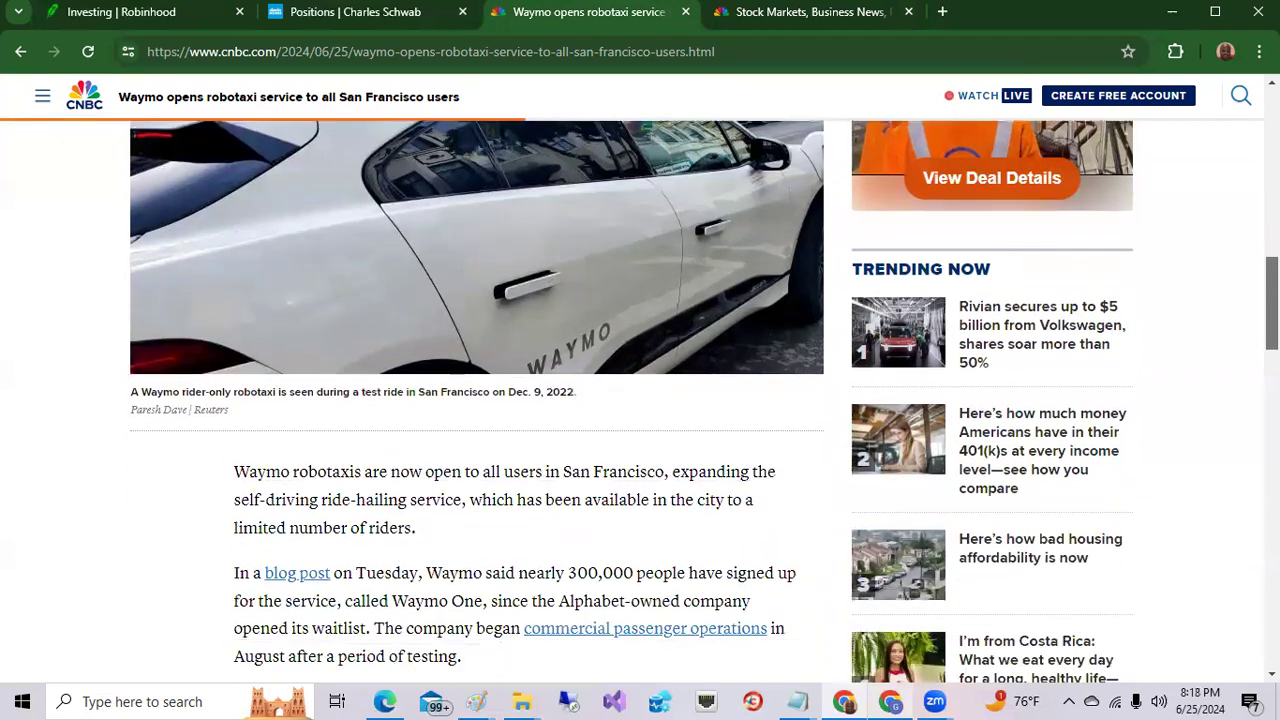
scroll(down, 3)
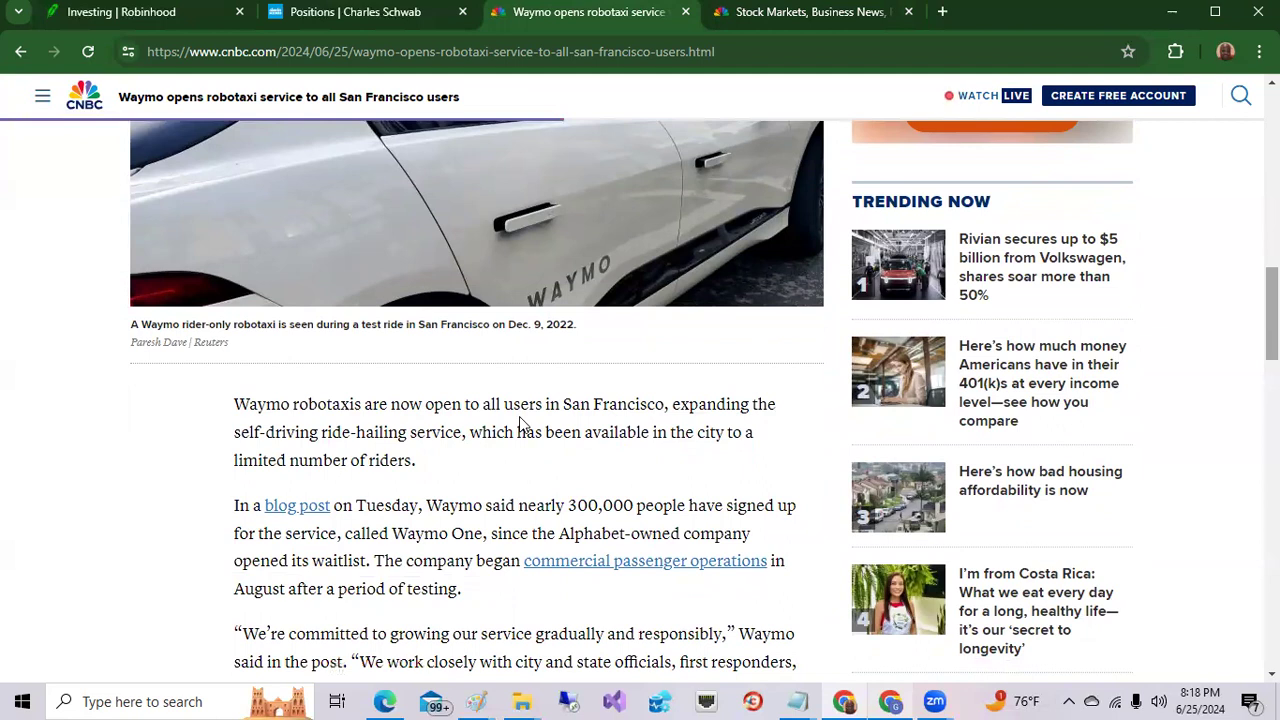
mouse_move(212, 440)
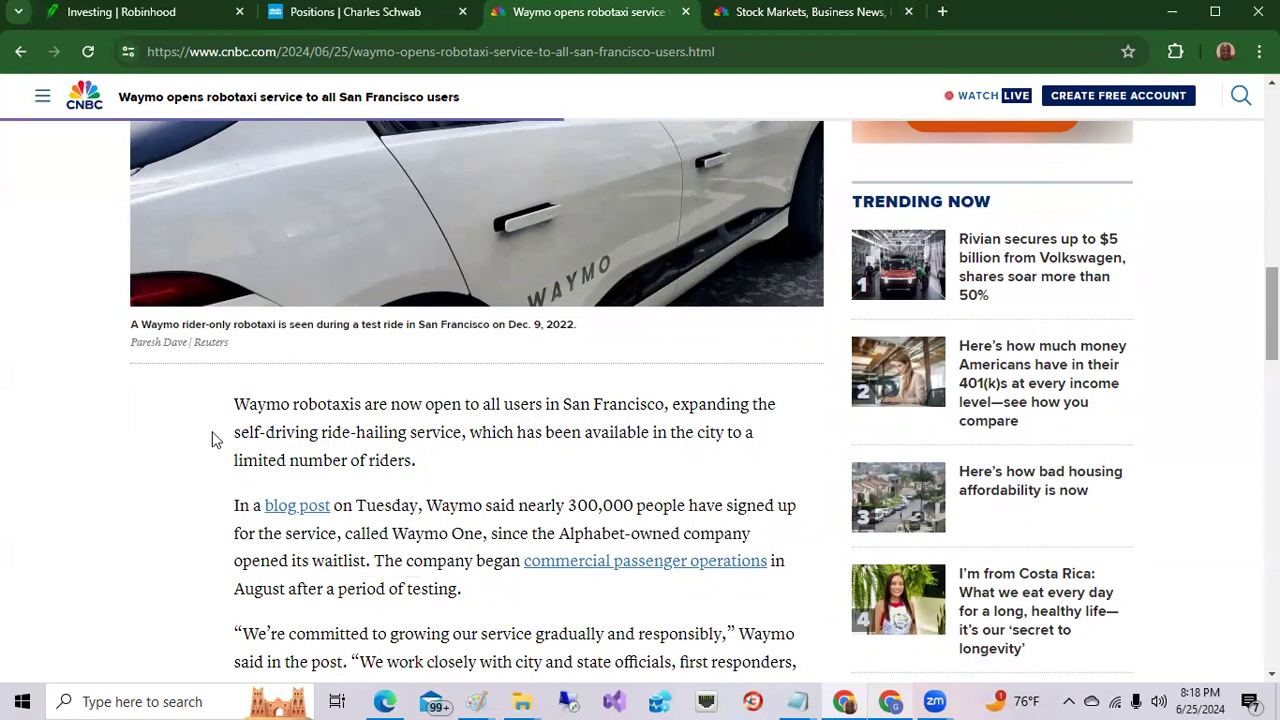
mouse_move(562, 476)
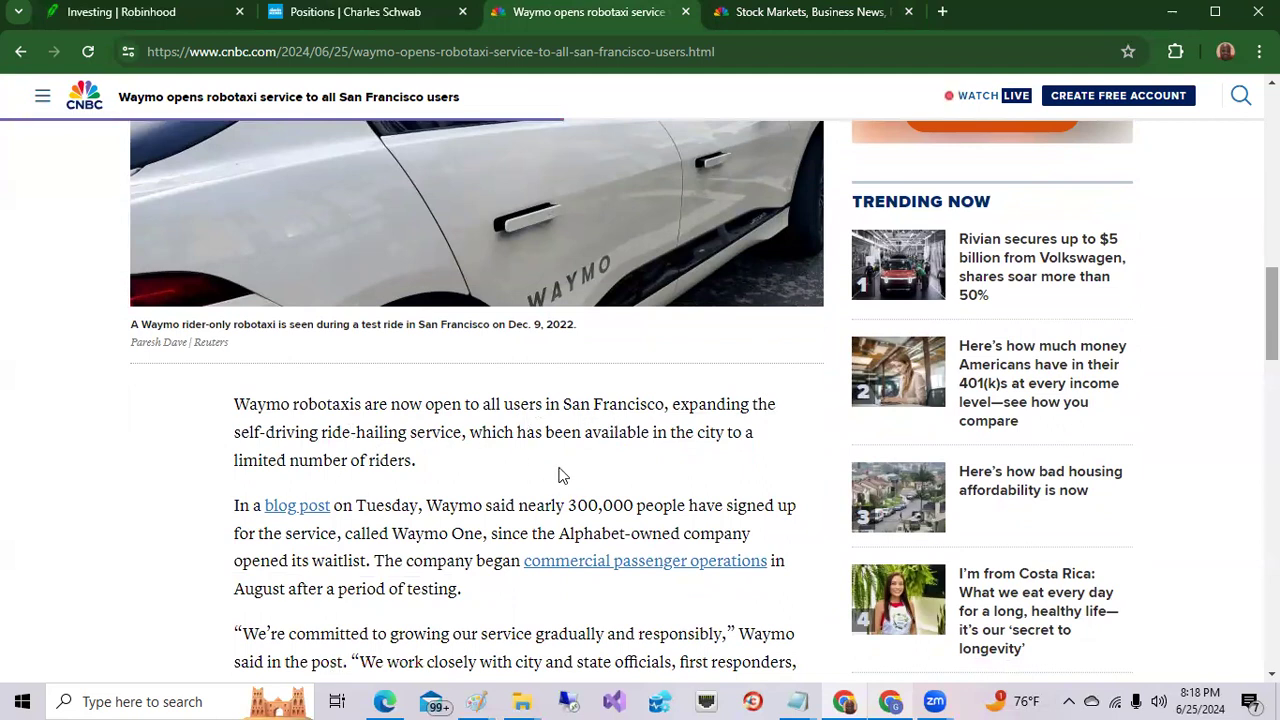
mouse_move(1044, 336)
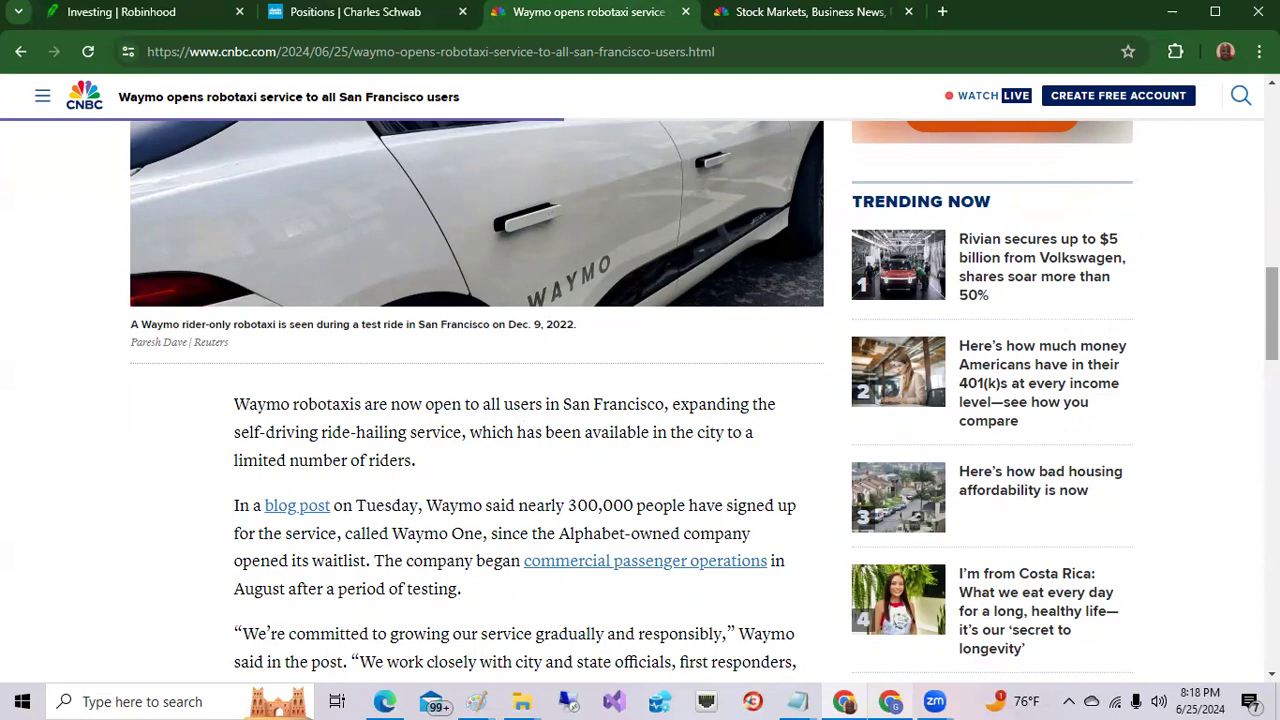
scroll(up, 3)
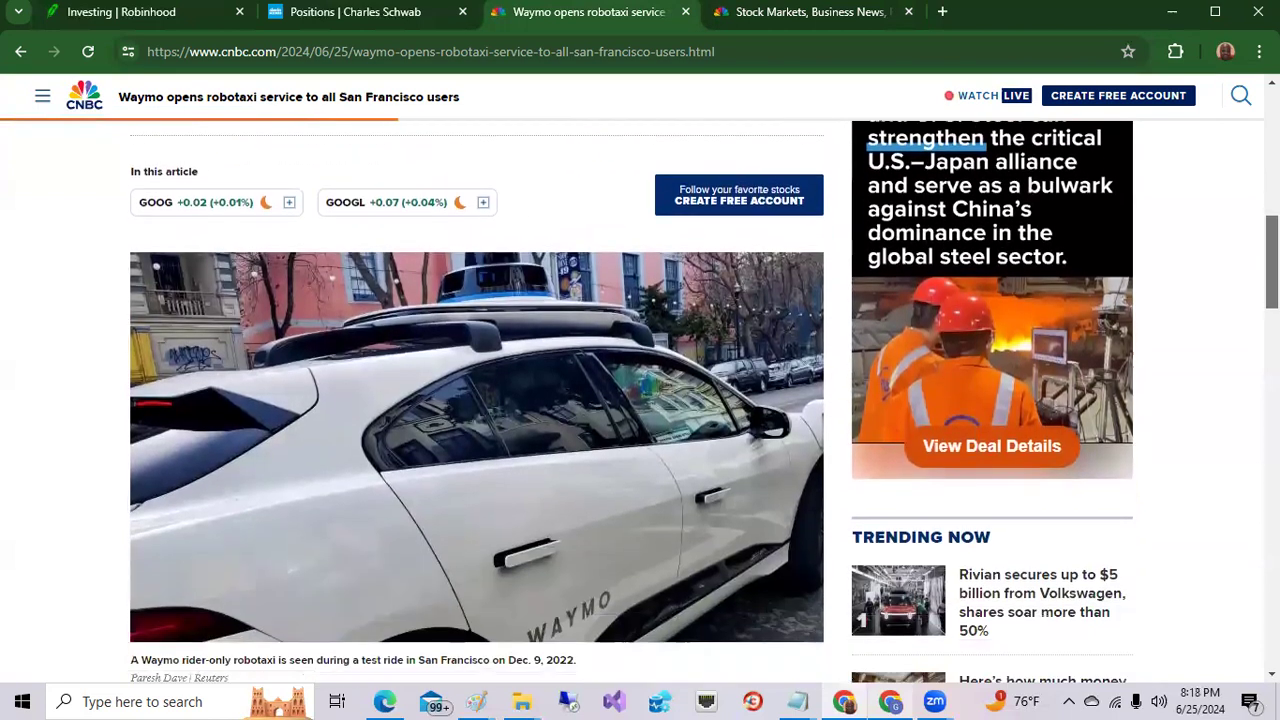
scroll(down, 3)
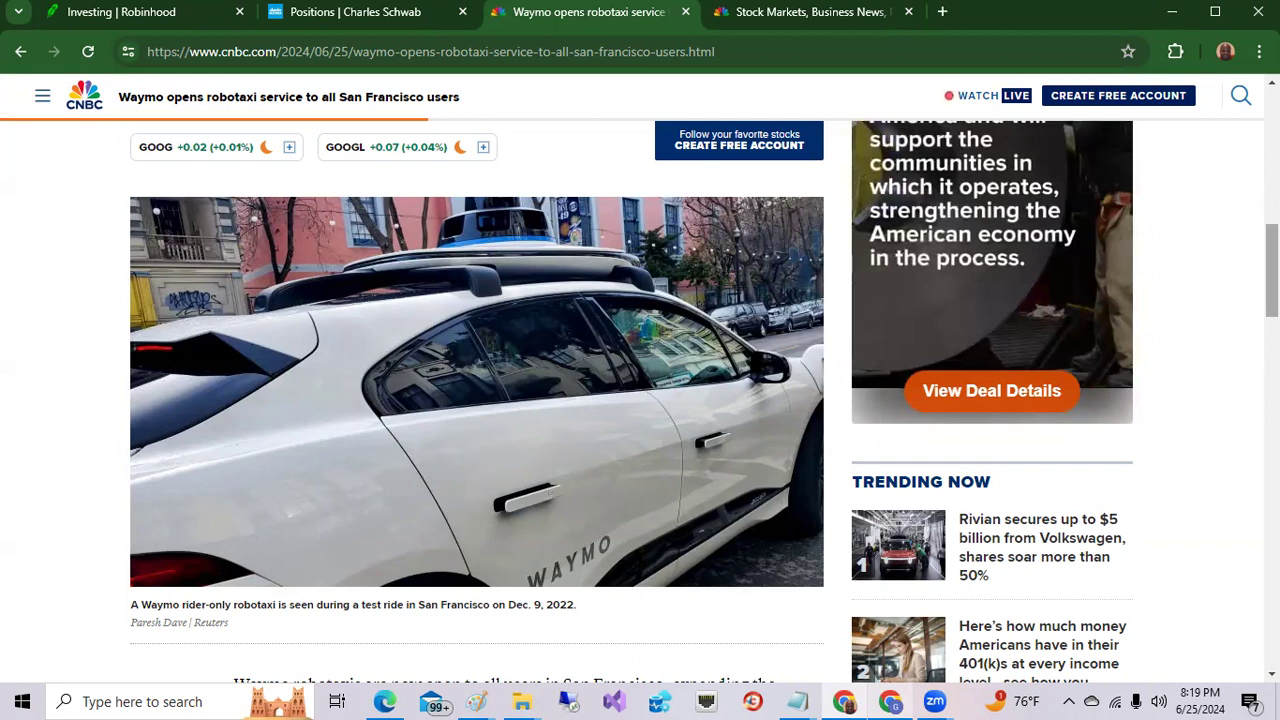
scroll(up, 3)
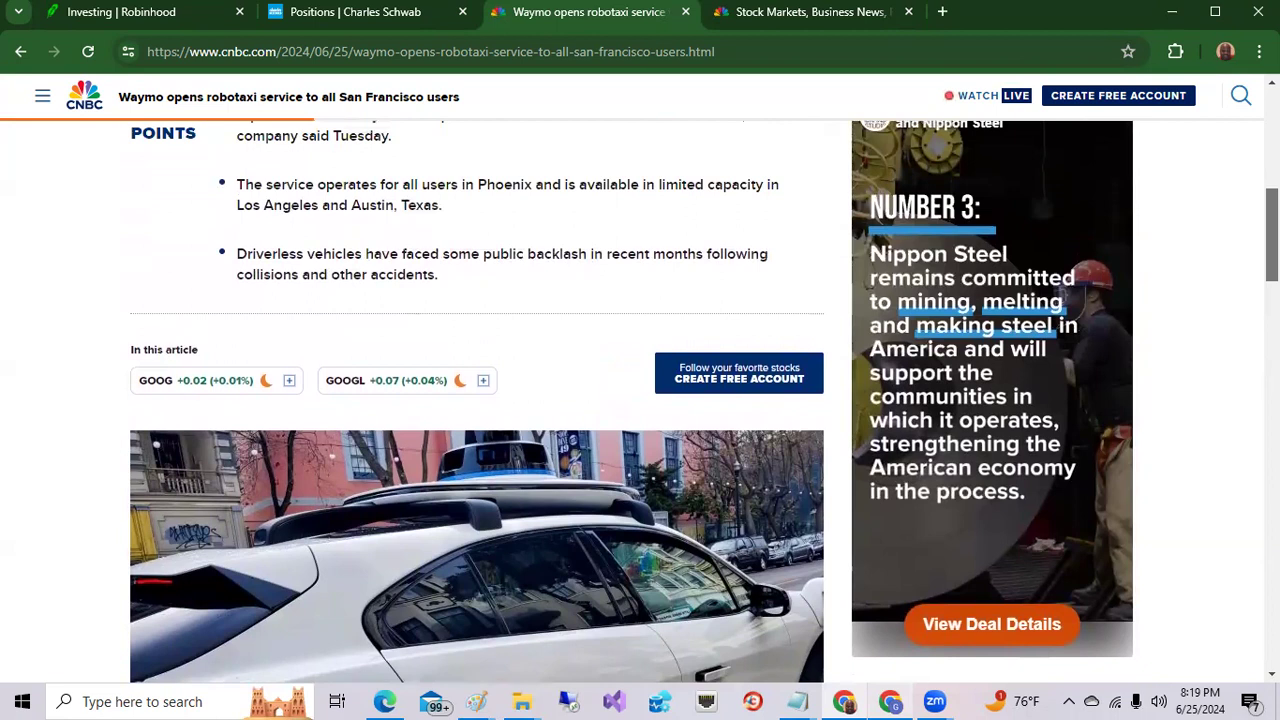
scroll(up, 3)
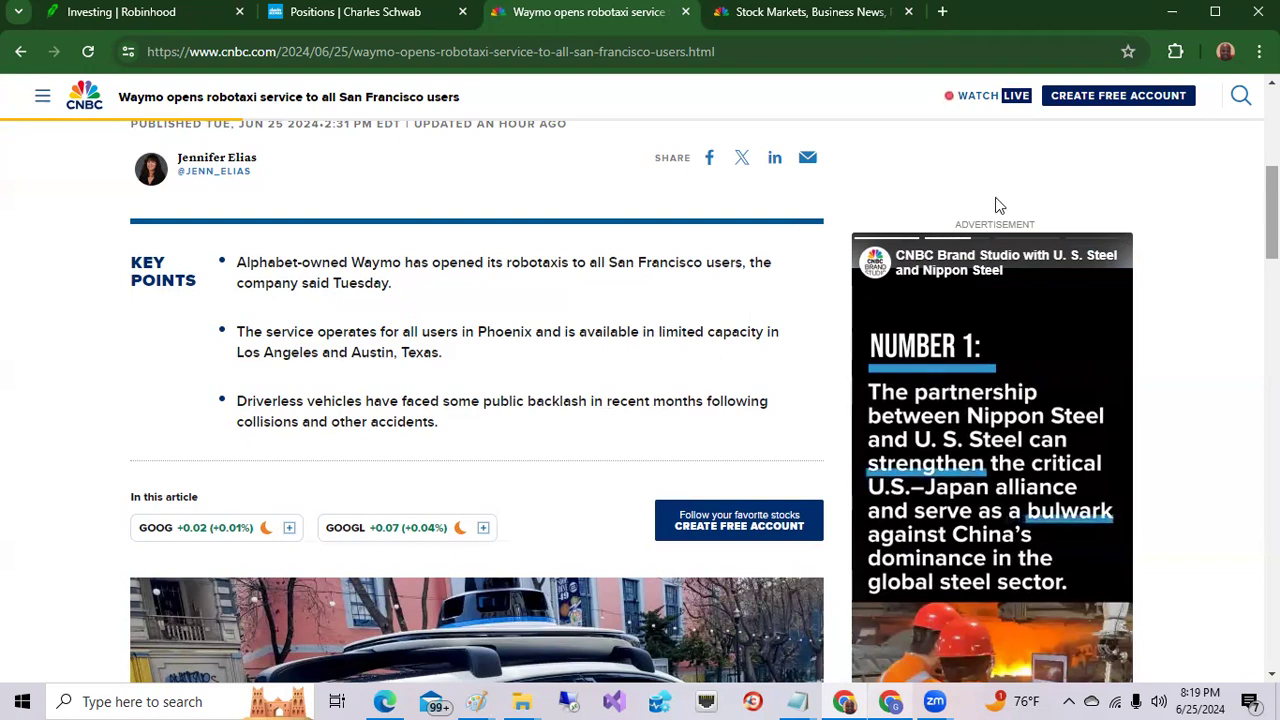
mouse_move(710, 156)
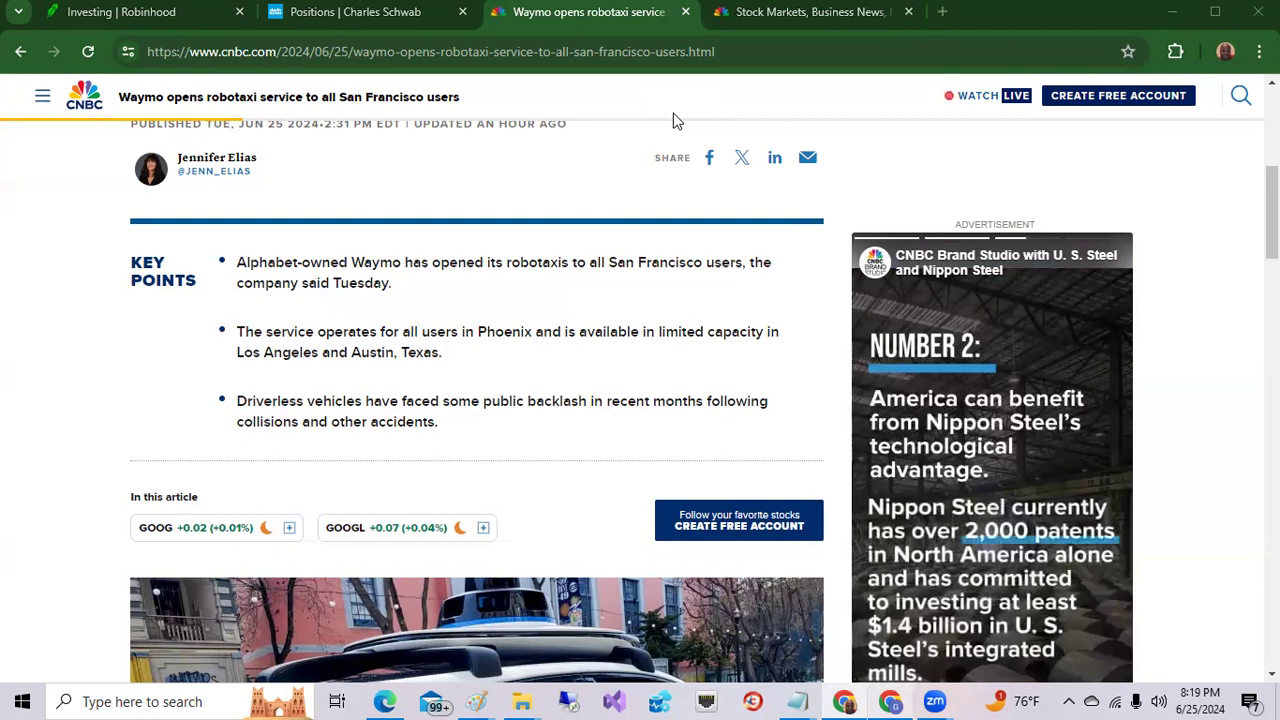
Switch to the Robinhood portfolio page and show the one-week value chart ($3,265.32)
click(120, 12)
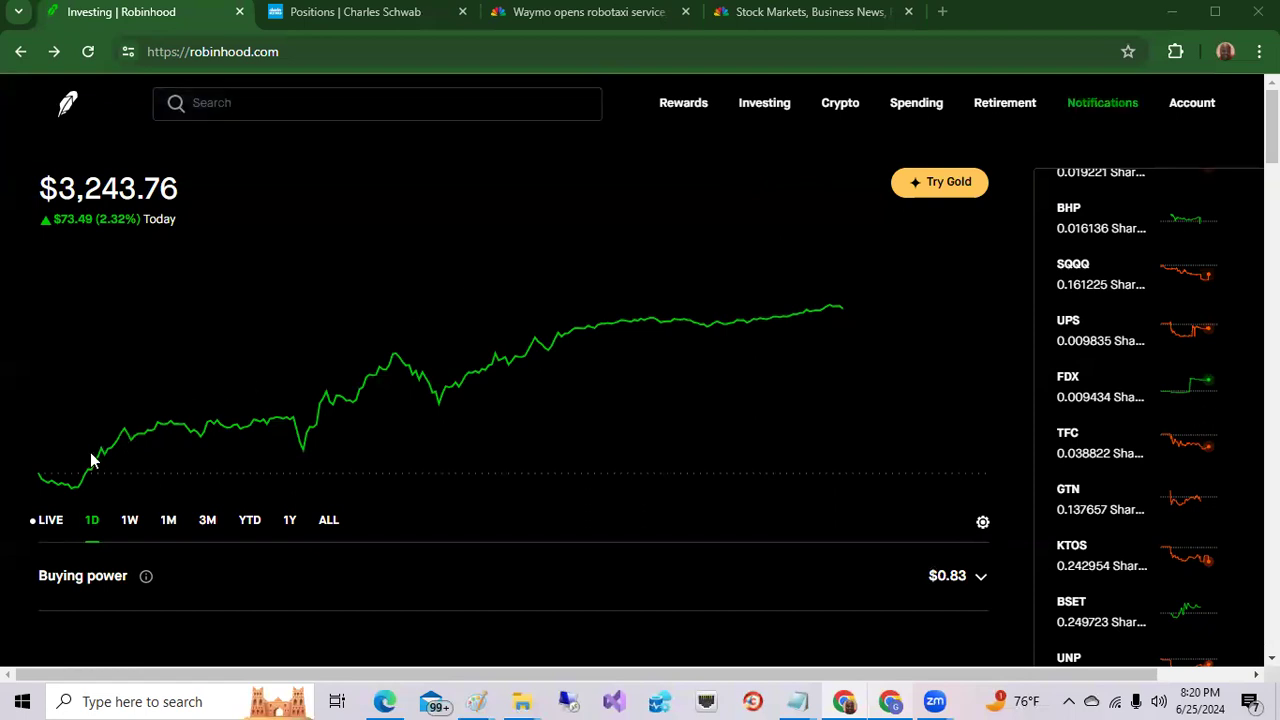
mouse_move(178, 260)
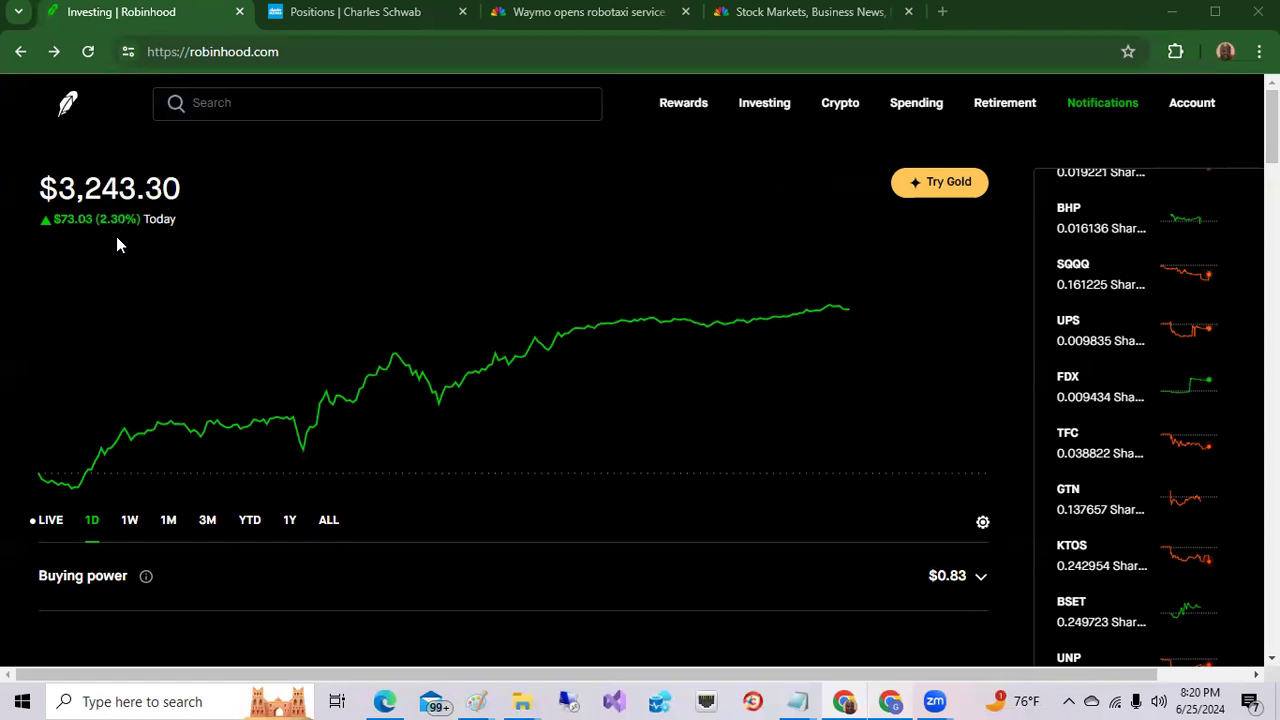
mouse_move(128, 520)
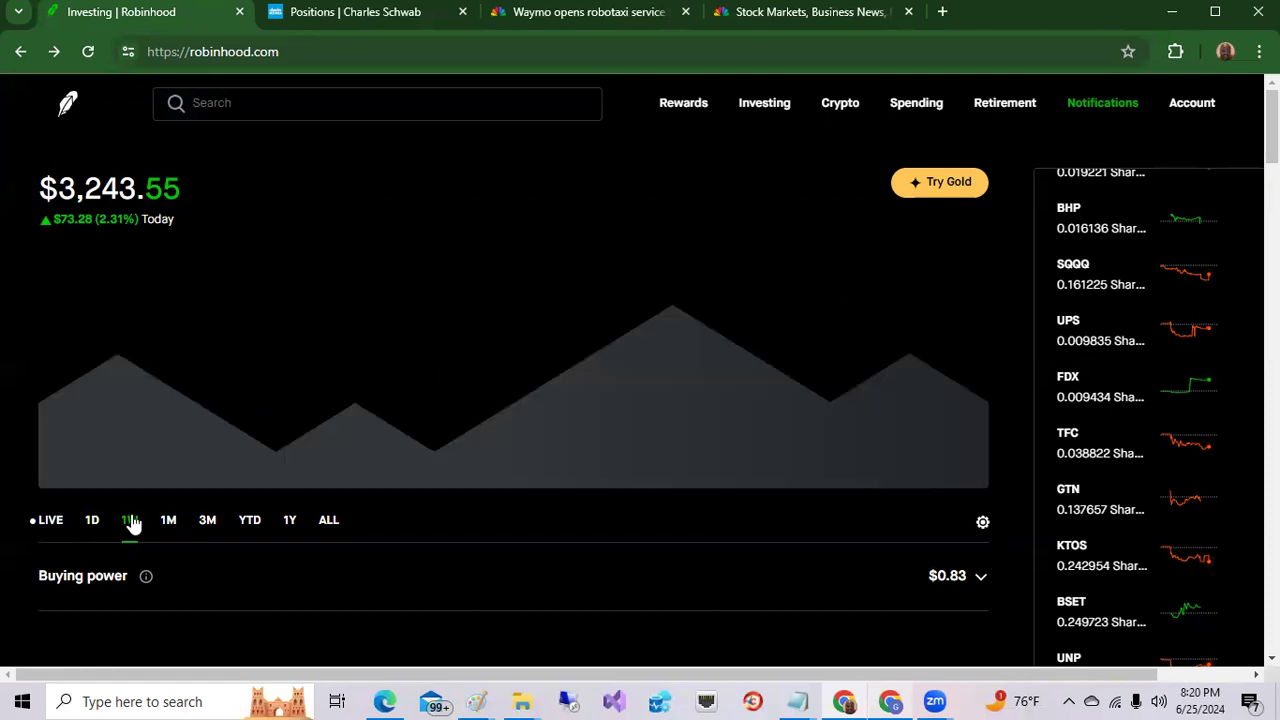
click(128, 520)
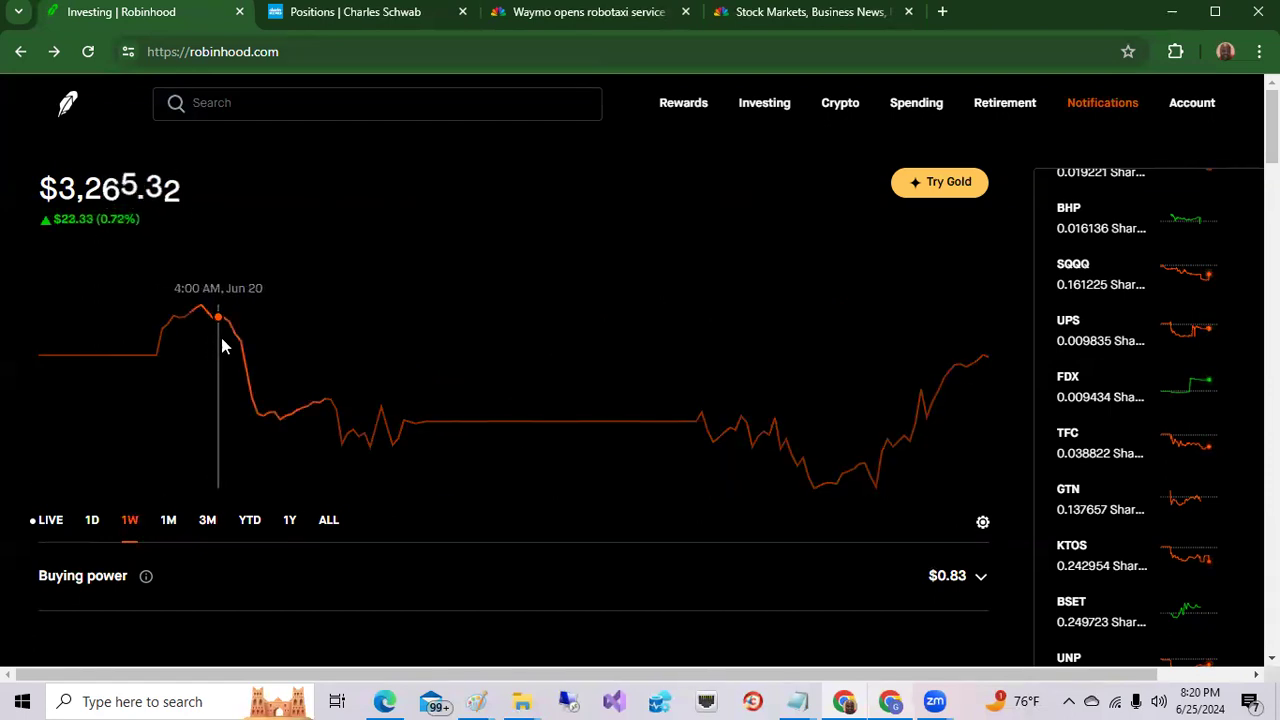
mouse_move(370, 404)
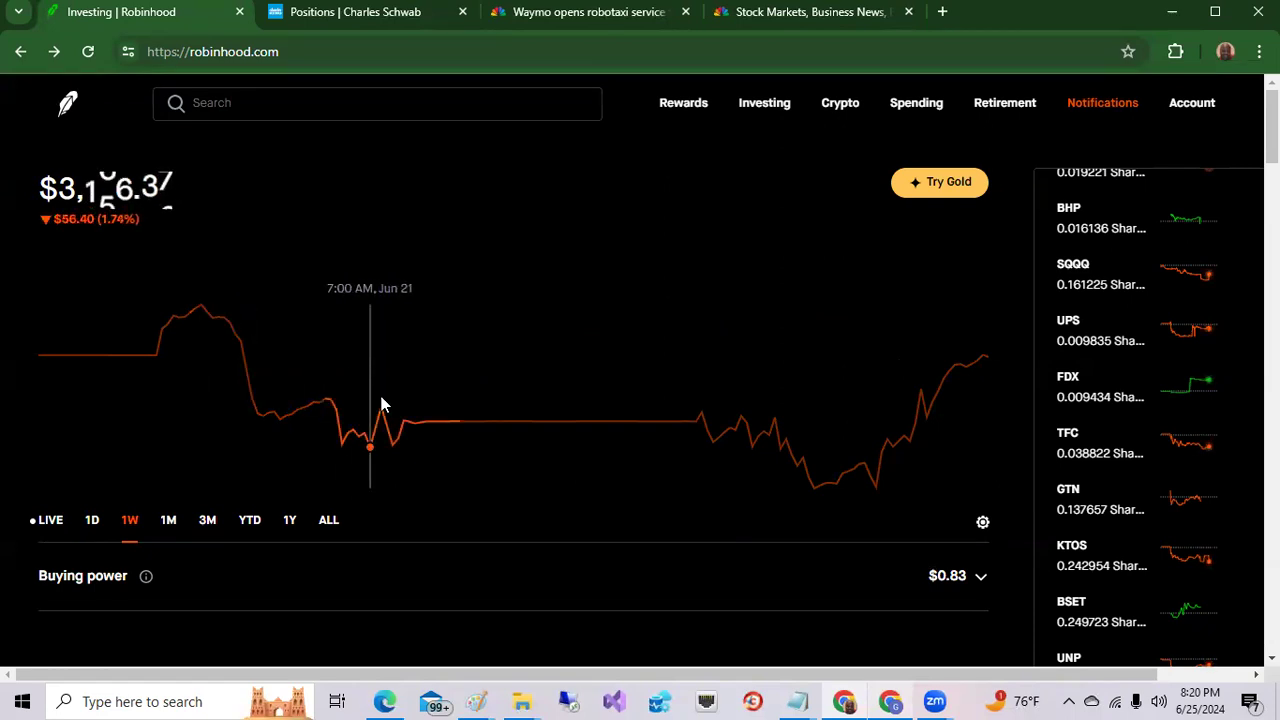
mouse_move(584, 414)
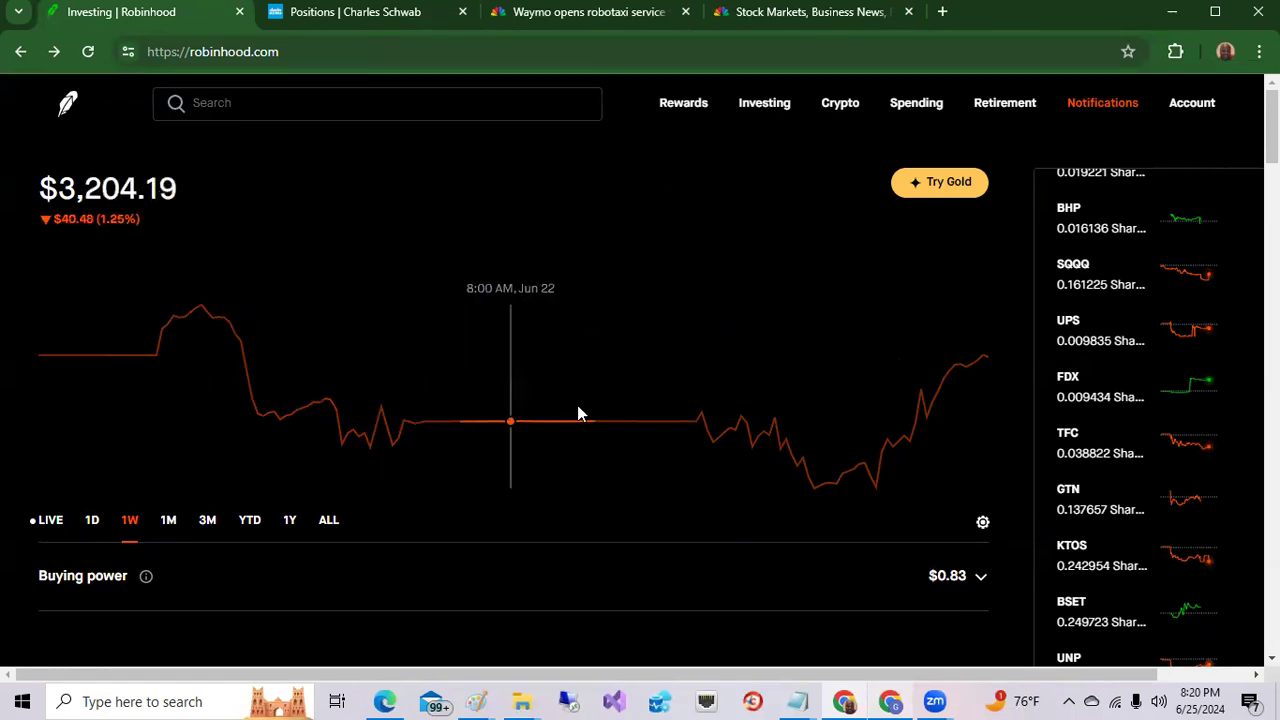
mouse_move(644, 418)
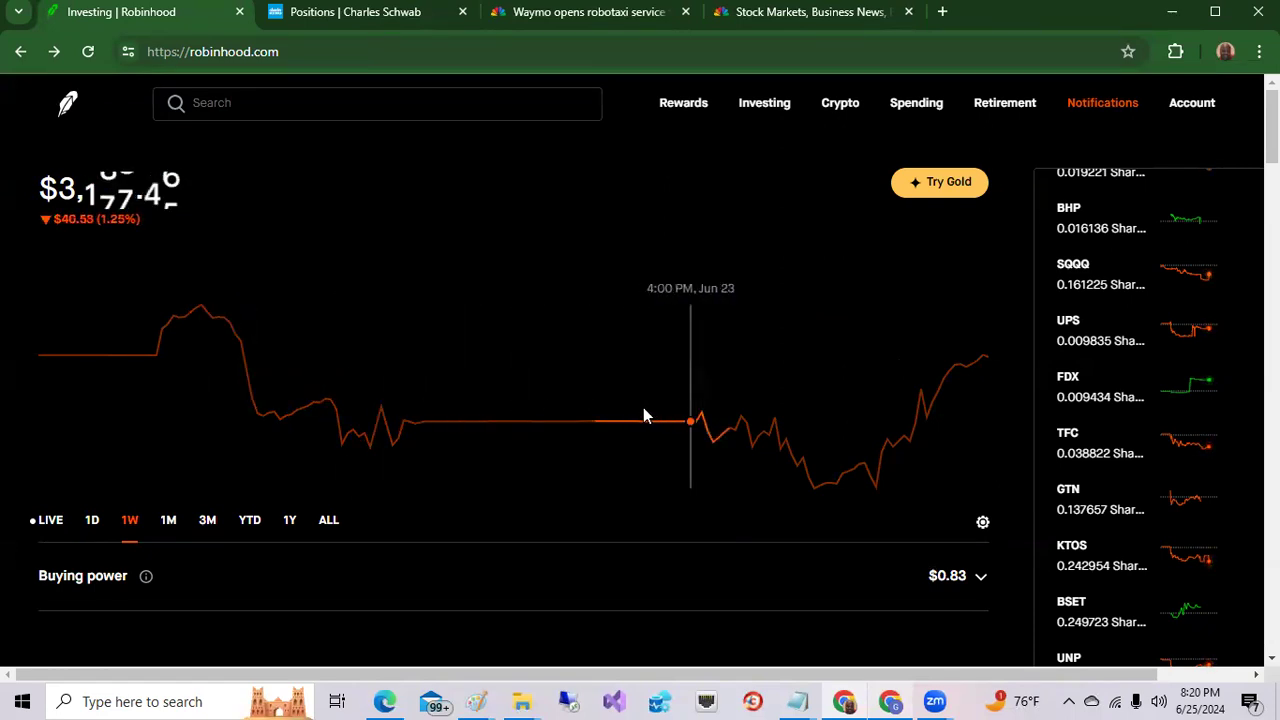
mouse_move(276, 410)
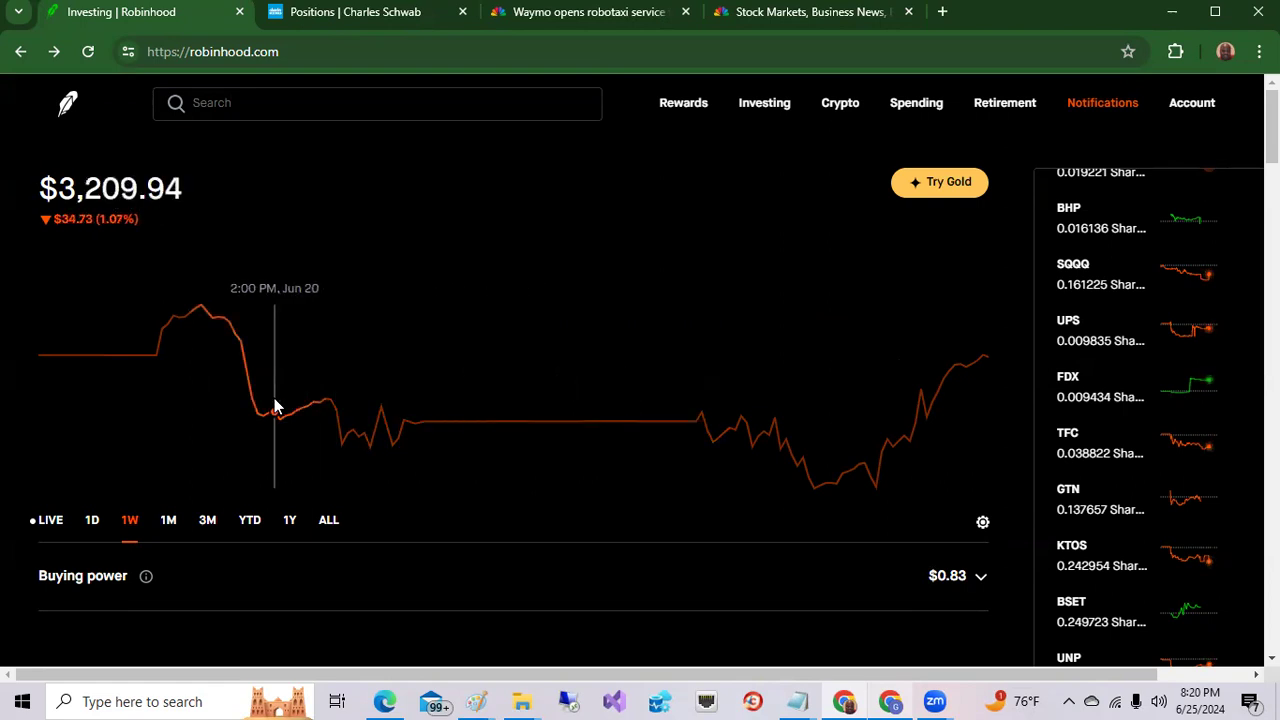
mouse_move(584, 420)
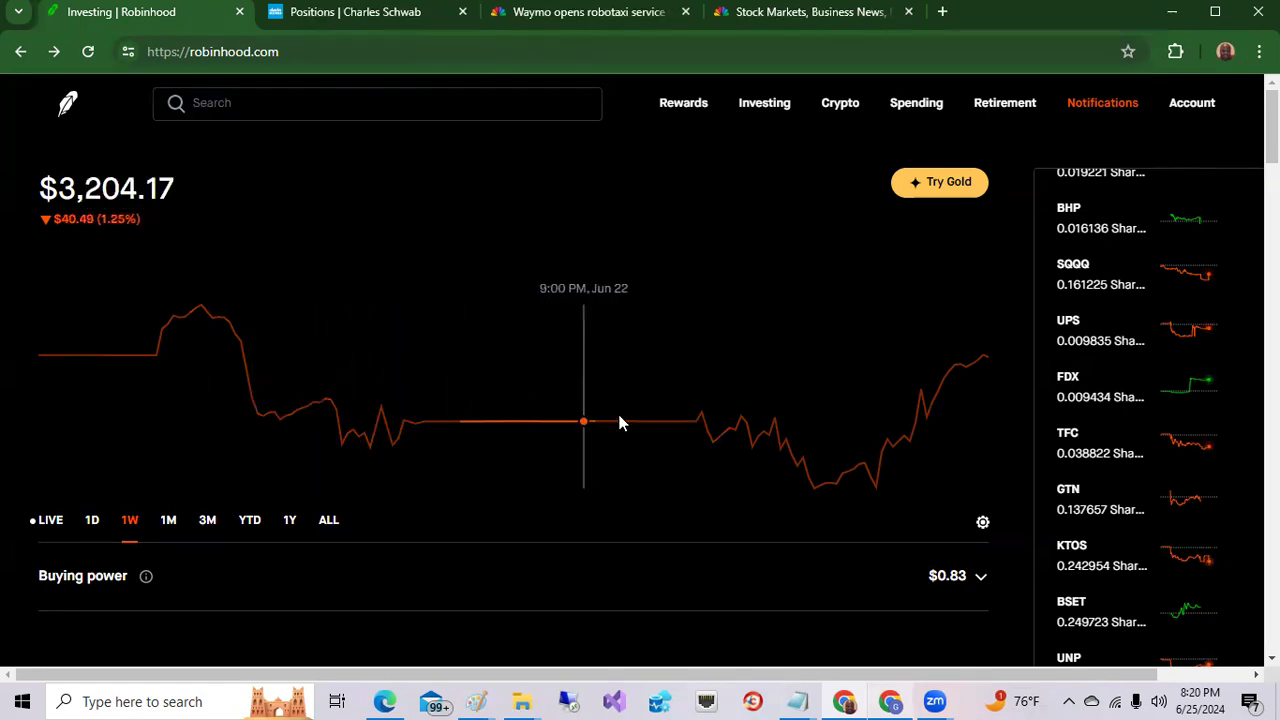
mouse_move(814, 458)
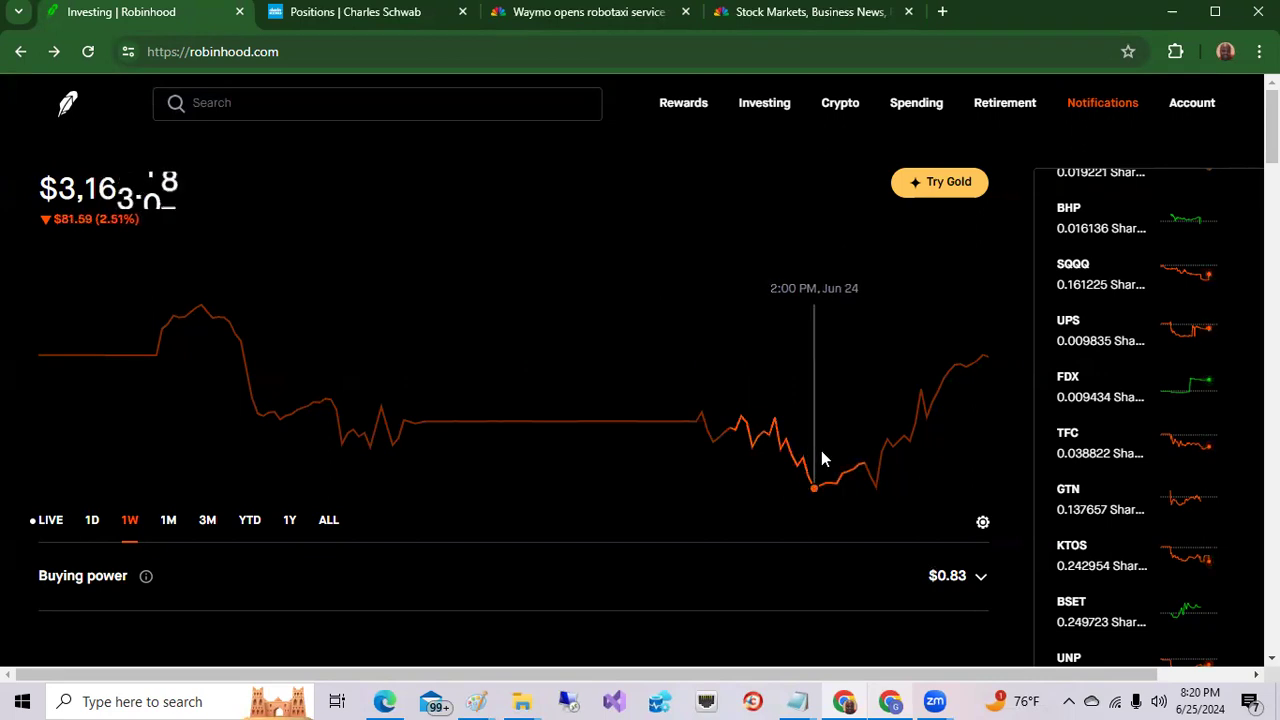
mouse_move(872, 480)
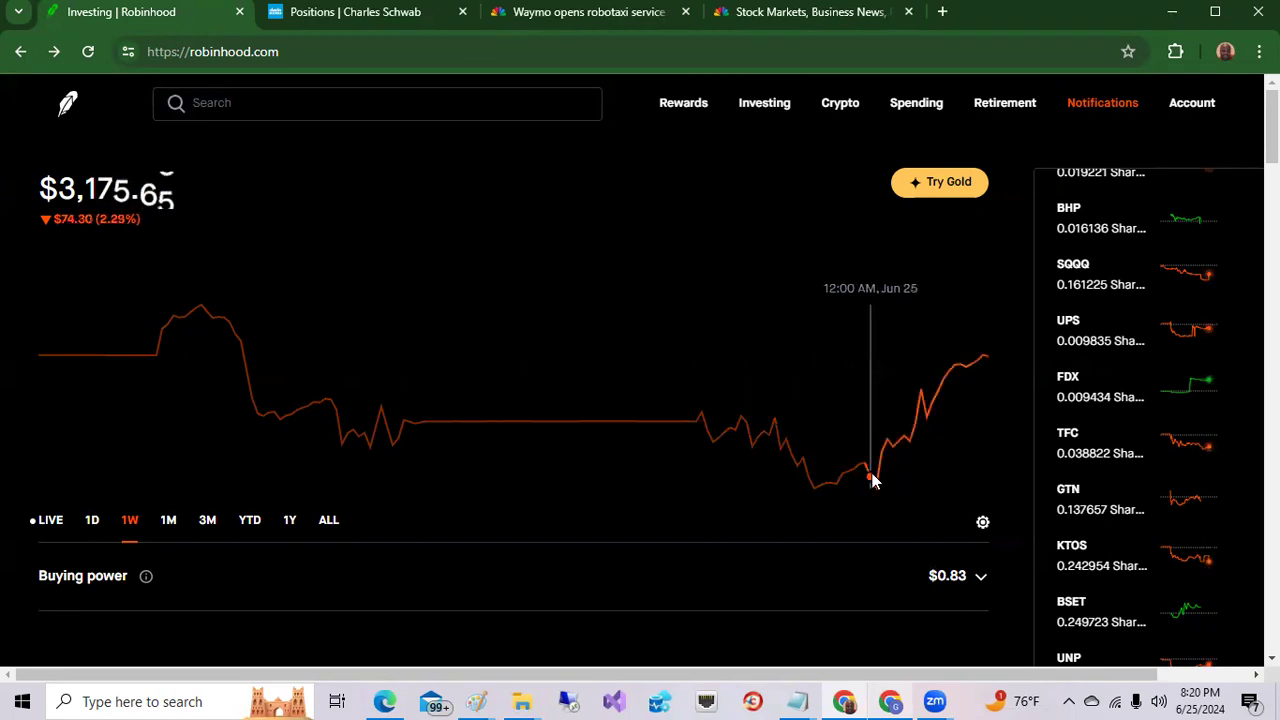
mouse_move(976, 390)
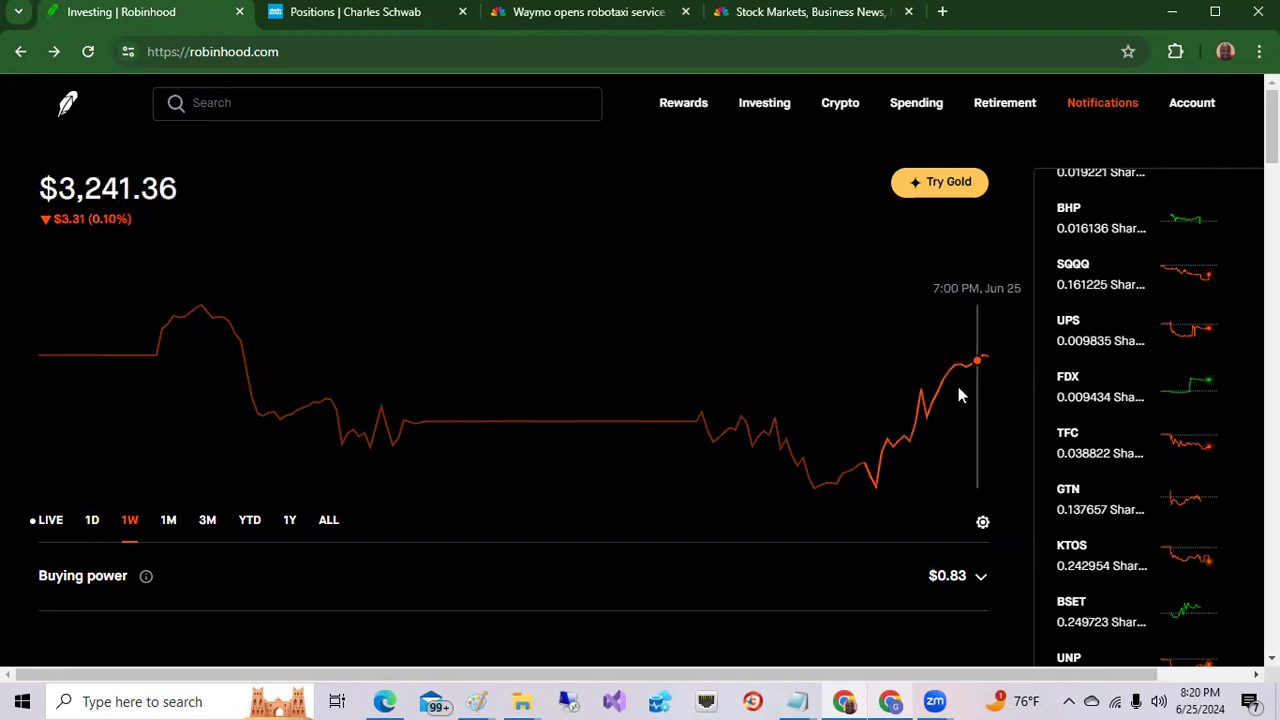
mouse_move(276, 336)
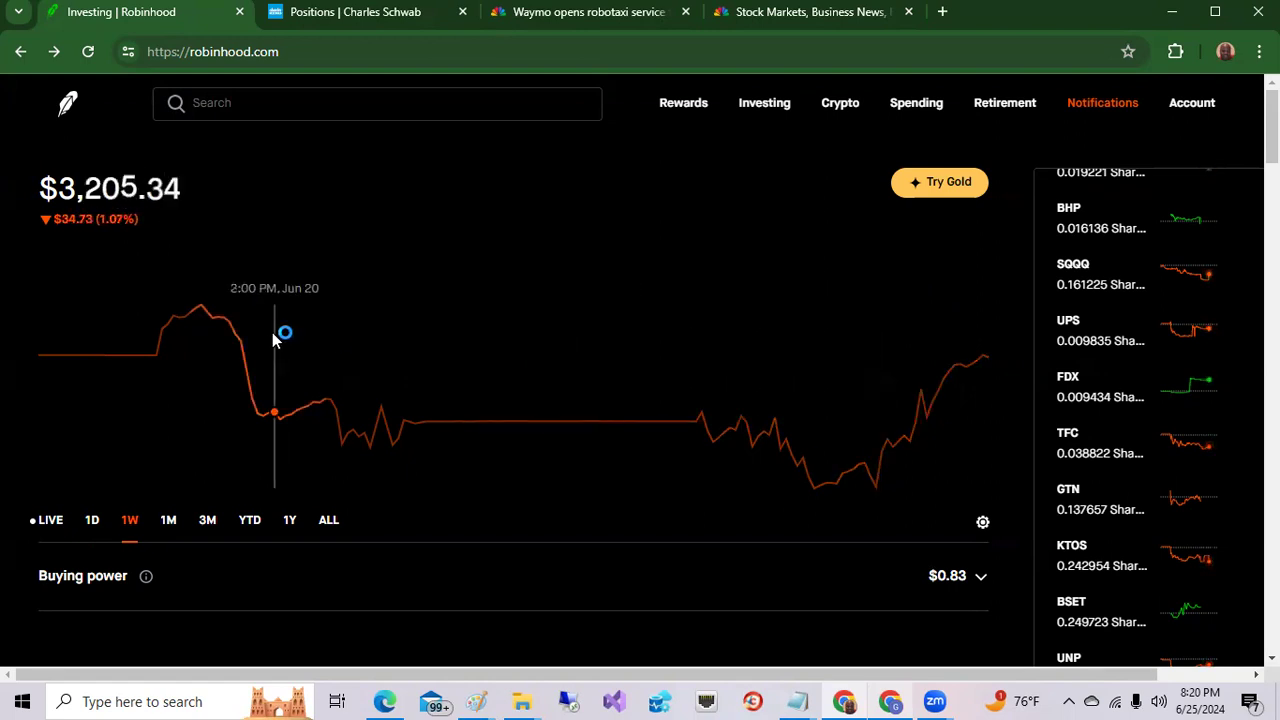
mouse_move(296, 396)
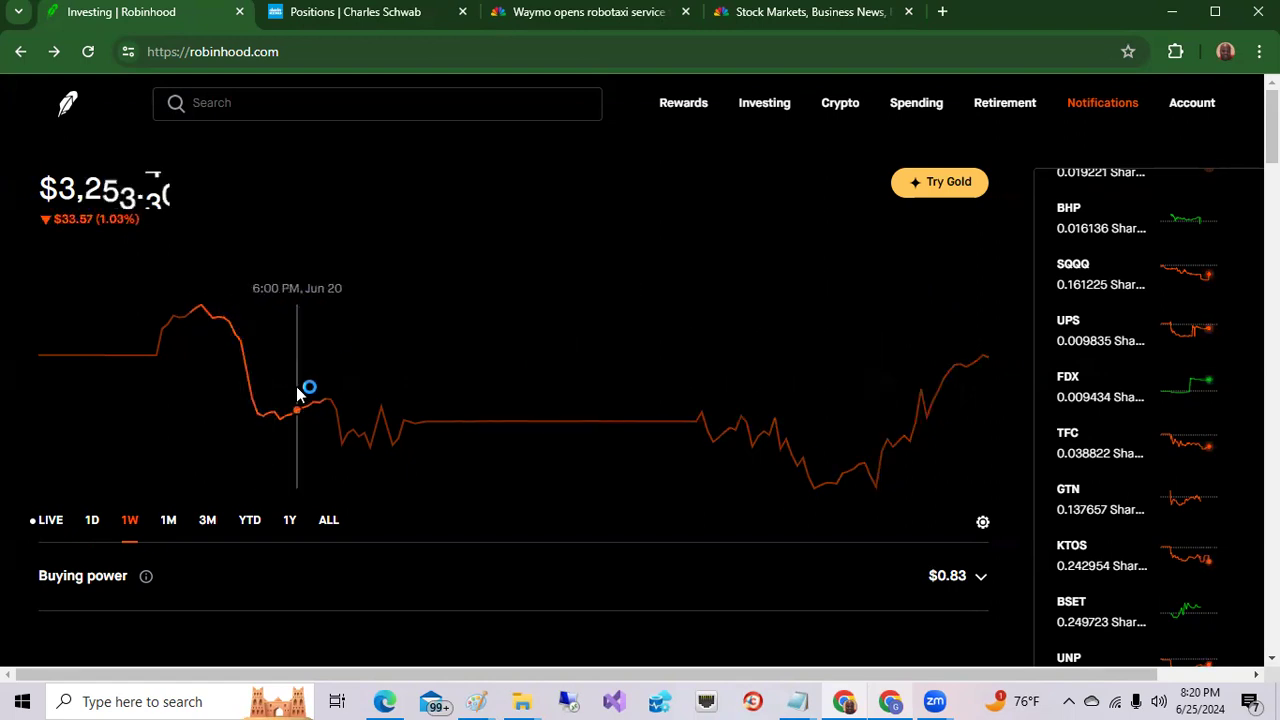
mouse_move(348, 420)
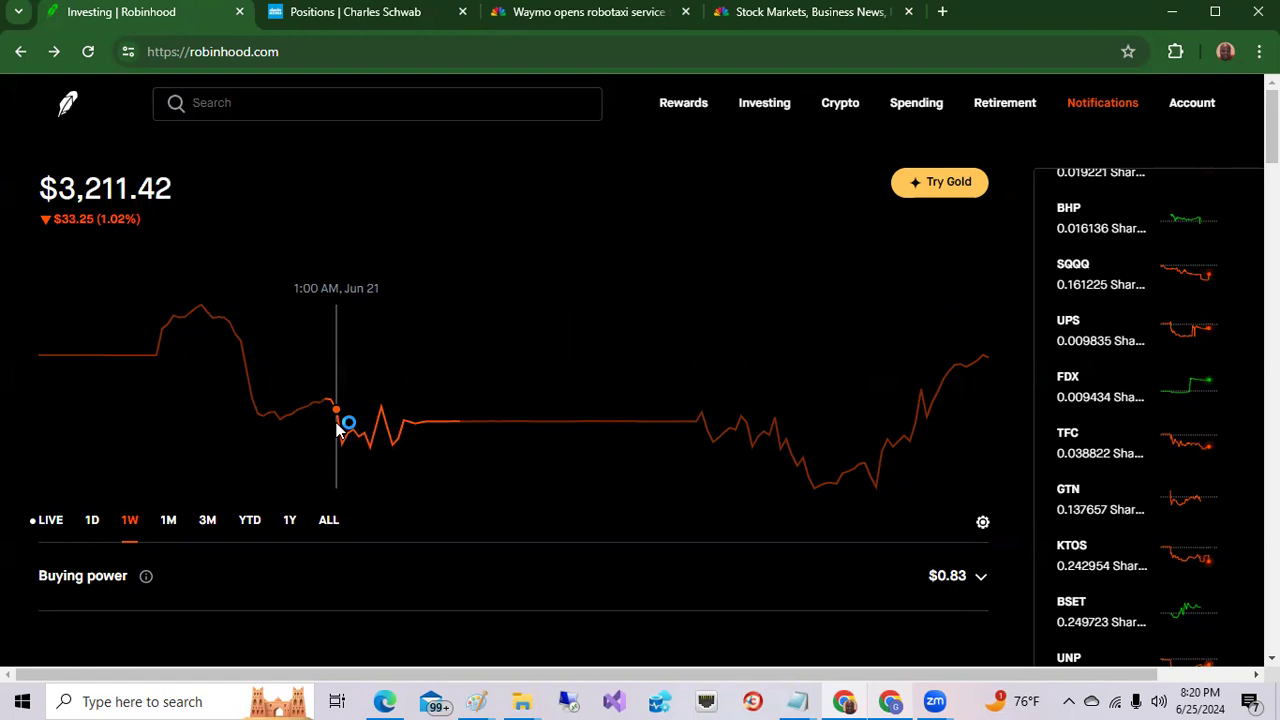
mouse_move(336, 432)
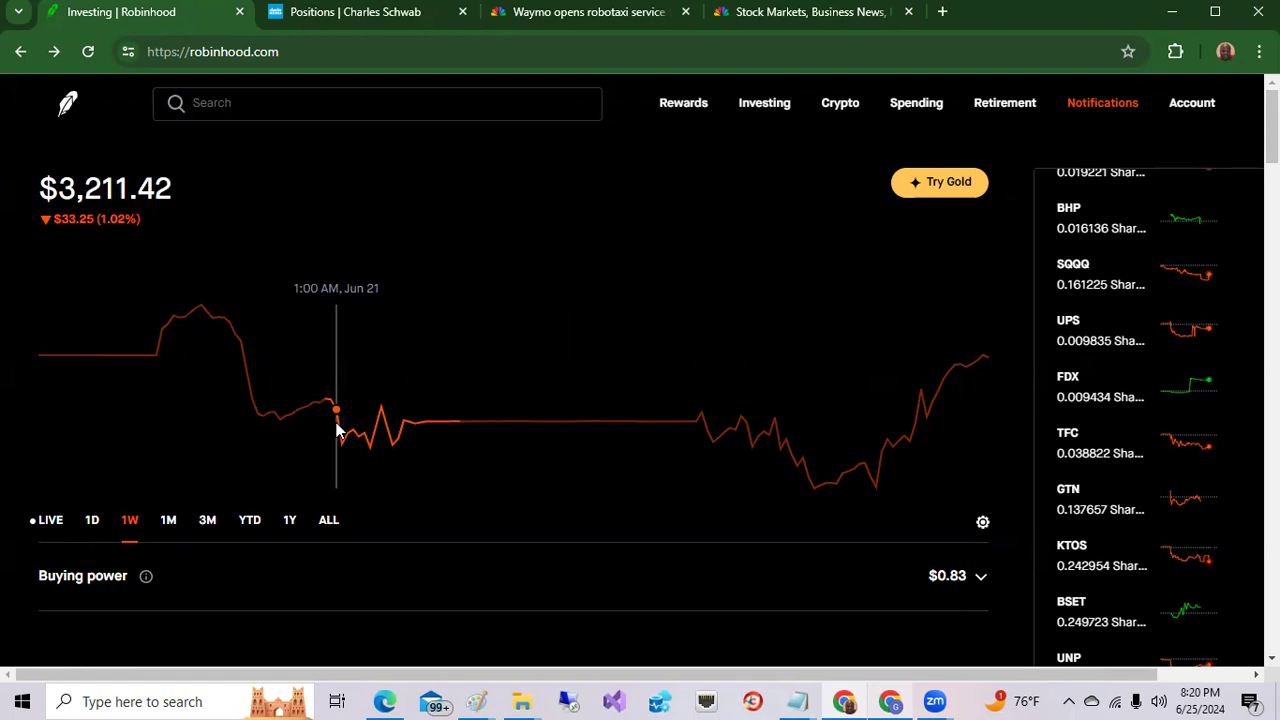
mouse_move(130, 488)
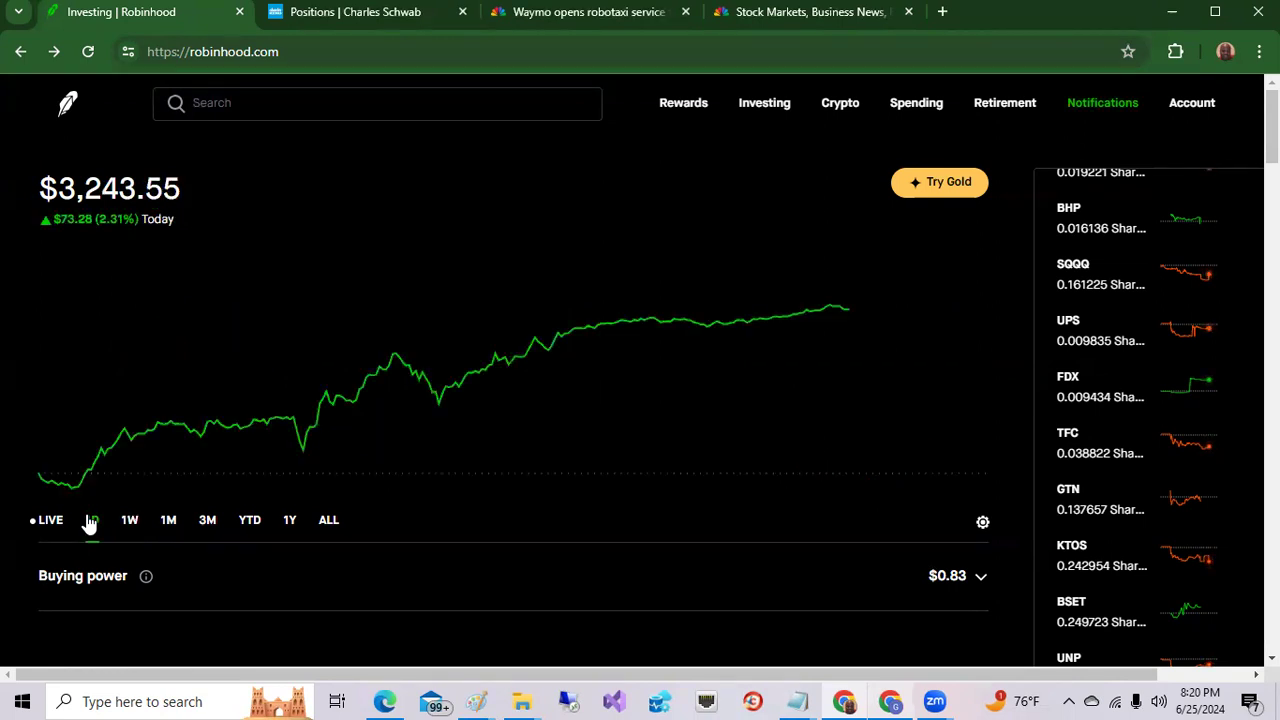
click(92, 520)
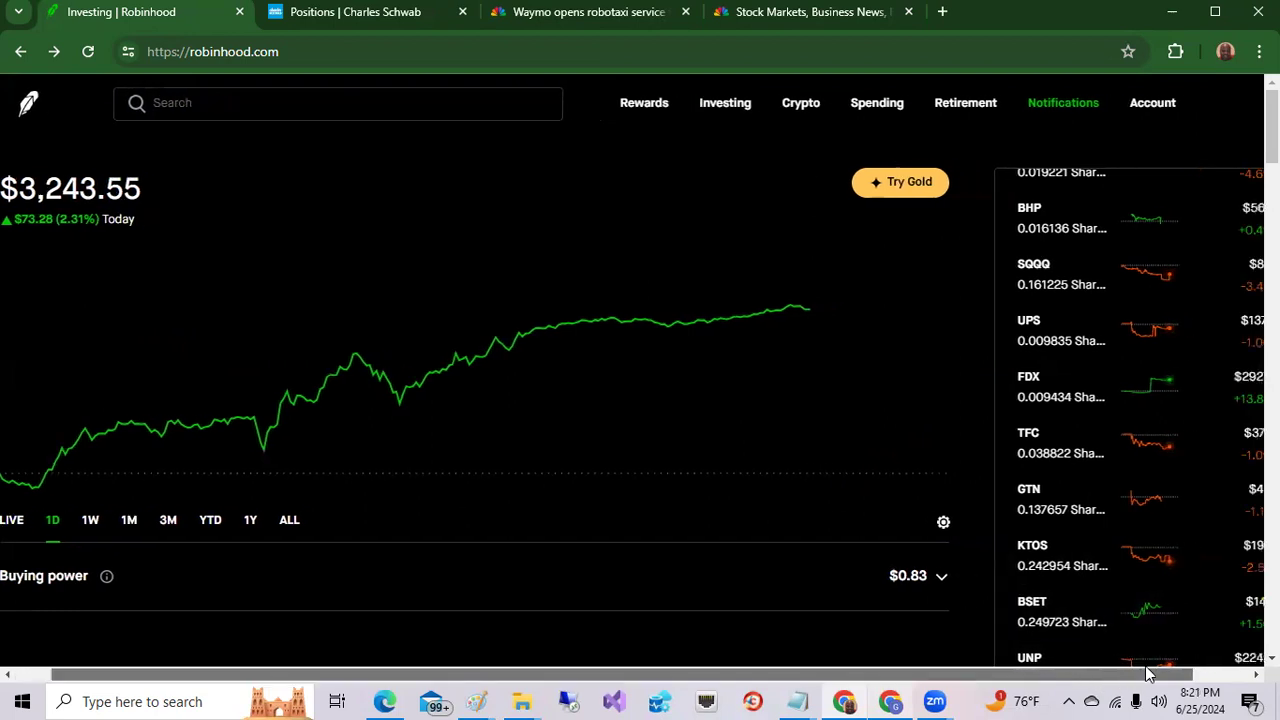
scroll(right, 3)
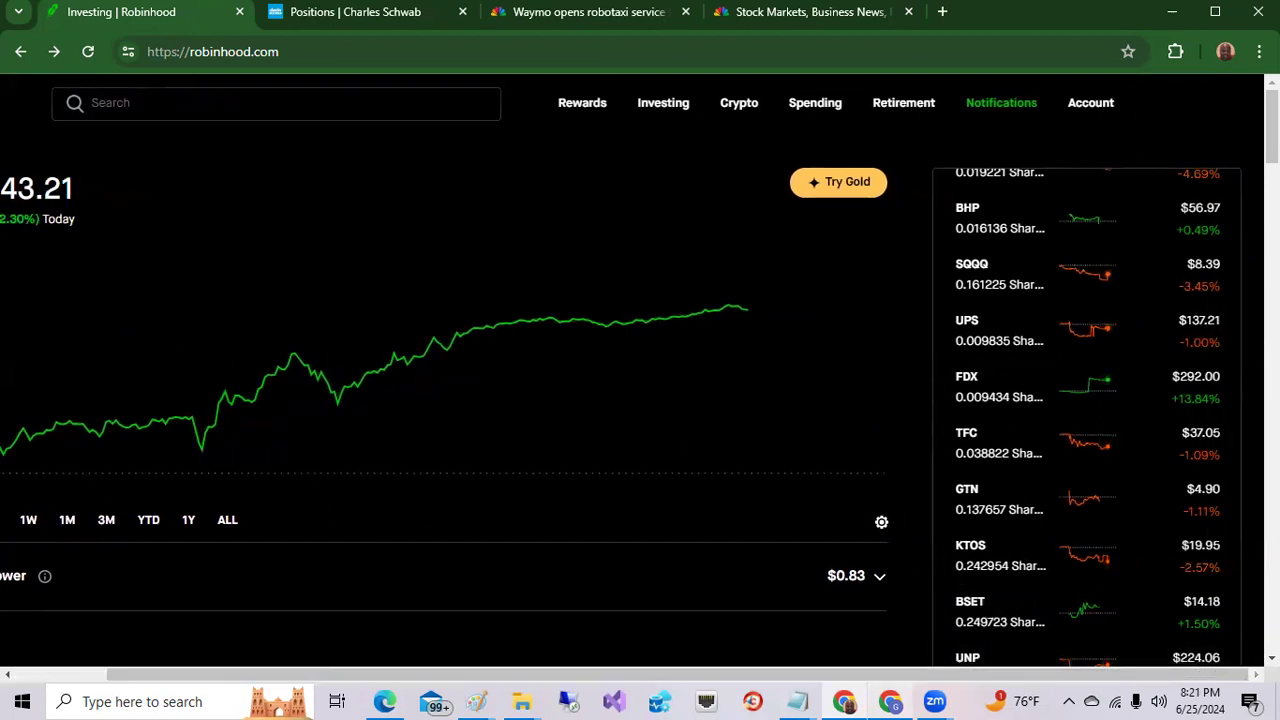
mouse_move(1000, 272)
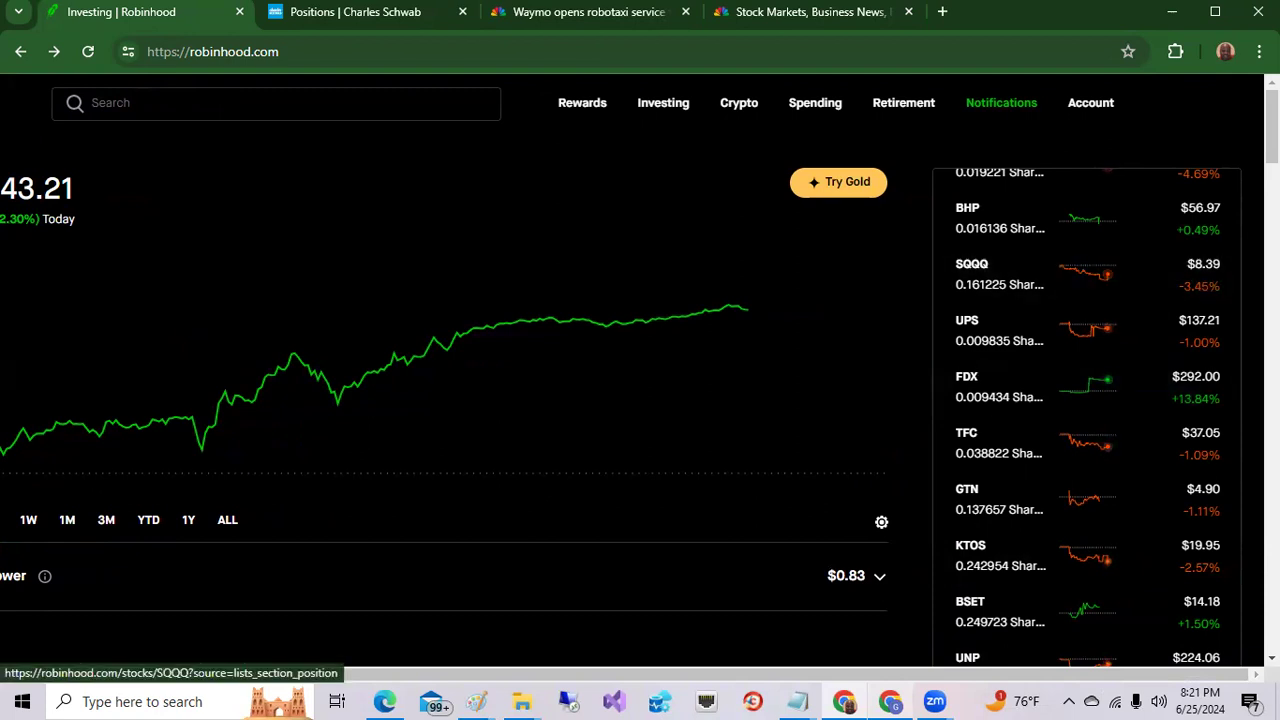
scroll(down, 3)
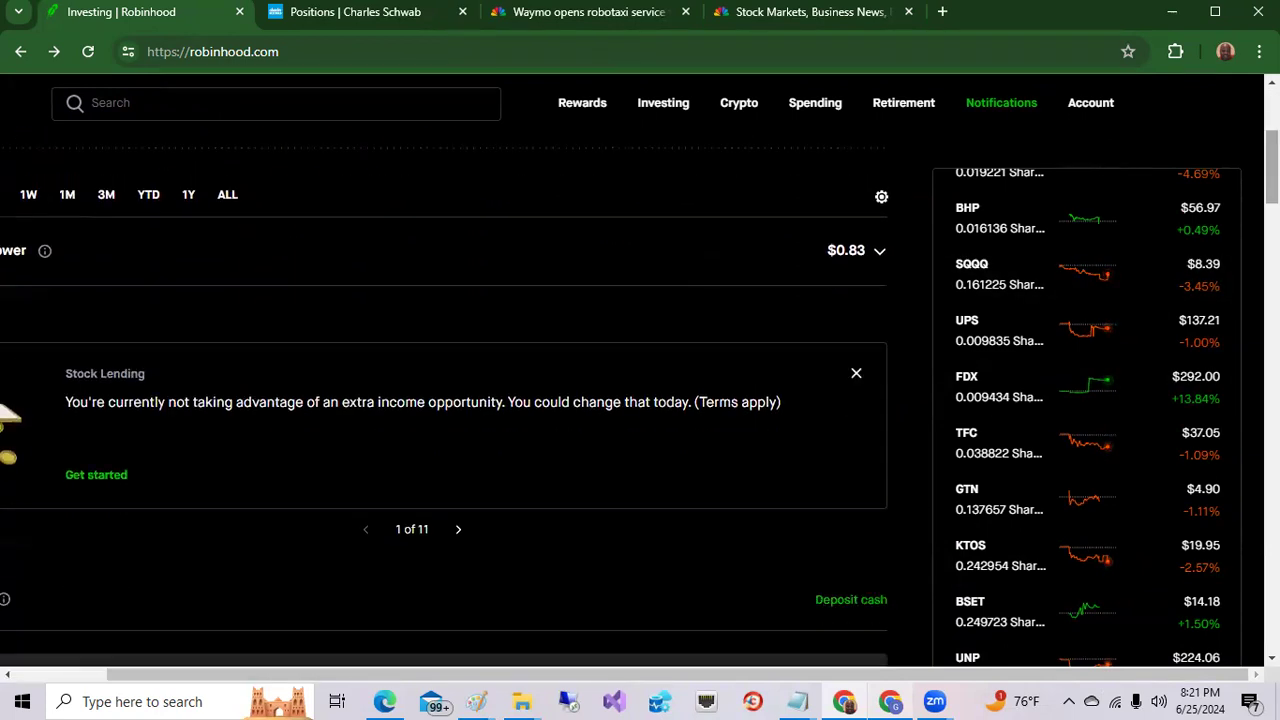
mouse_move(1110, 148)
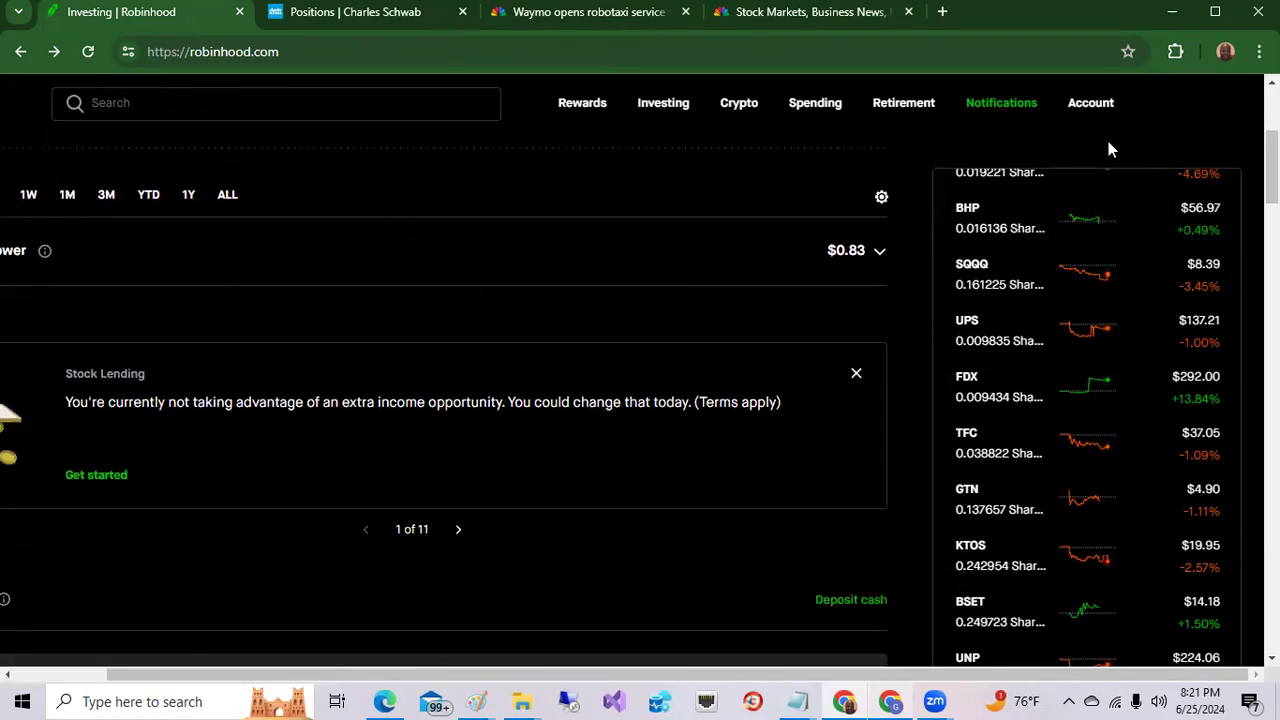
scroll(down, 3)
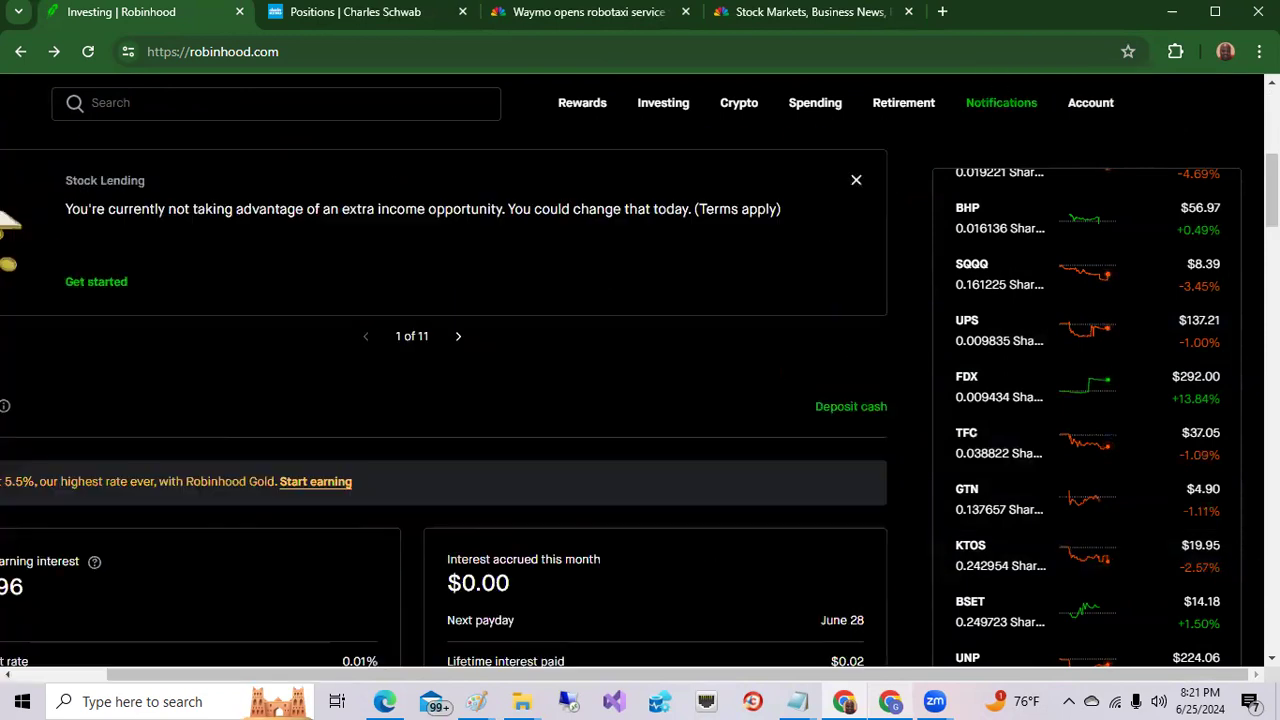
scroll(down, 3)
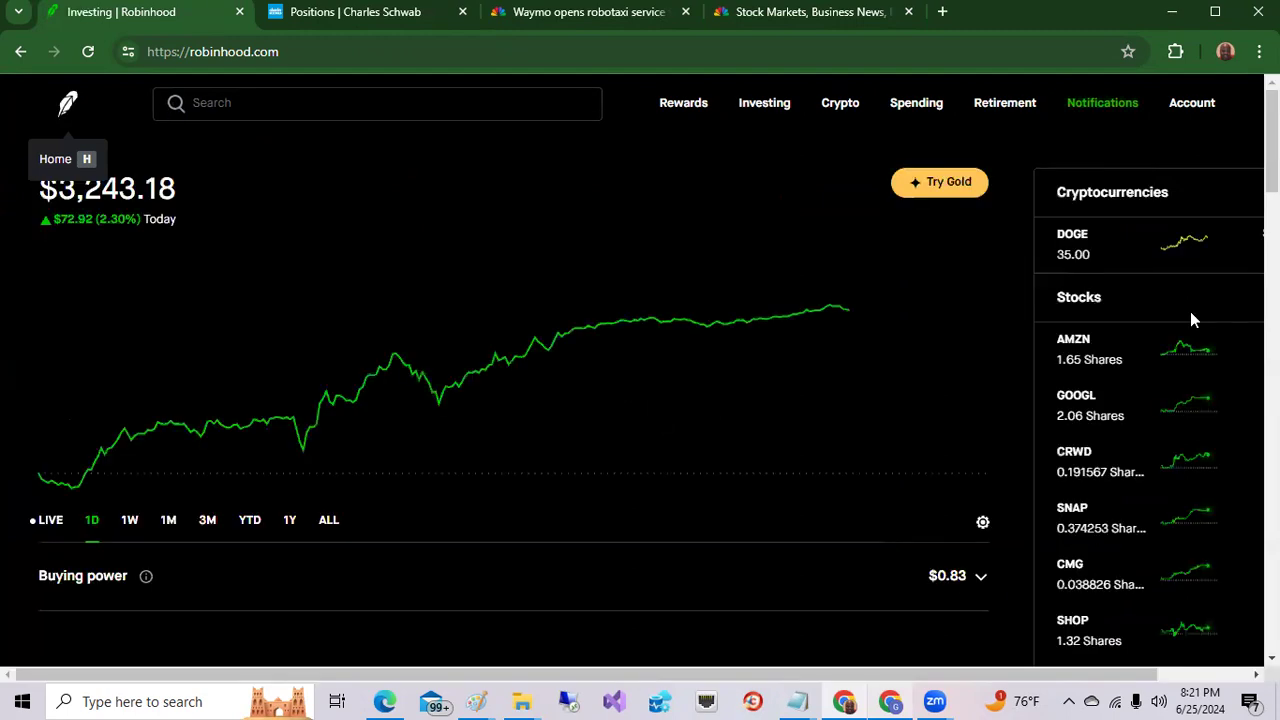
mouse_move(1142, 680)
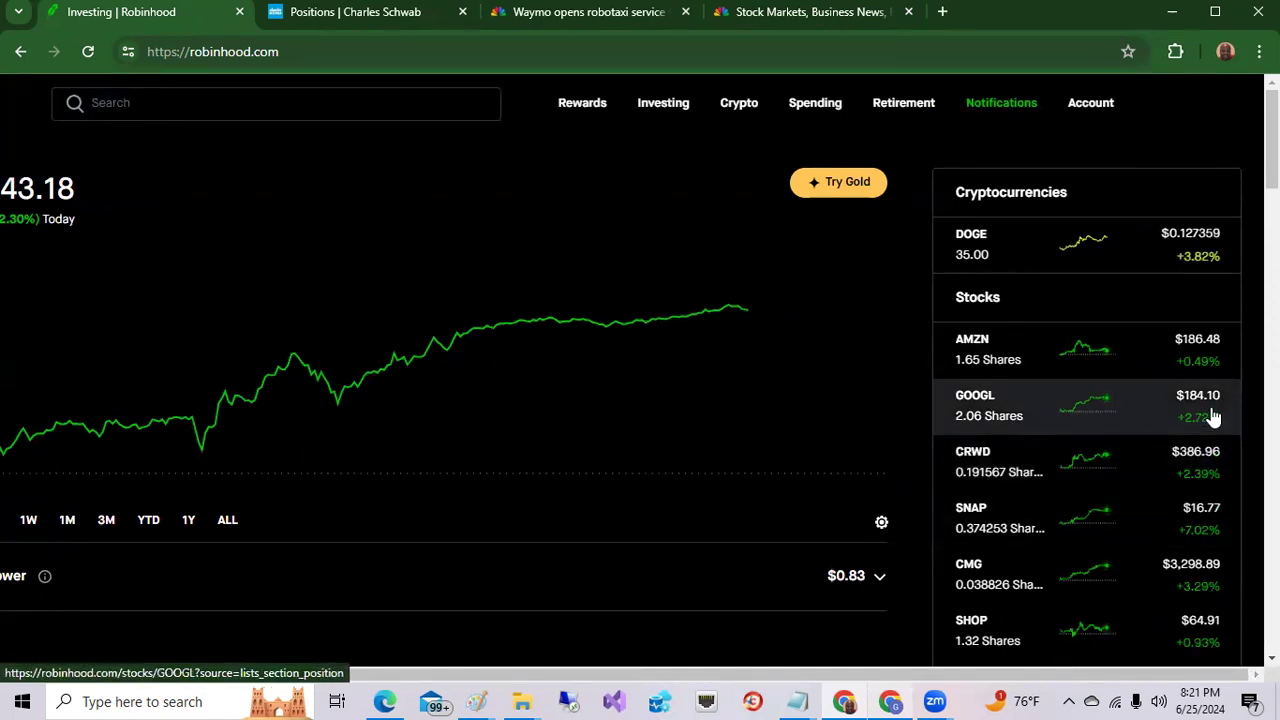
mouse_move(1224, 528)
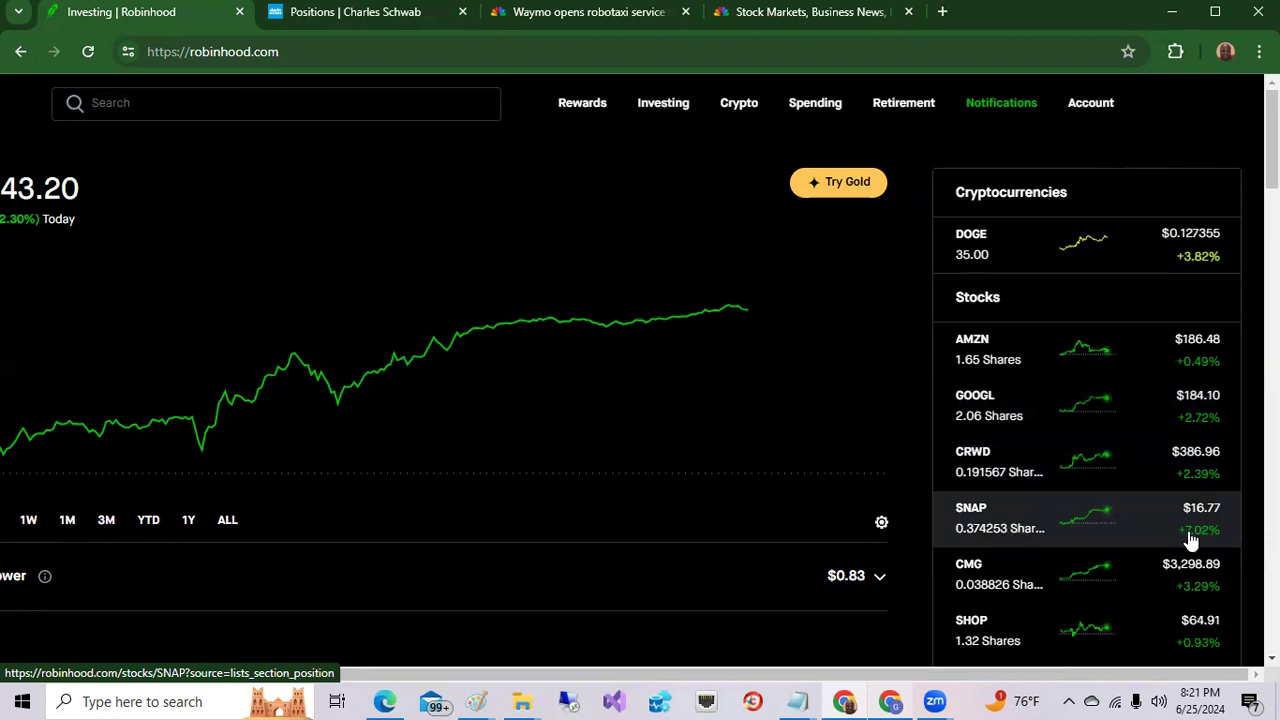
mouse_move(1204, 588)
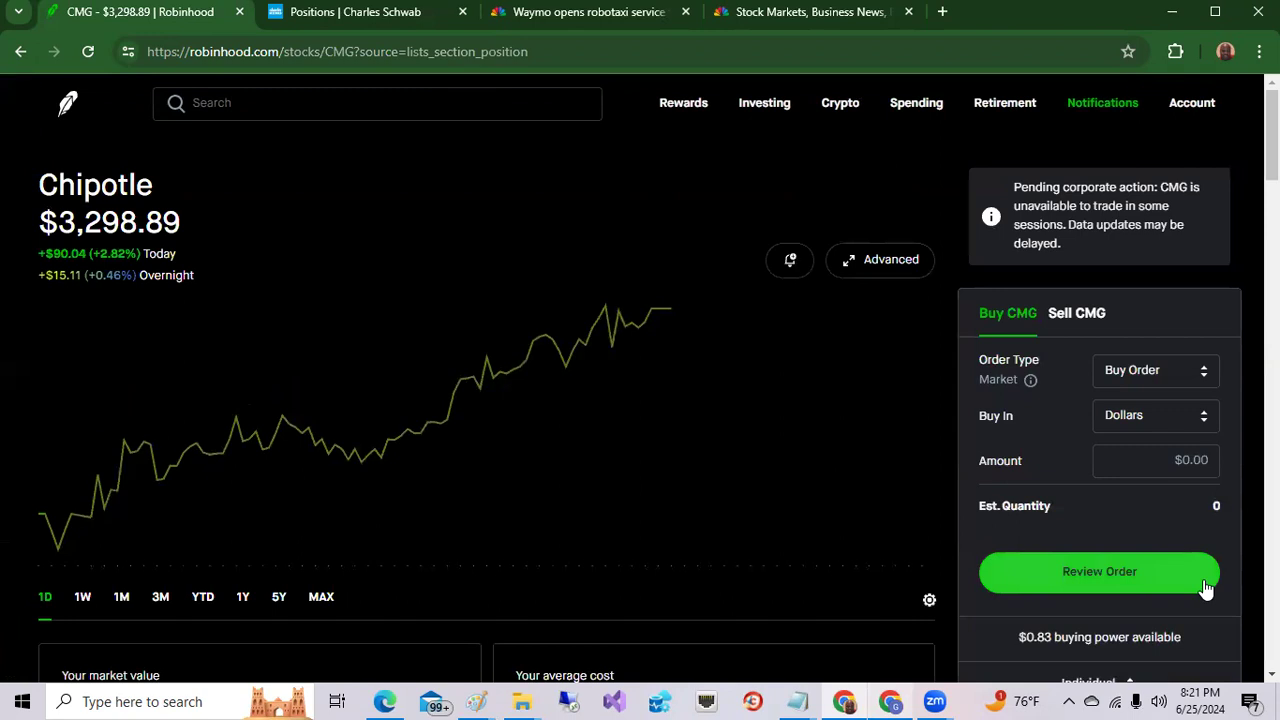
mouse_move(398, 284)
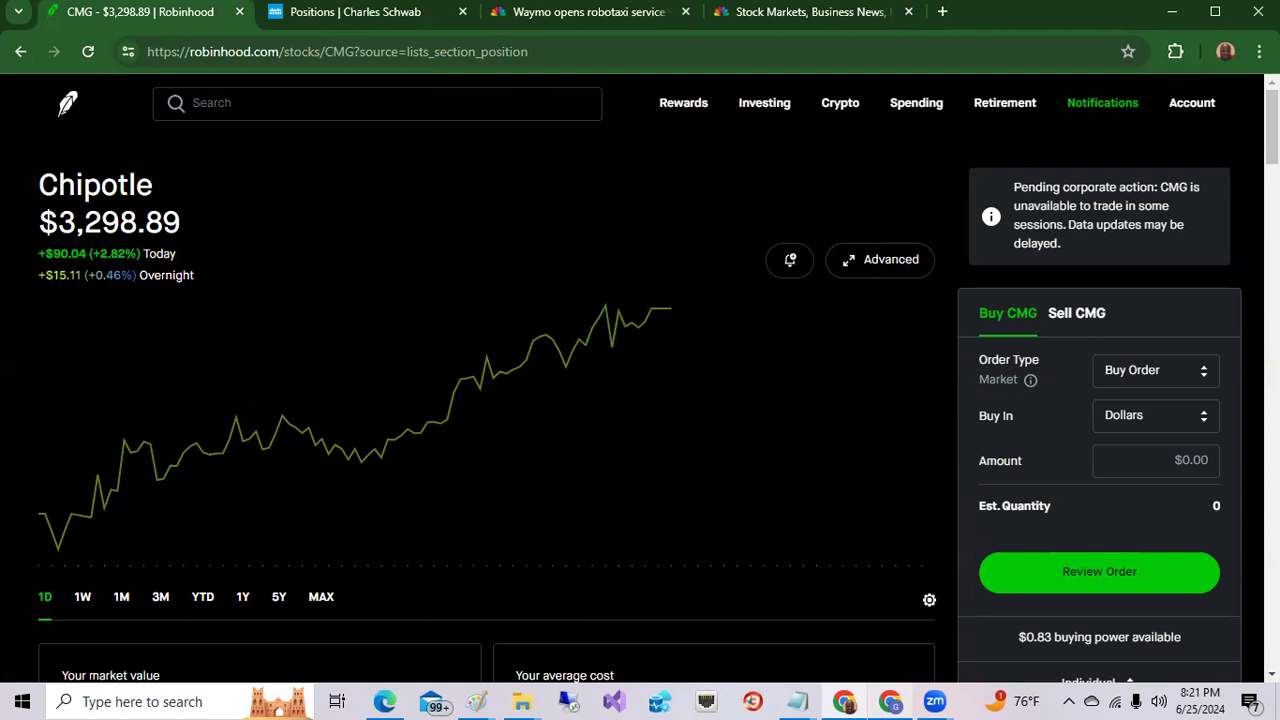
scroll(down, 3)
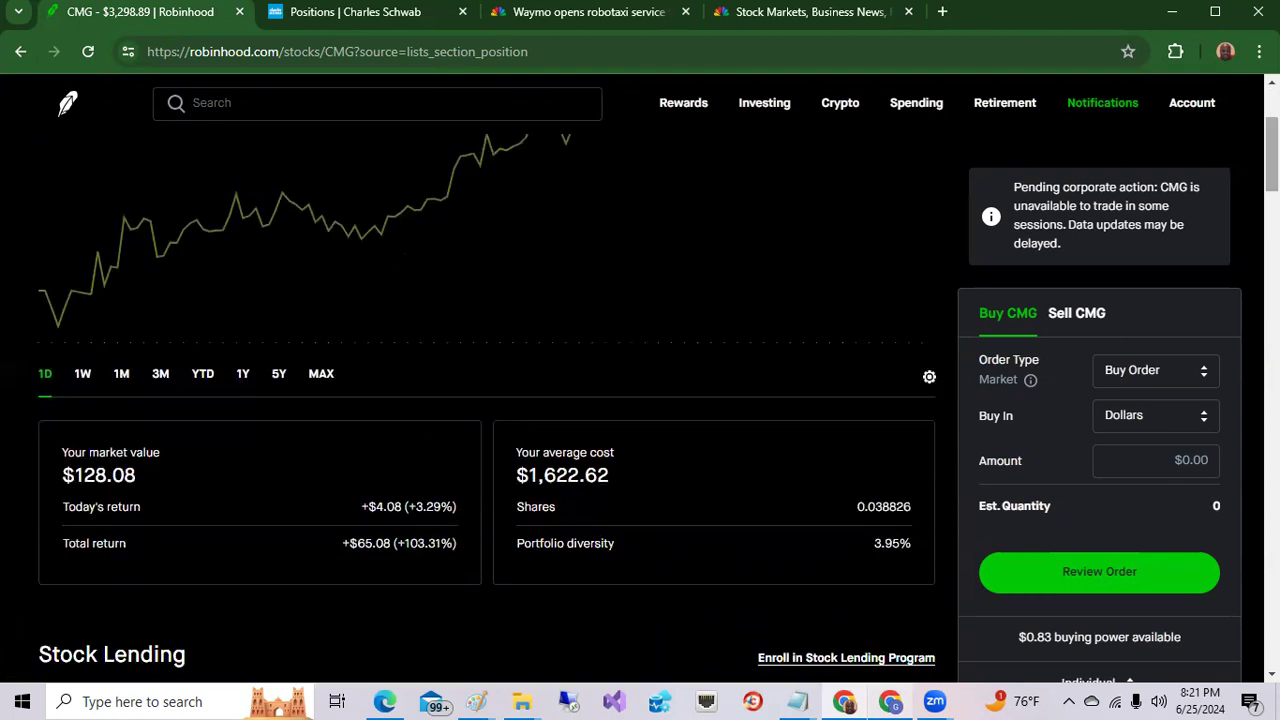
mouse_move(374, 564)
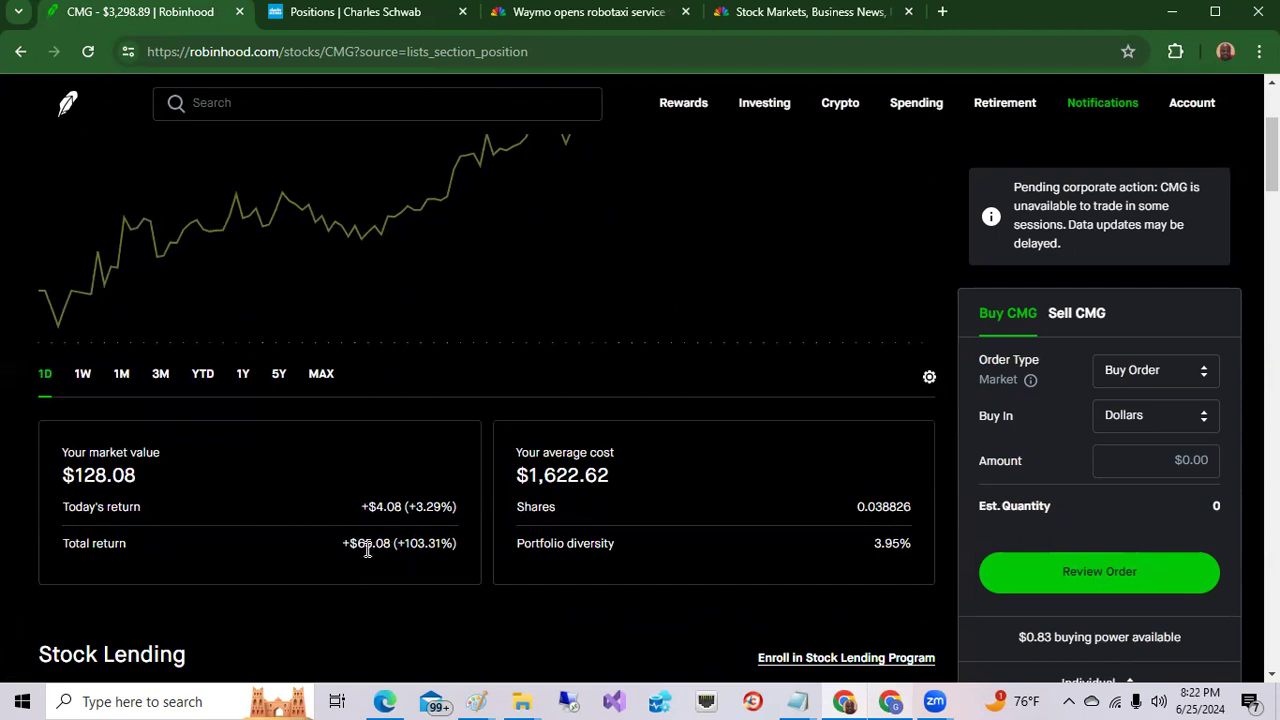
mouse_move(416, 550)
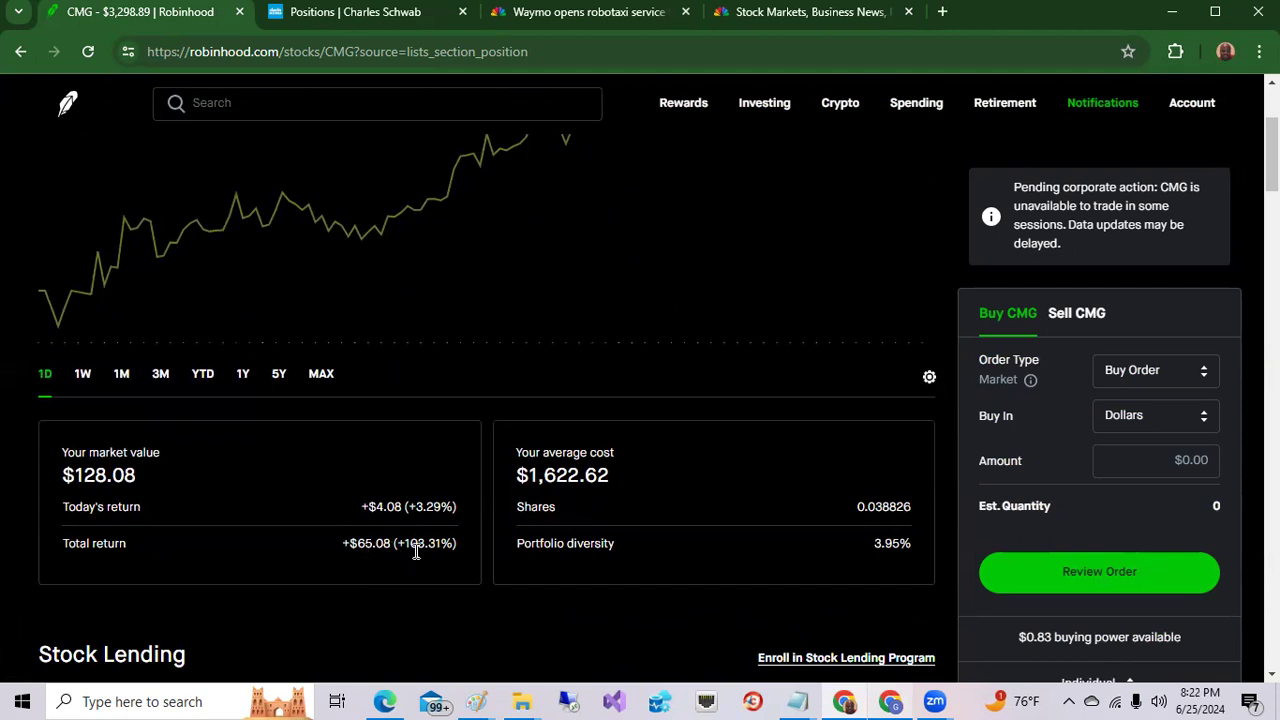
mouse_move(880, 284)
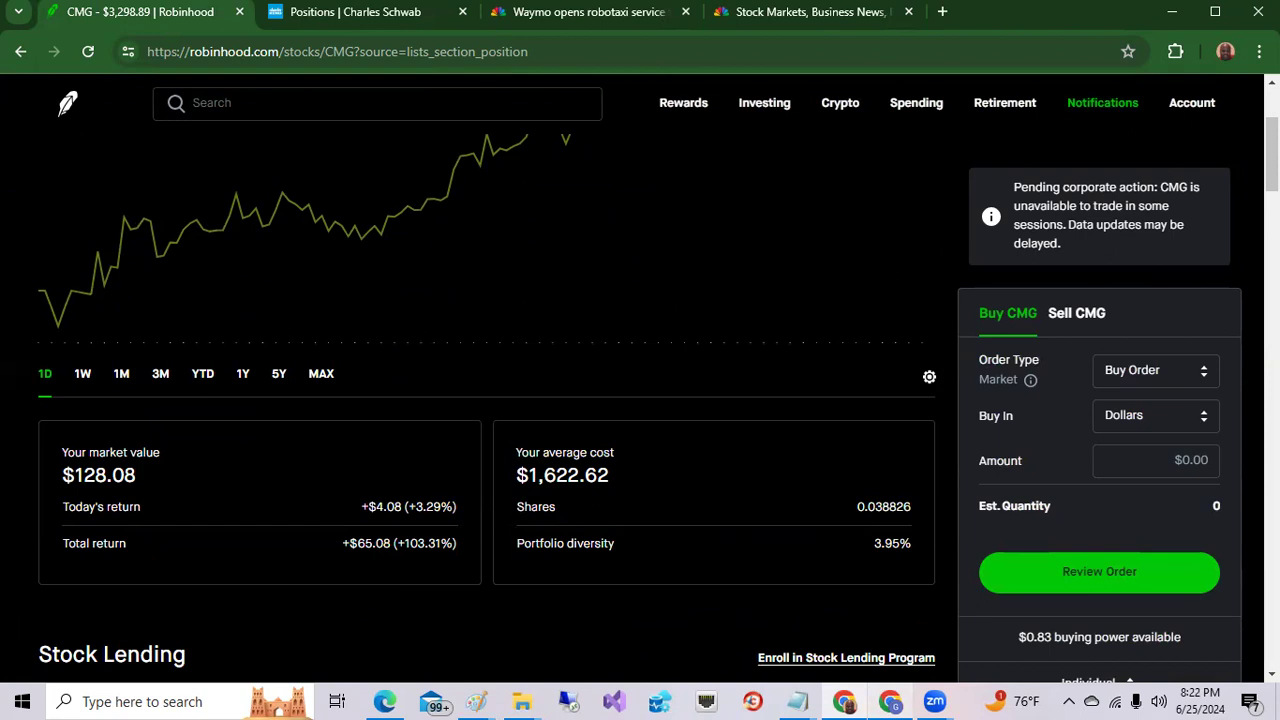
scroll(up, 3)
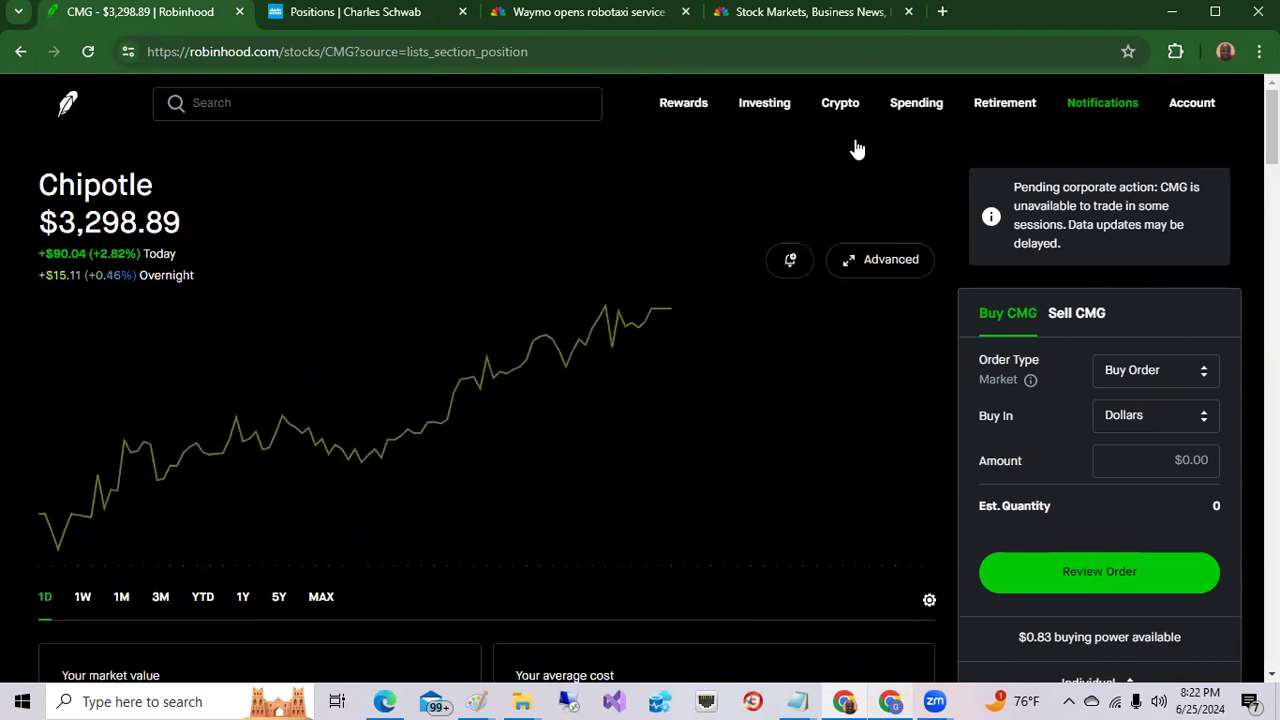
mouse_move(220, 232)
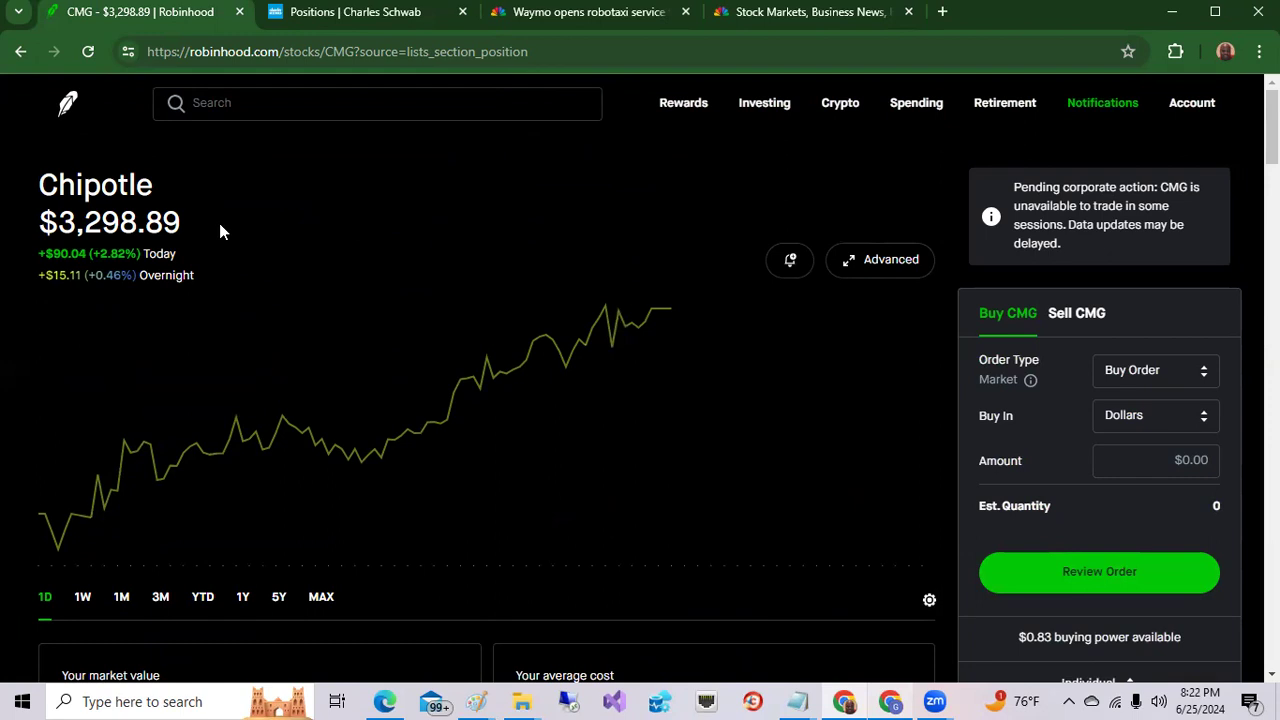
mouse_move(1036, 208)
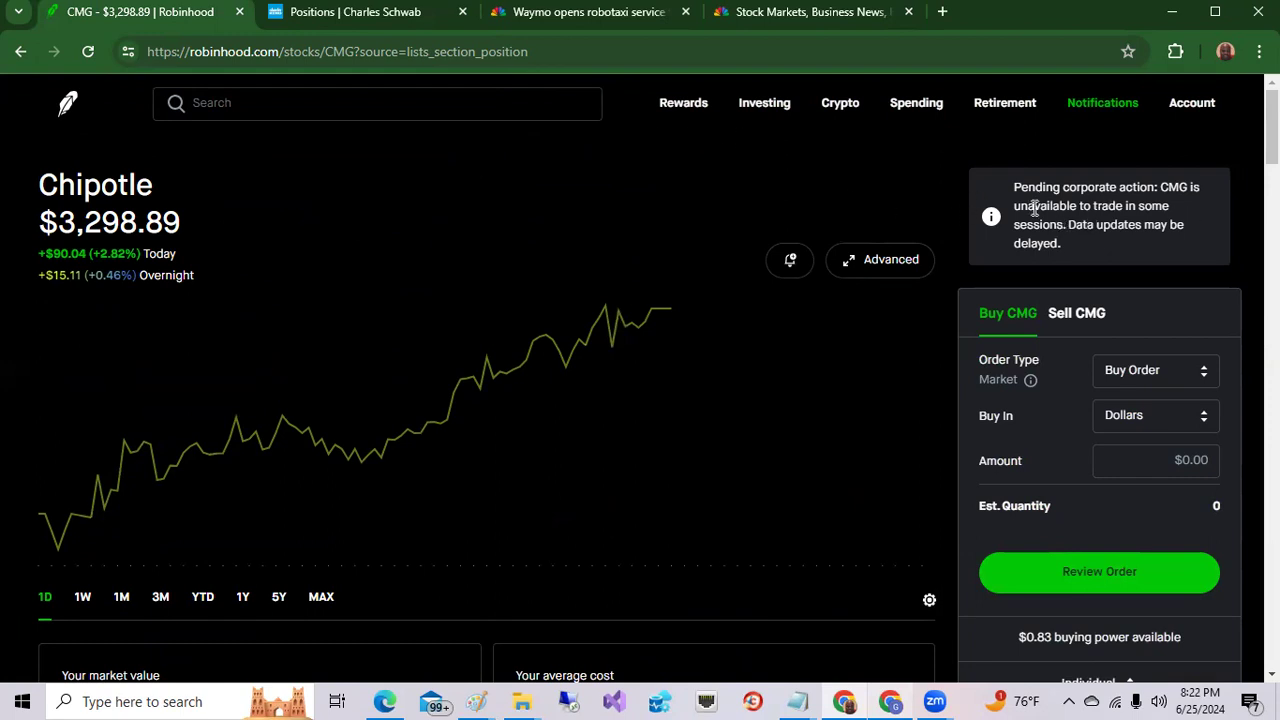
mouse_move(540, 200)
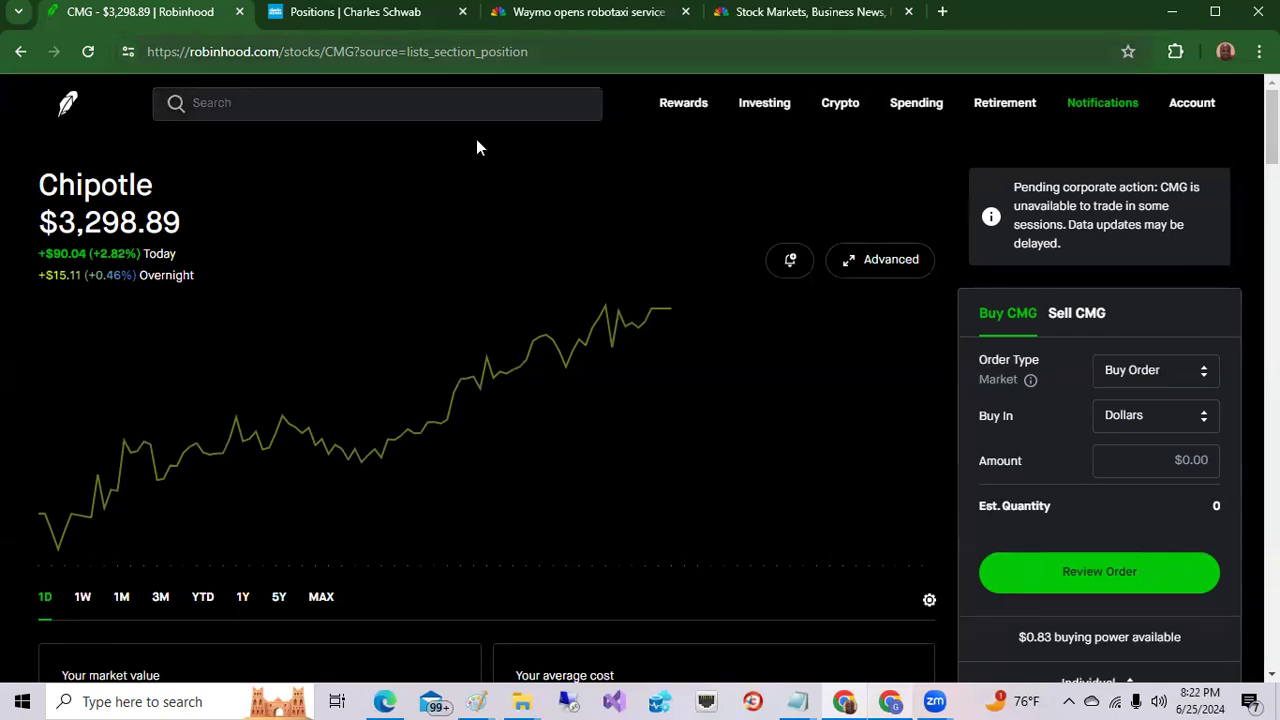
Search 'avg' and open the Broadcom (AVGO) stock page
click(376, 102)
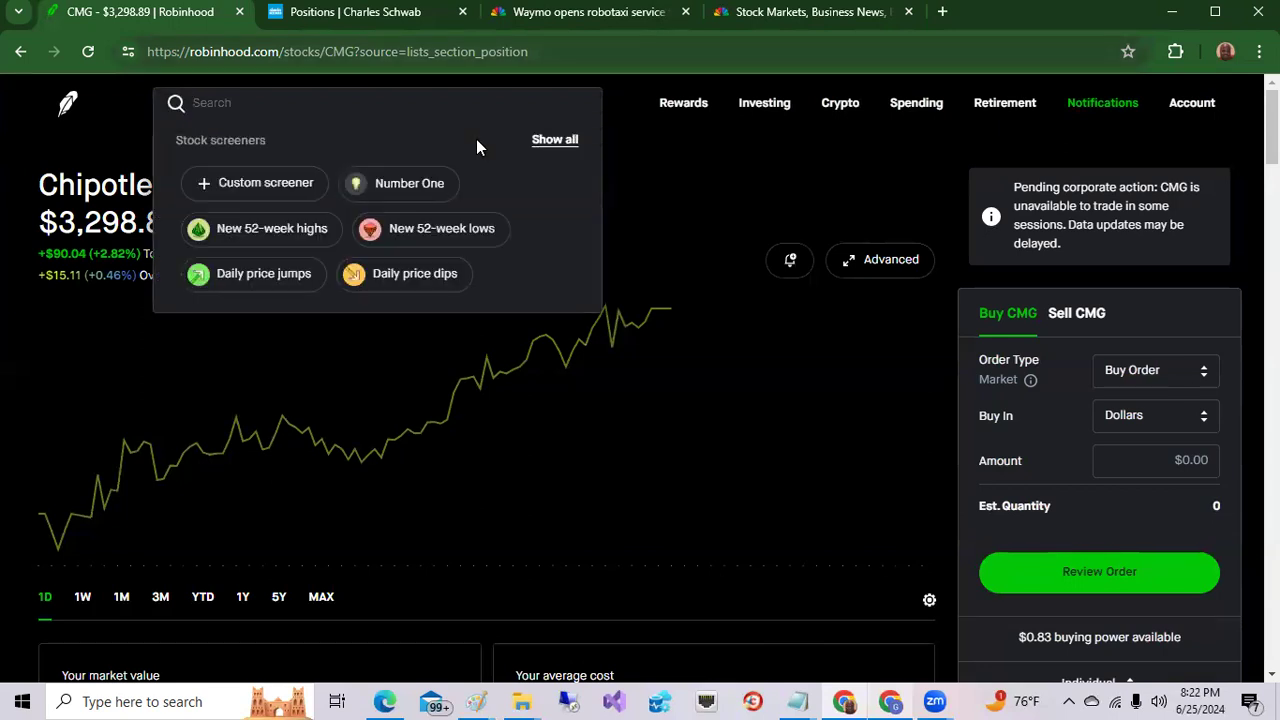
text(avg)
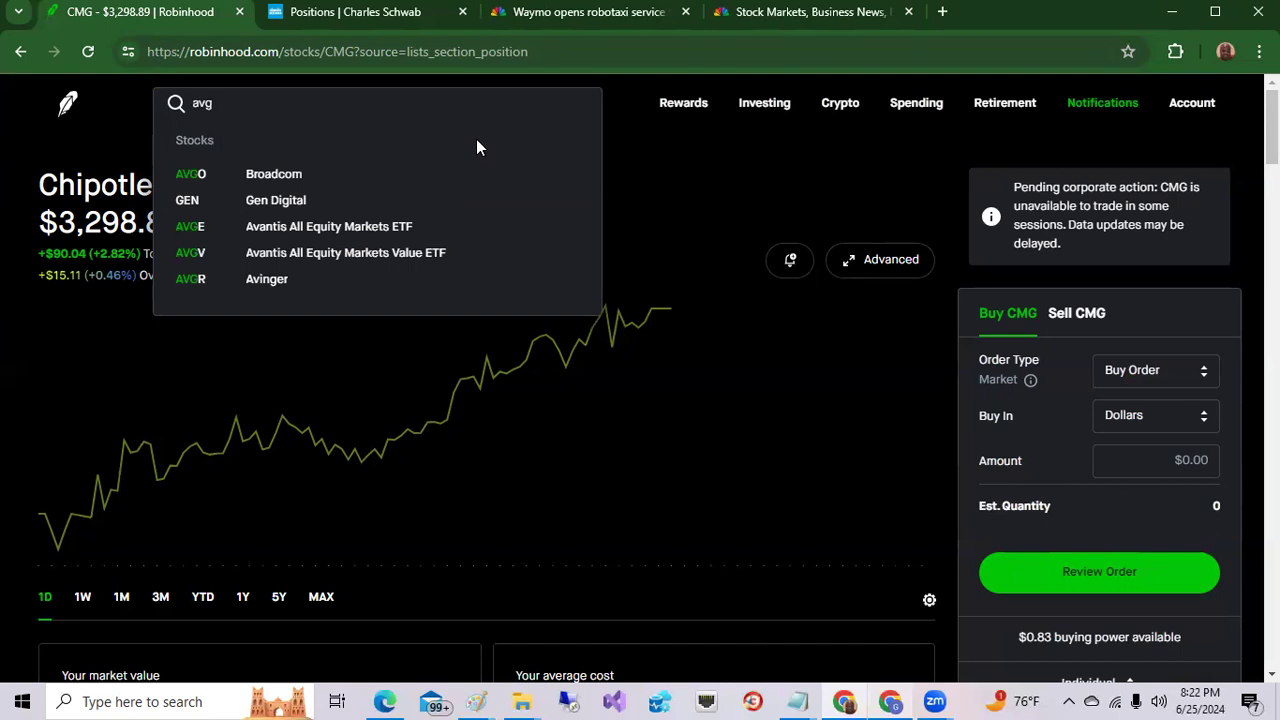
click(272, 172)
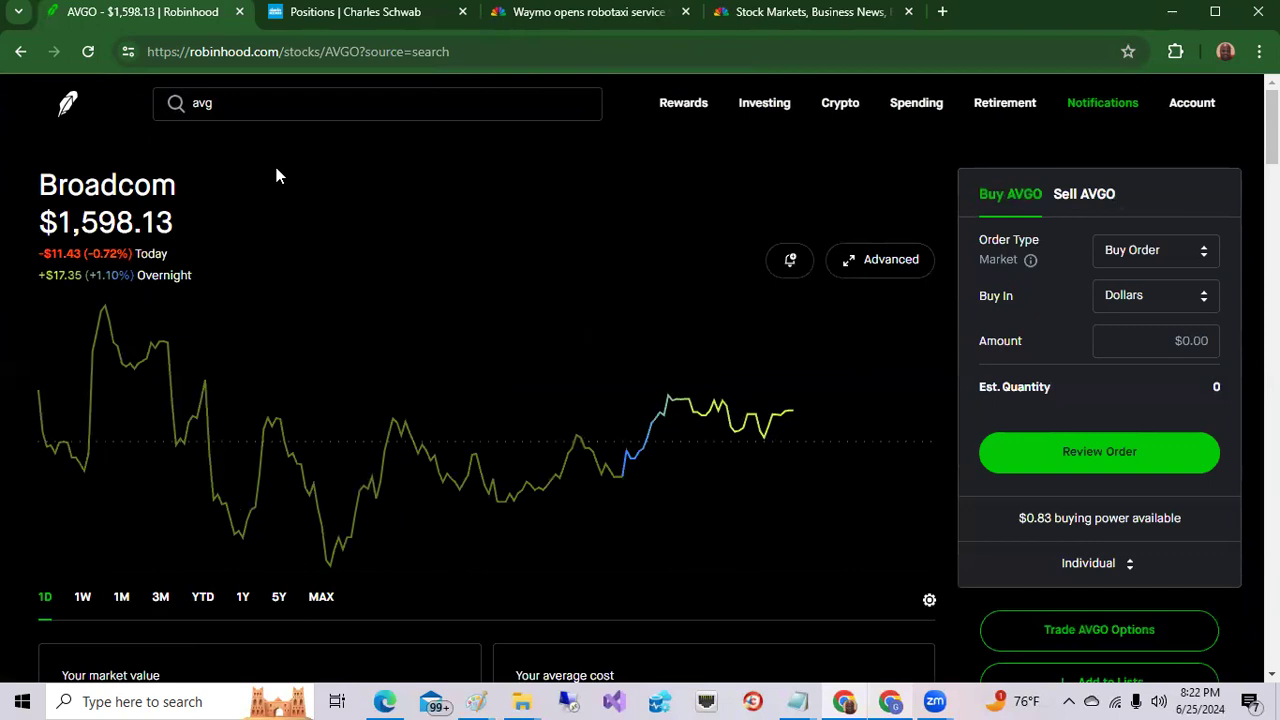
mouse_move(182, 300)
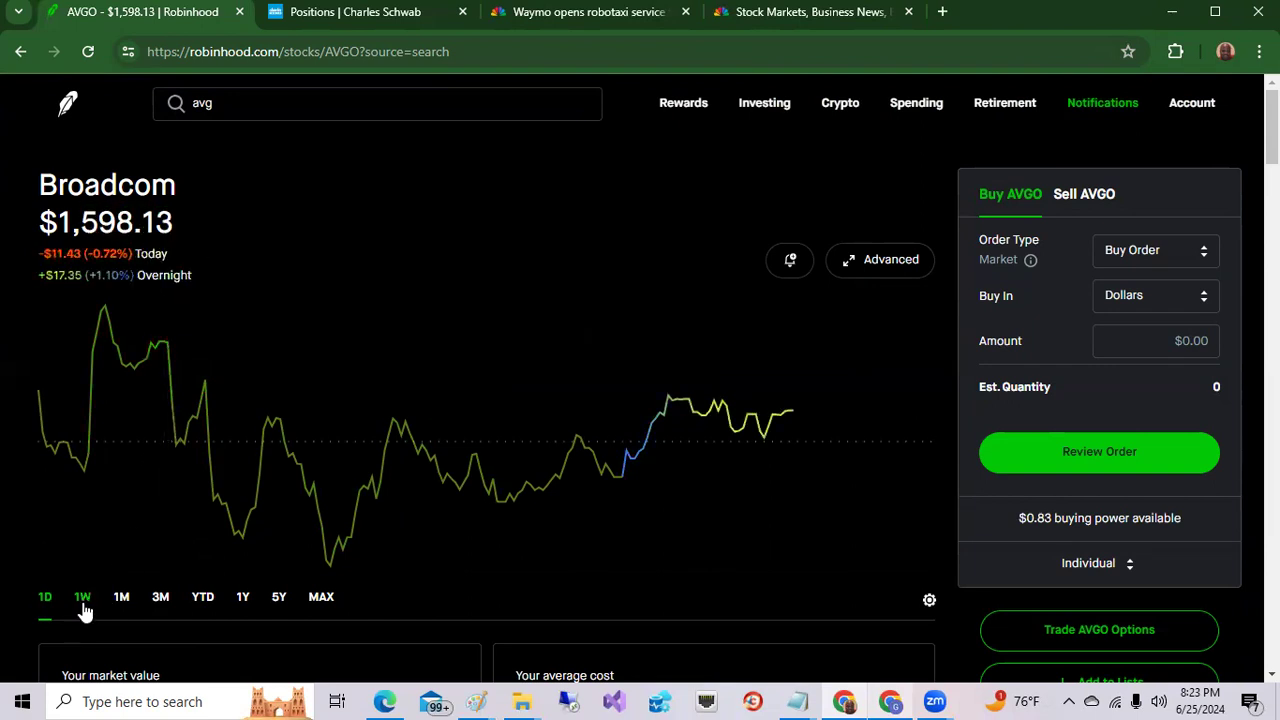
View Broadcom's one-week chart, return to 1D, review the position, and begin searching for NVIDIA
click(82, 596)
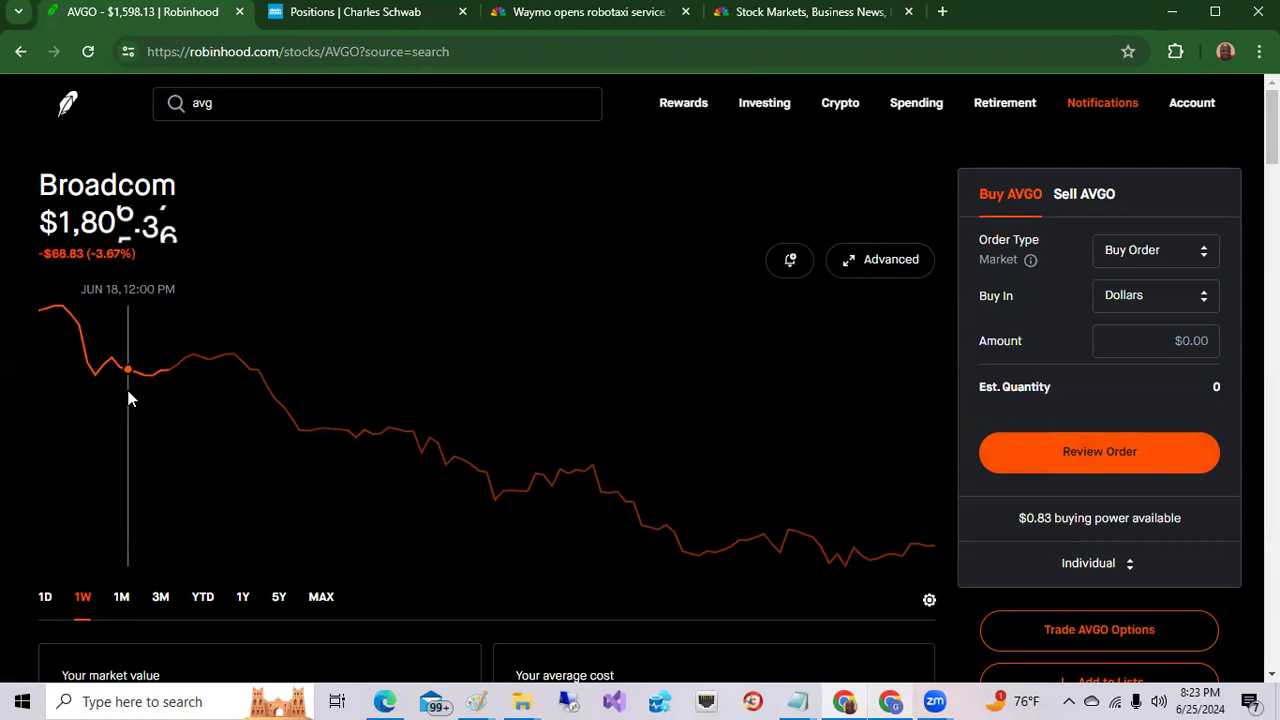
mouse_move(244, 238)
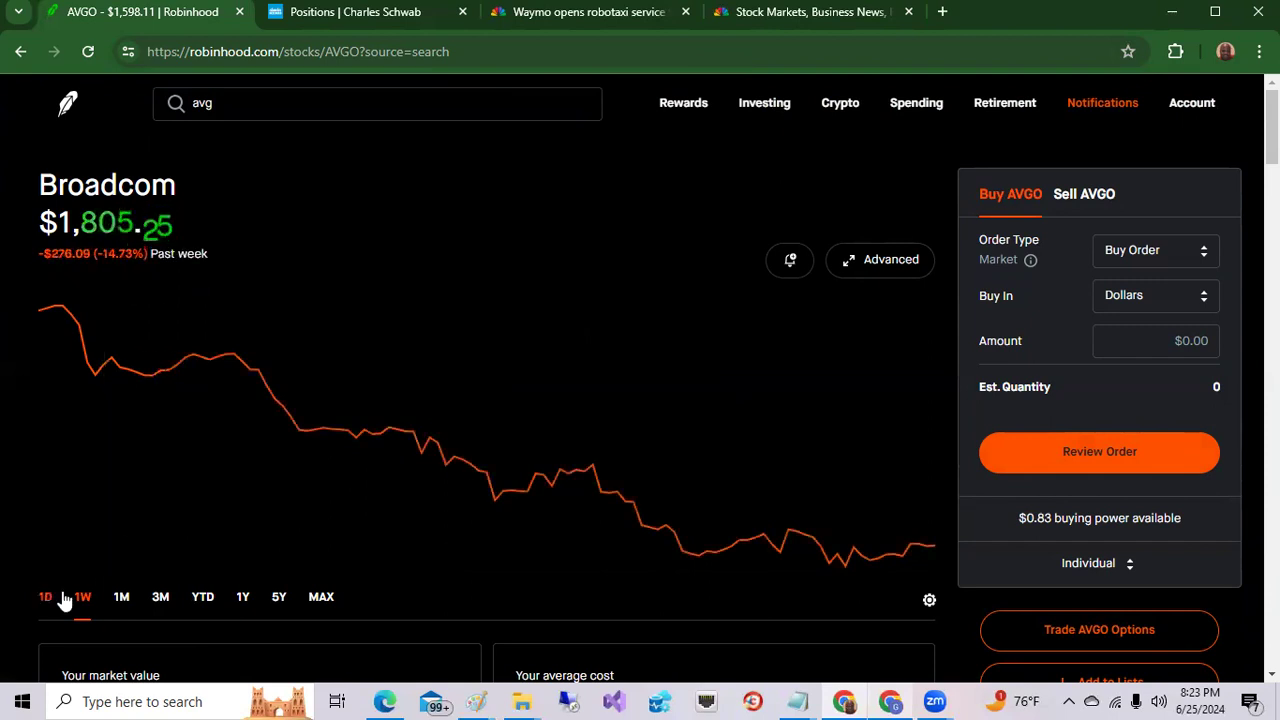
click(44, 596)
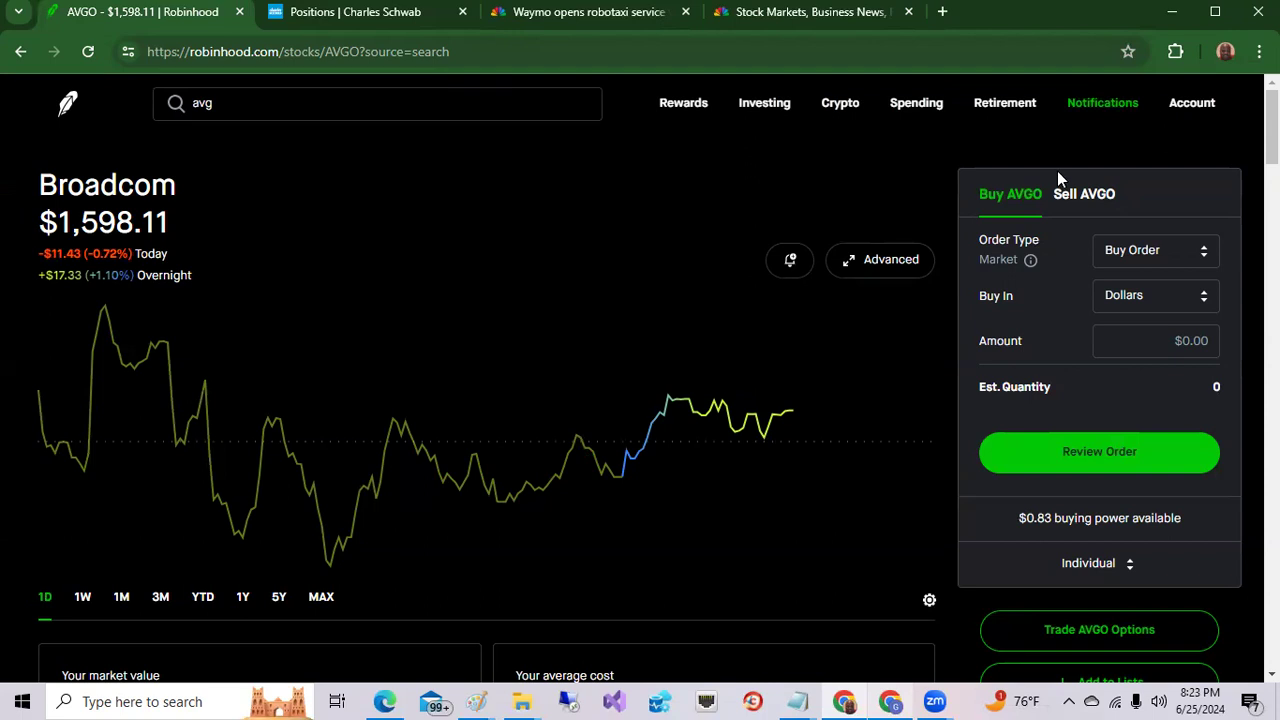
scroll(down, 3)
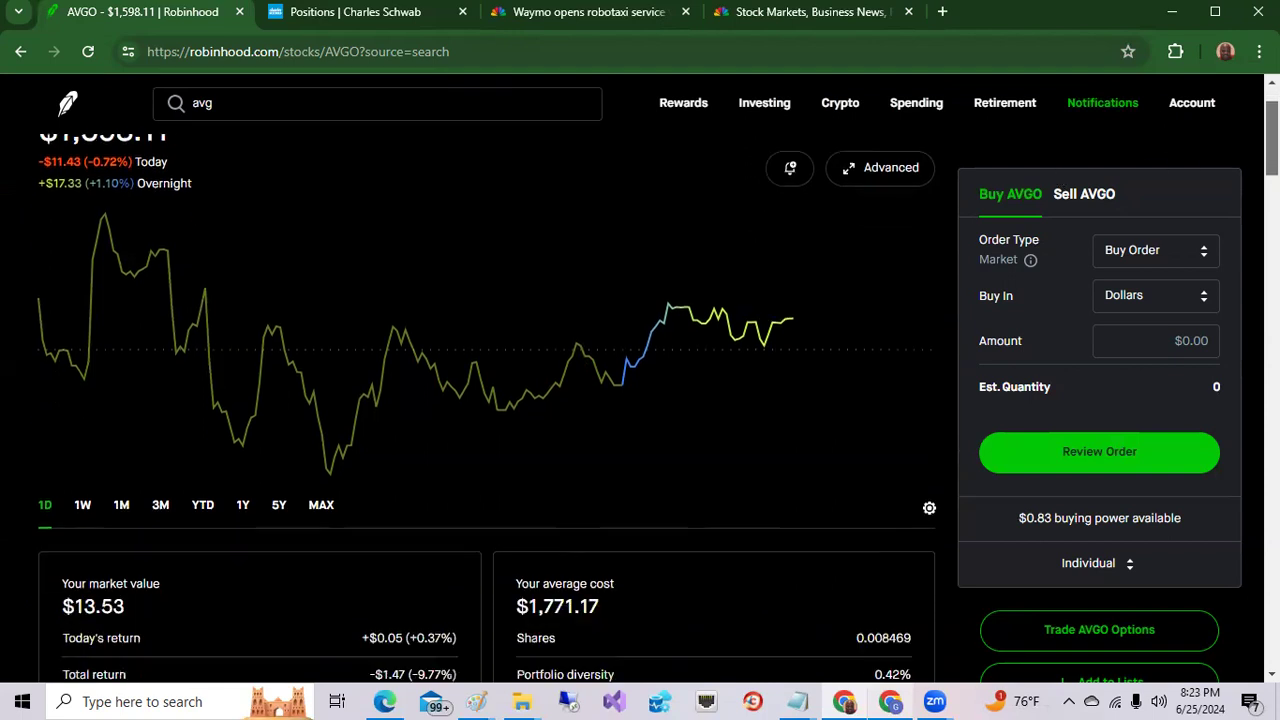
scroll(up, 3)
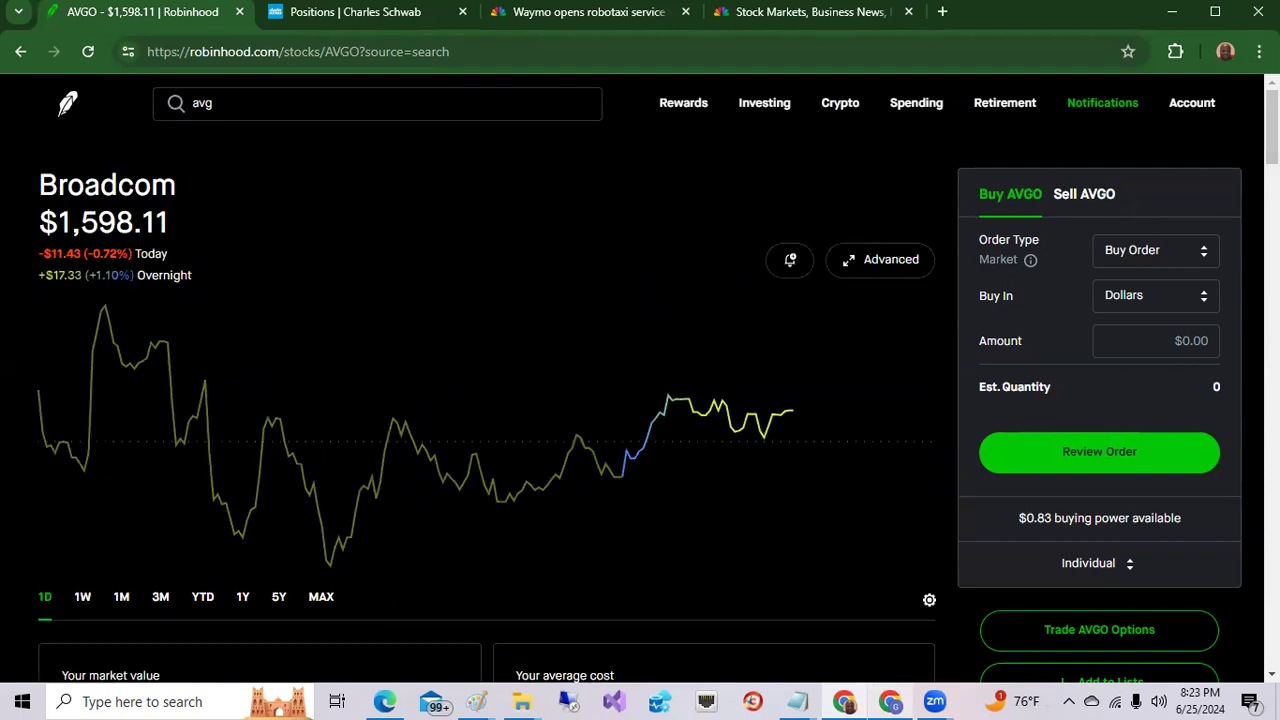
click(376, 102)
text(nvda)
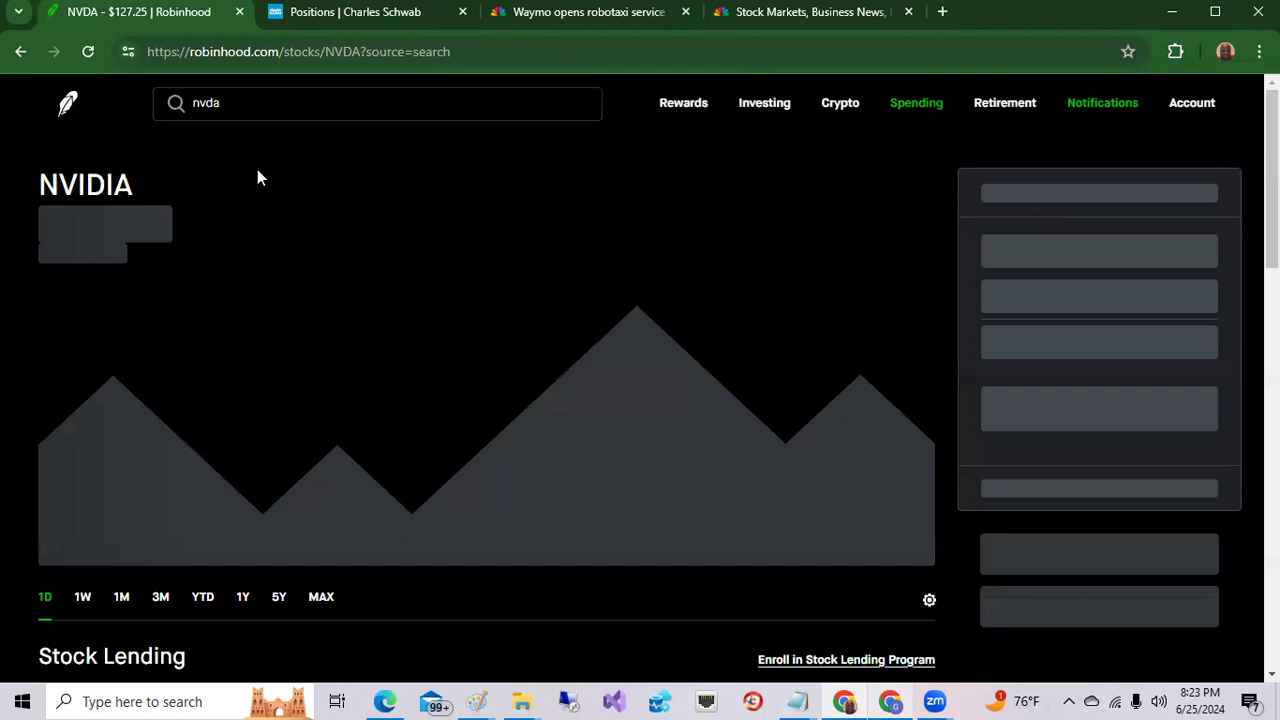
mouse_move(296, 224)
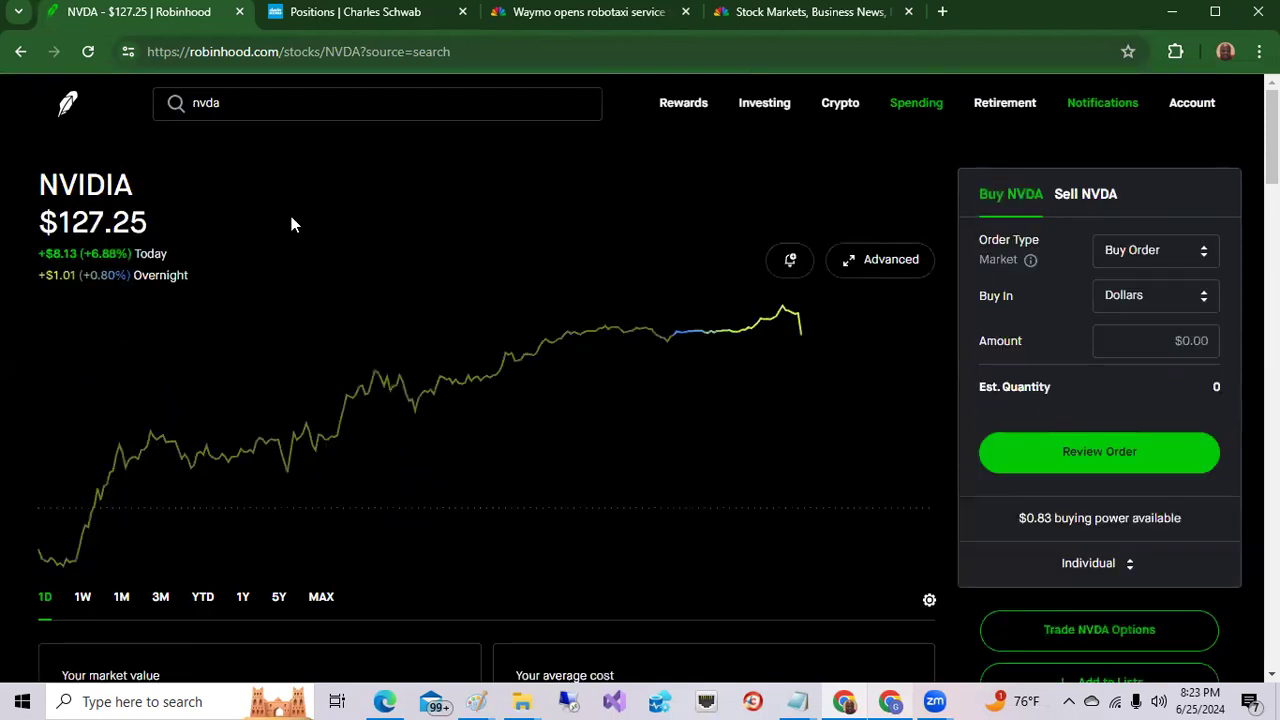
mouse_move(640, 328)
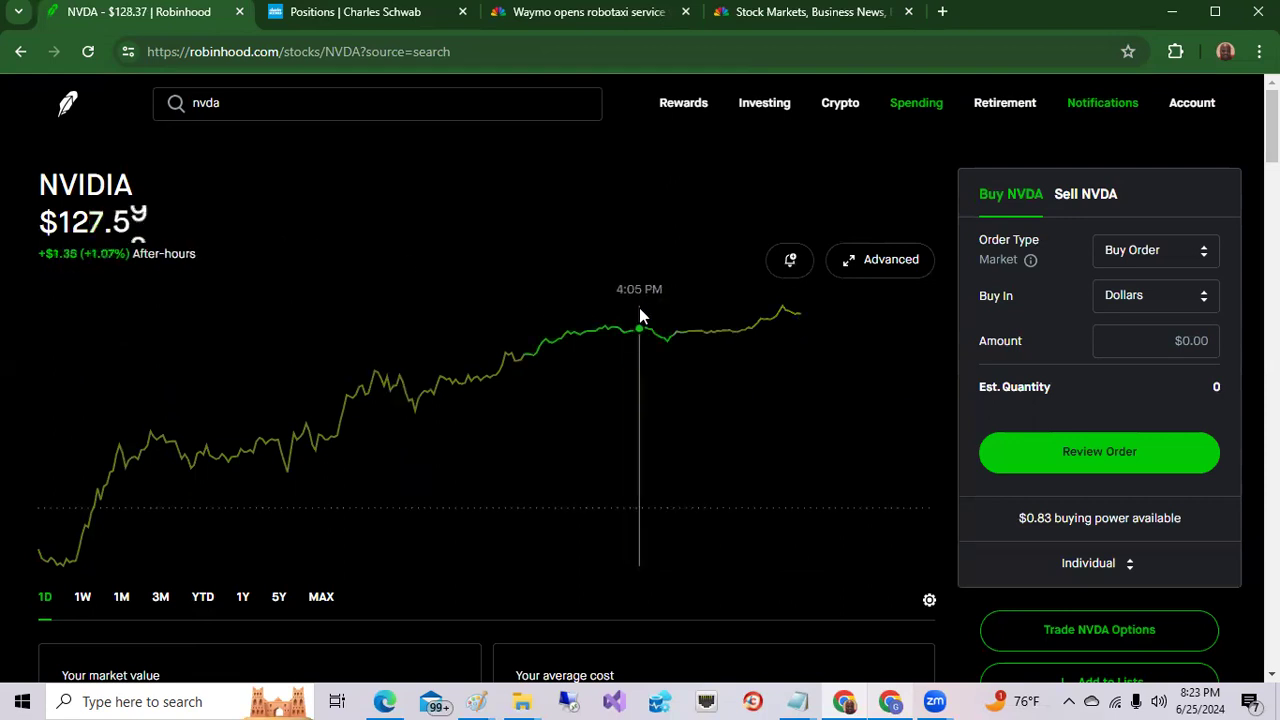
mouse_move(76, 560)
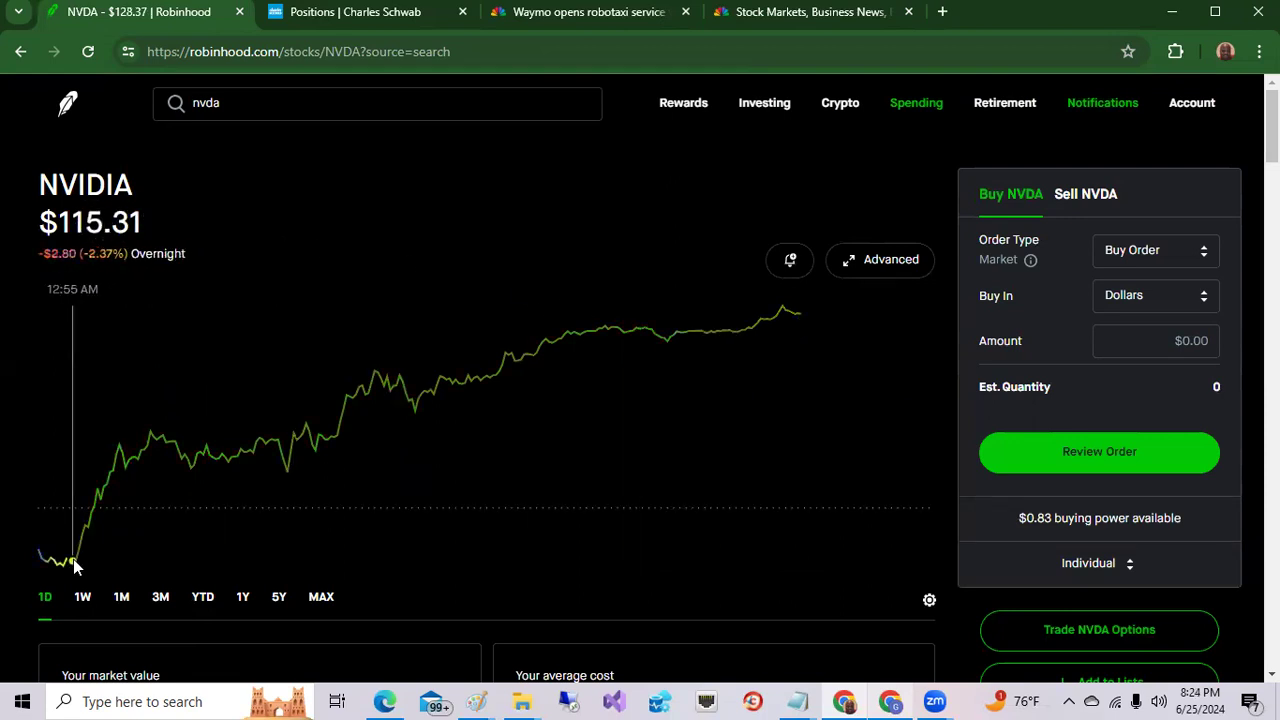
mouse_move(568, 438)
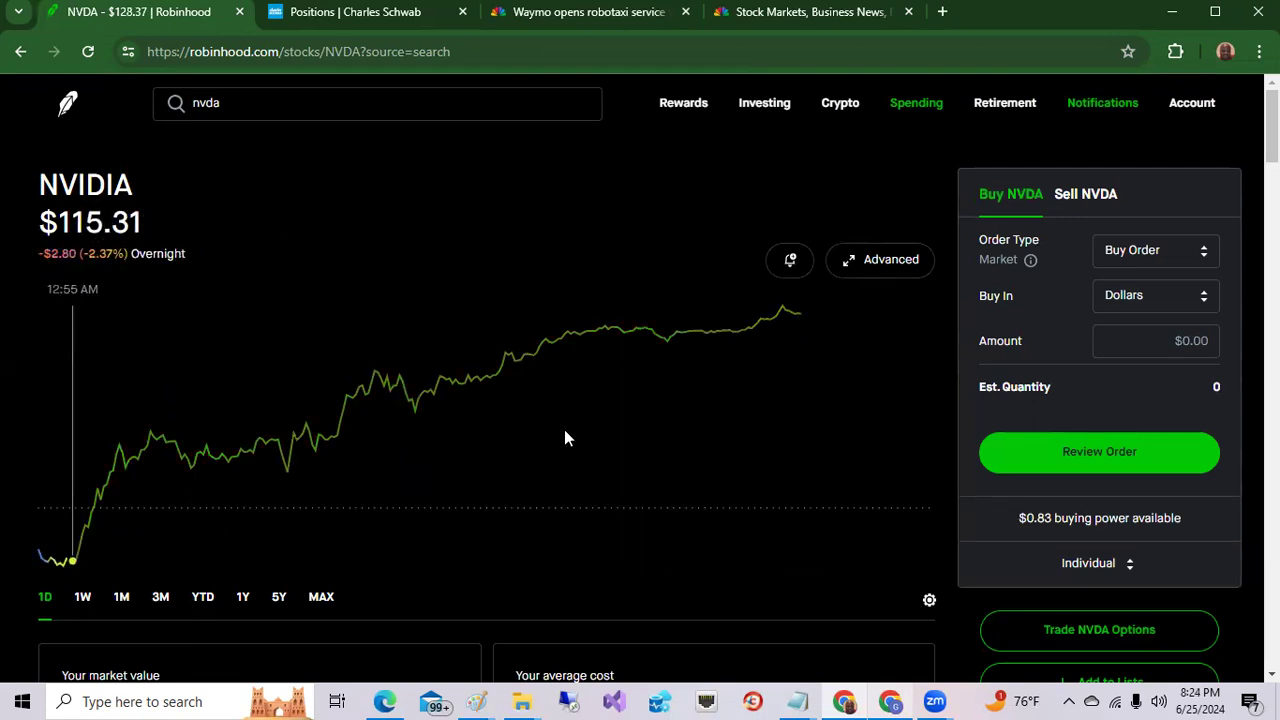
mouse_move(784, 348)
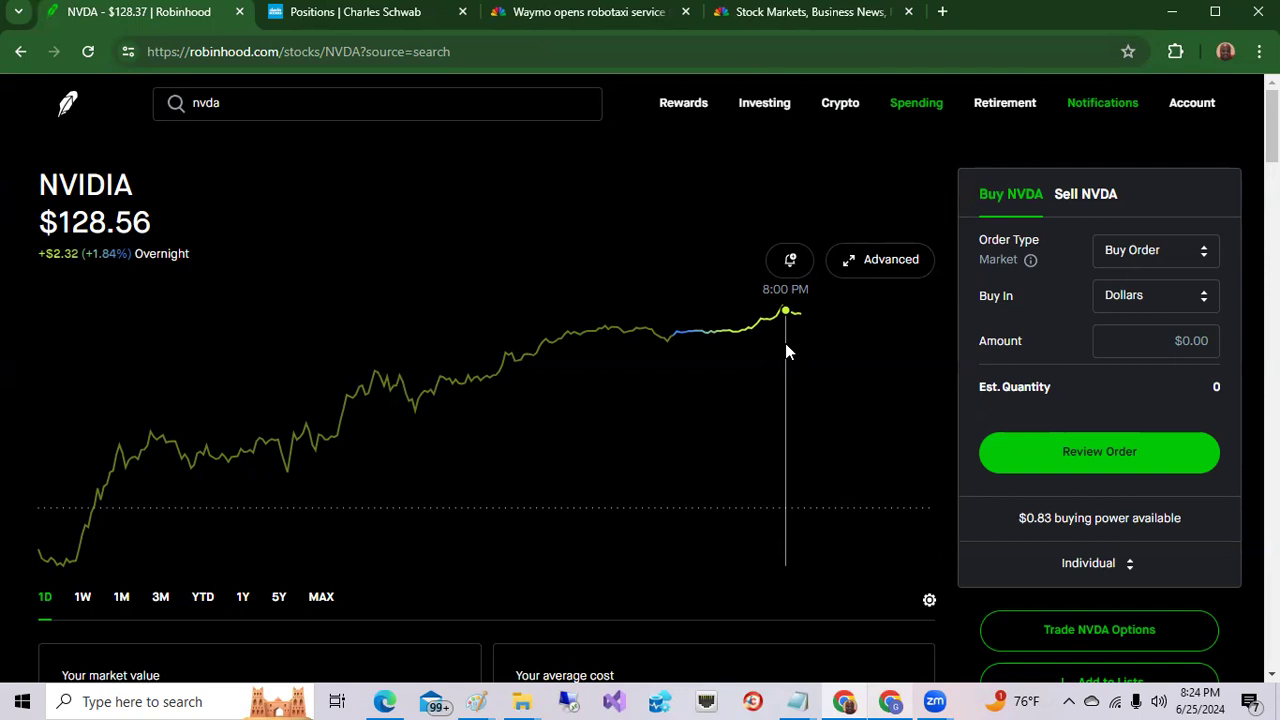
mouse_move(76, 570)
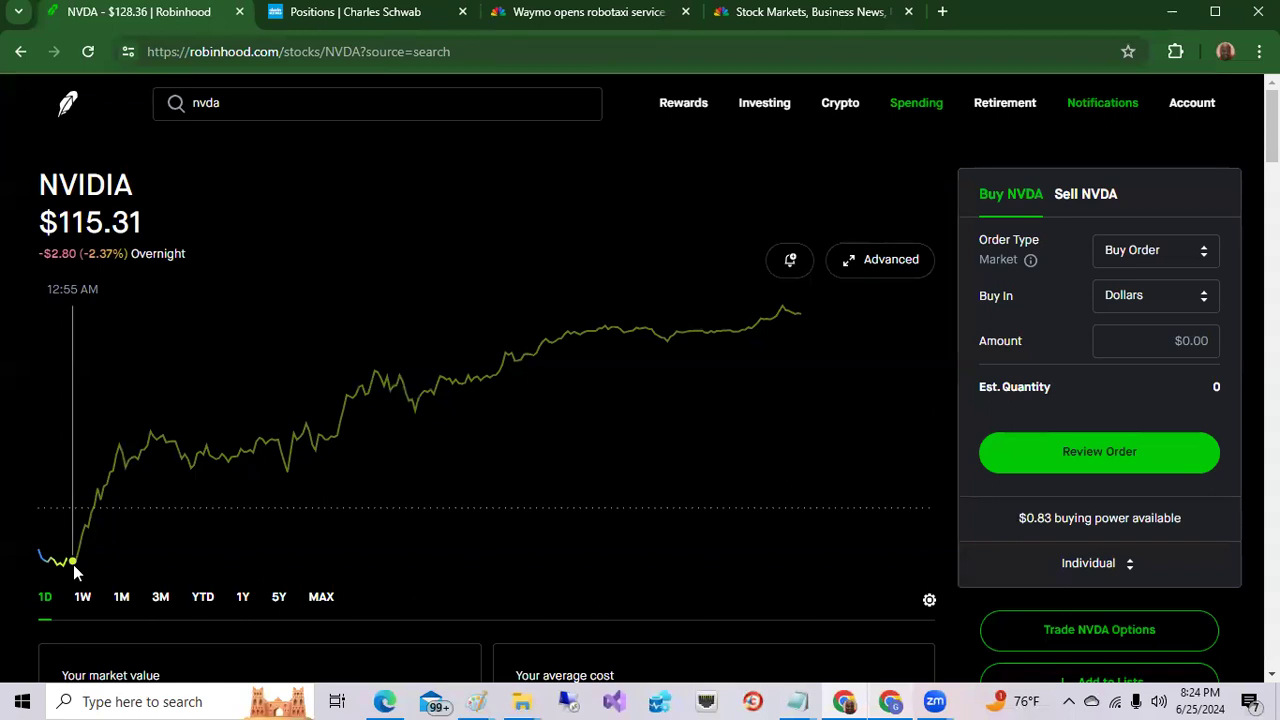
mouse_move(726, 330)
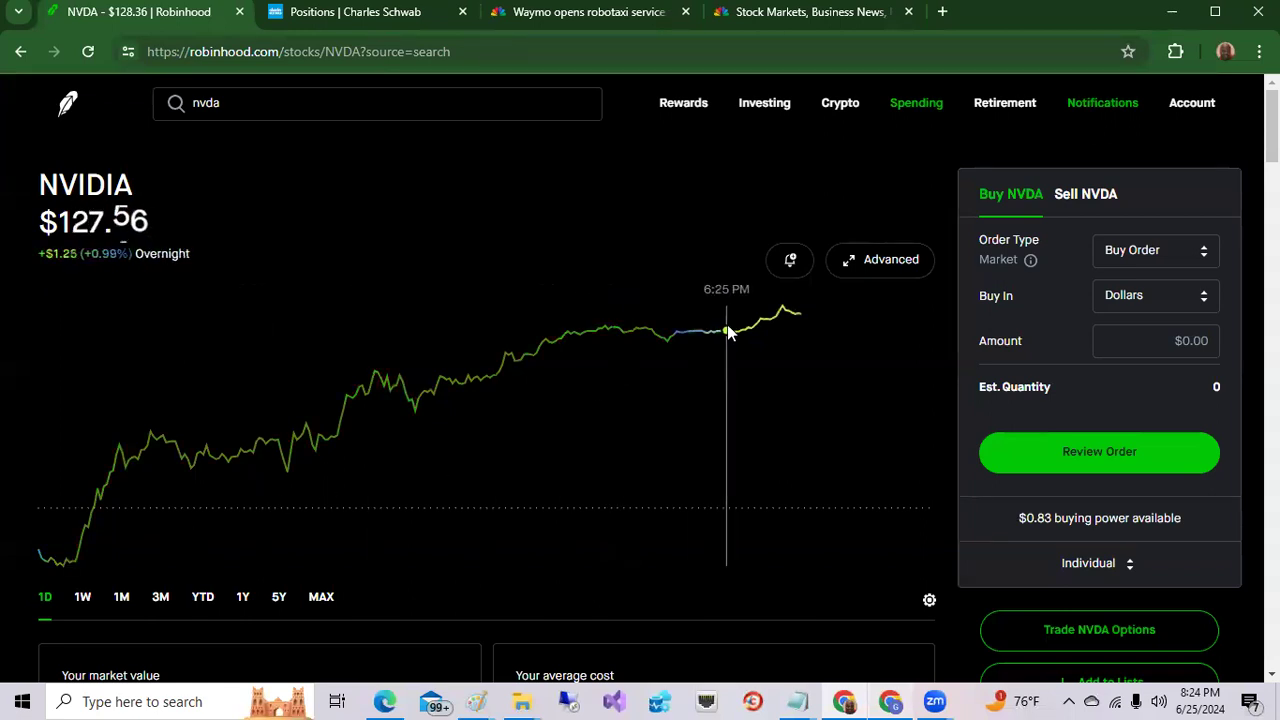
mouse_move(782, 310)
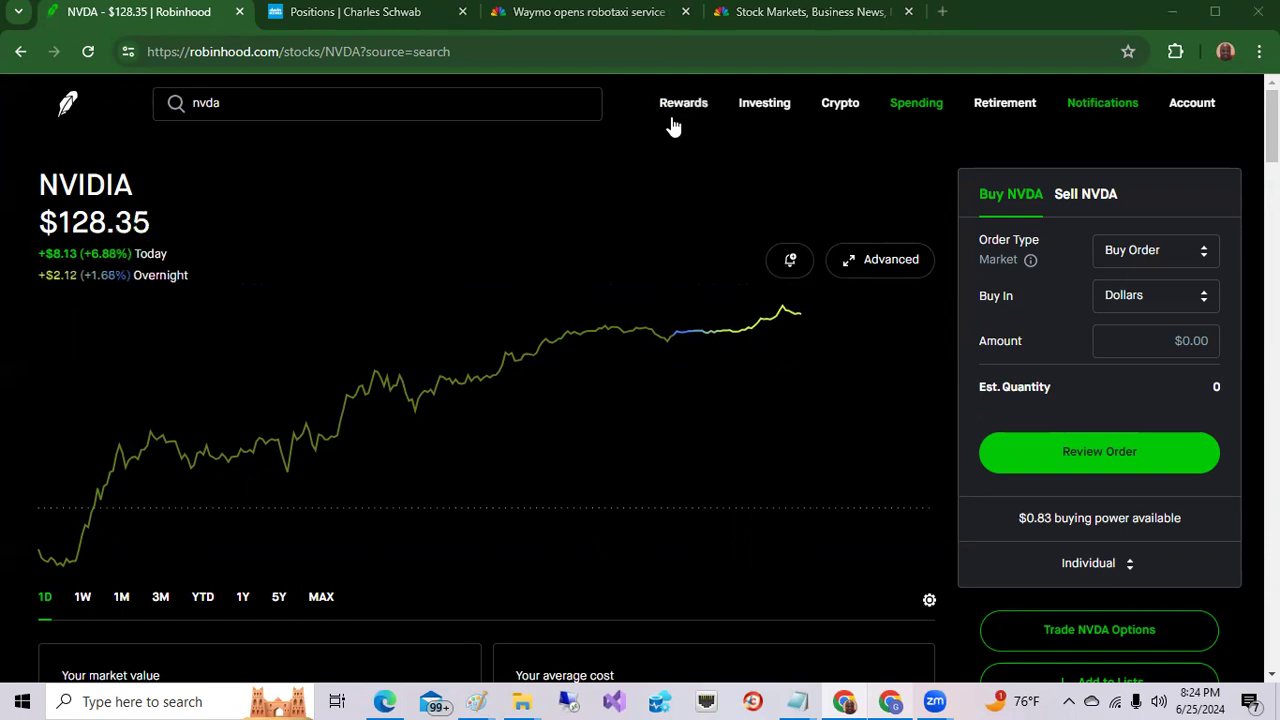
Switch to the Charles Schwab positions page listing the equity holdings
click(340, 12)
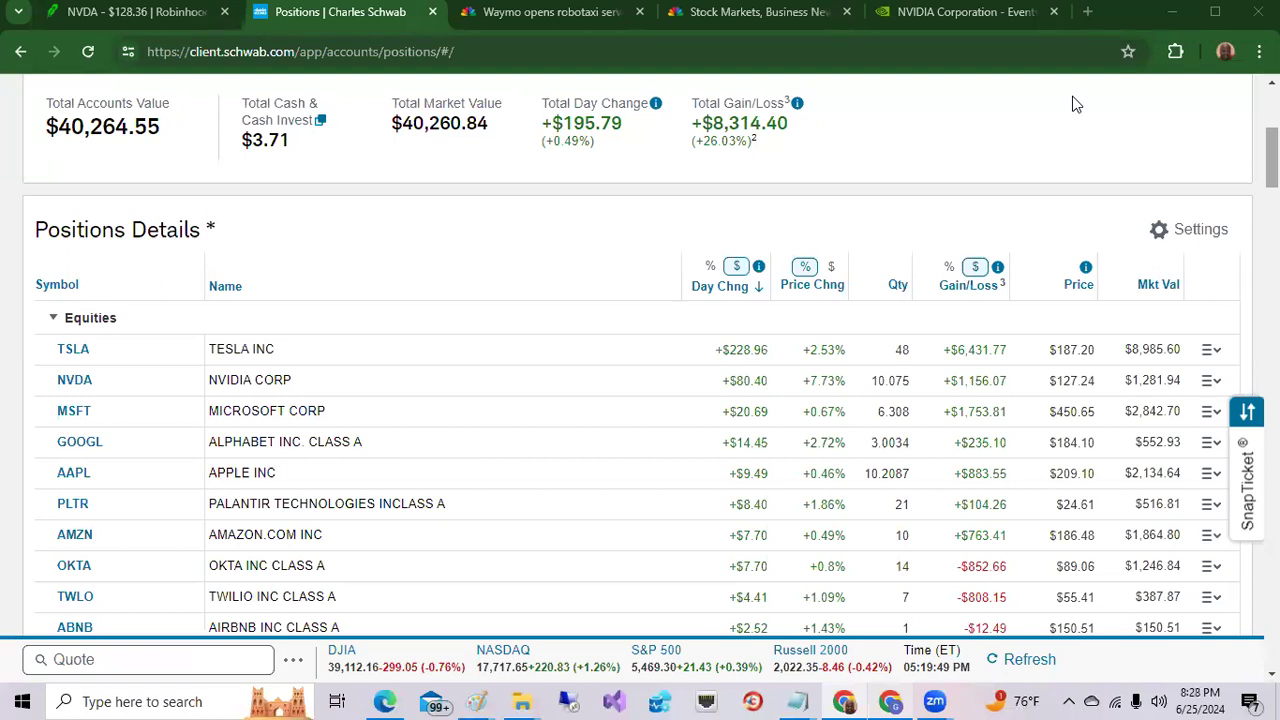
mouse_move(1016, 136)
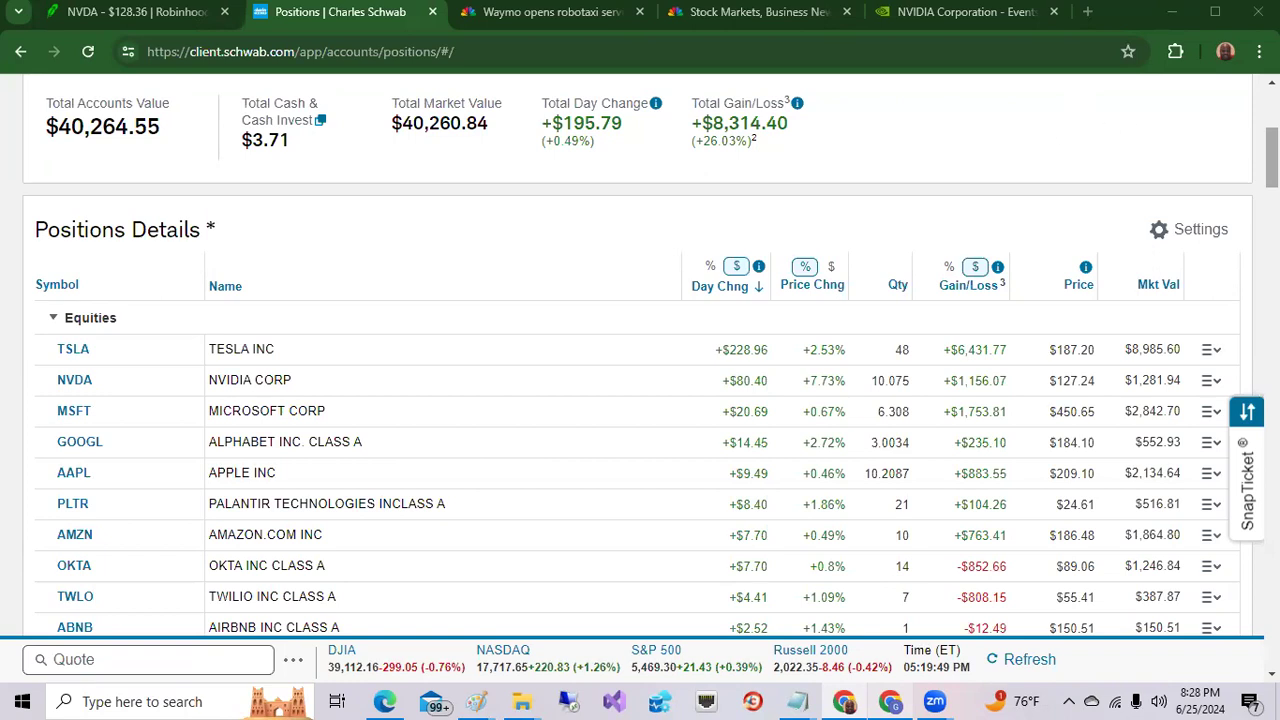
scroll(down, 3)
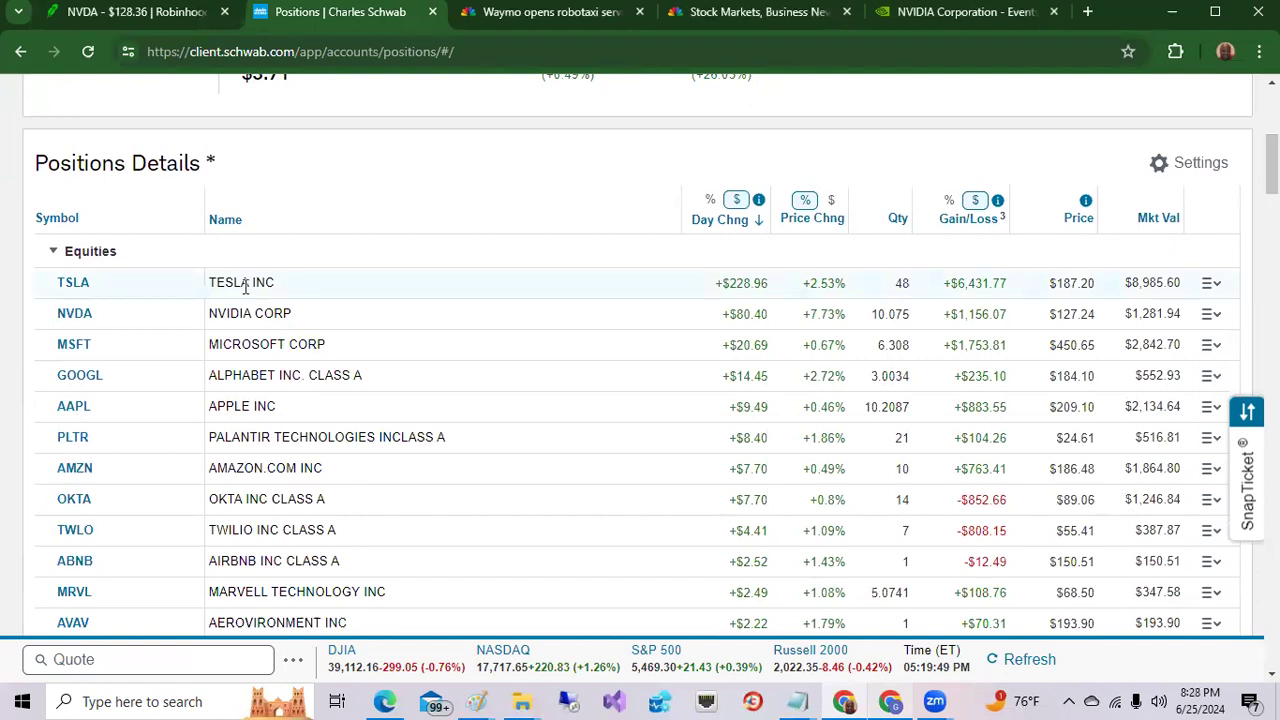
mouse_move(818, 284)
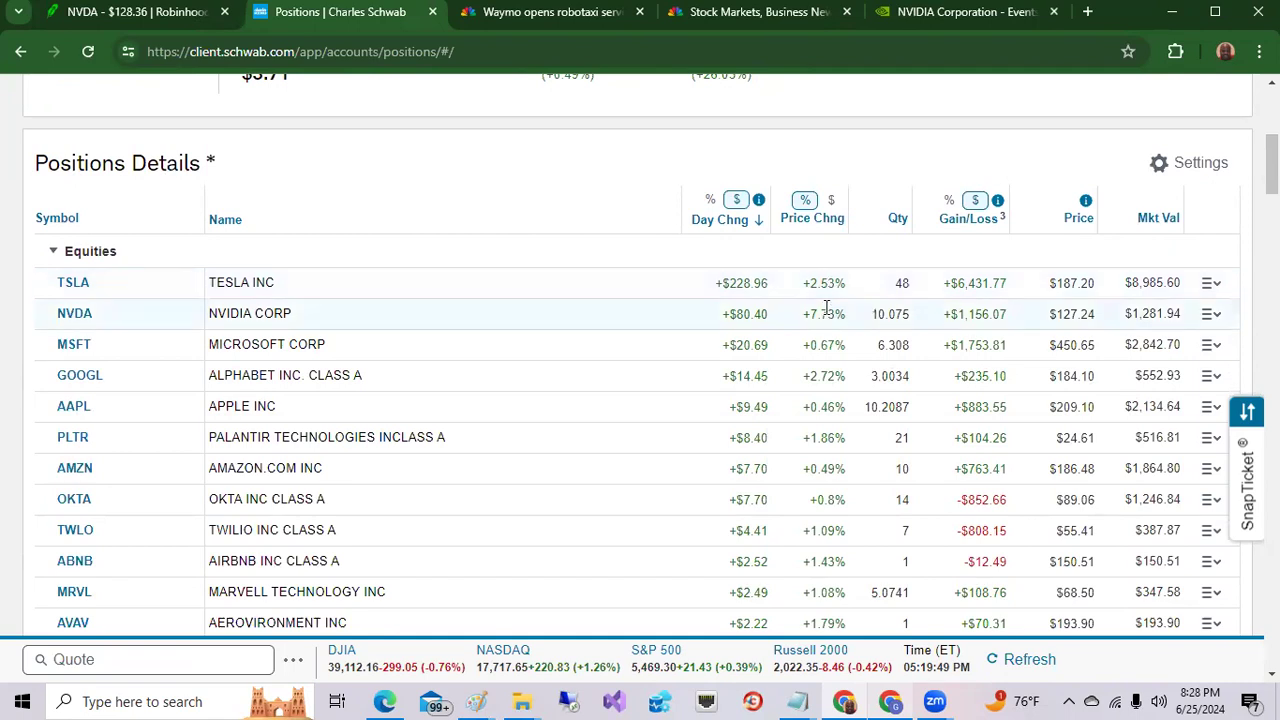
mouse_move(824, 314)
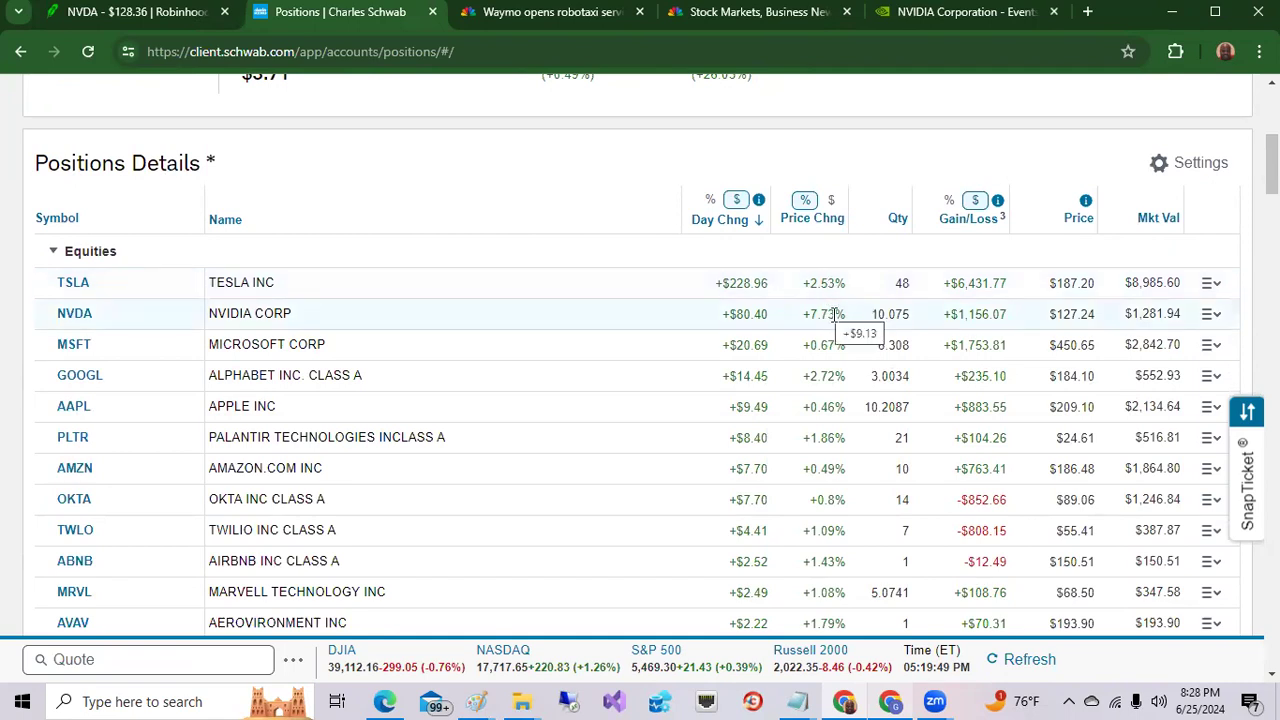
mouse_move(724, 316)
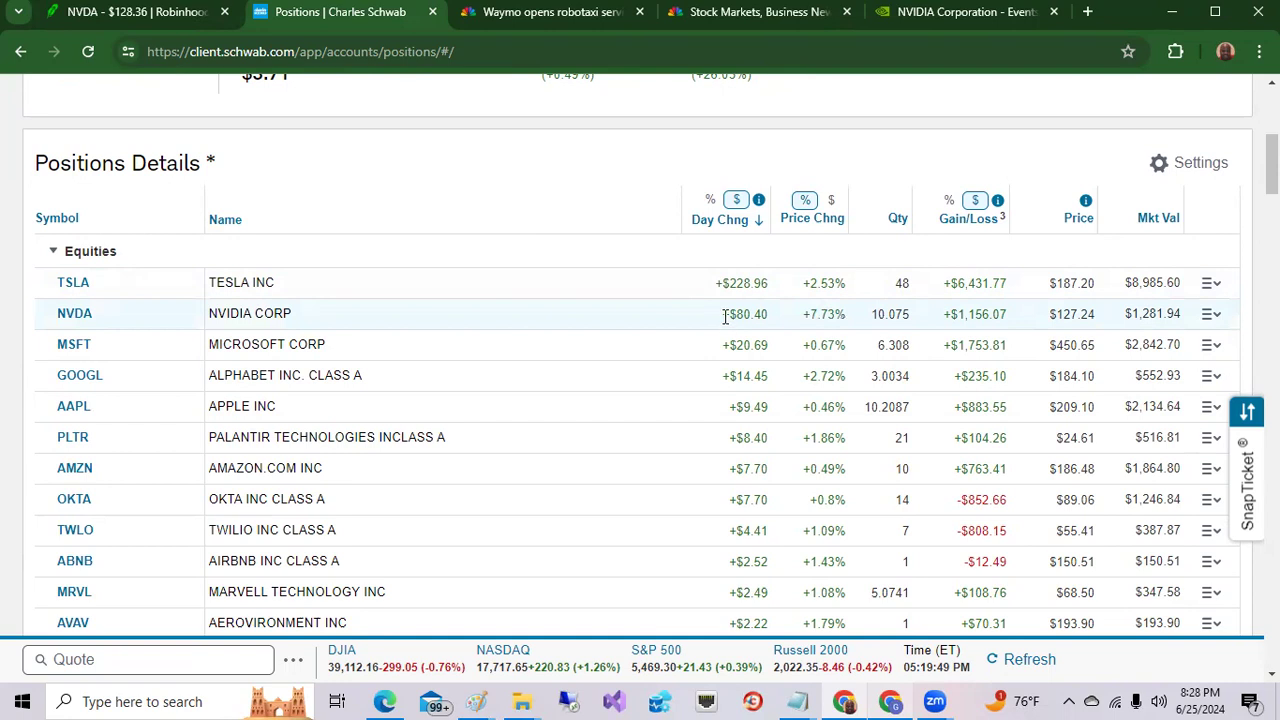
mouse_move(724, 314)
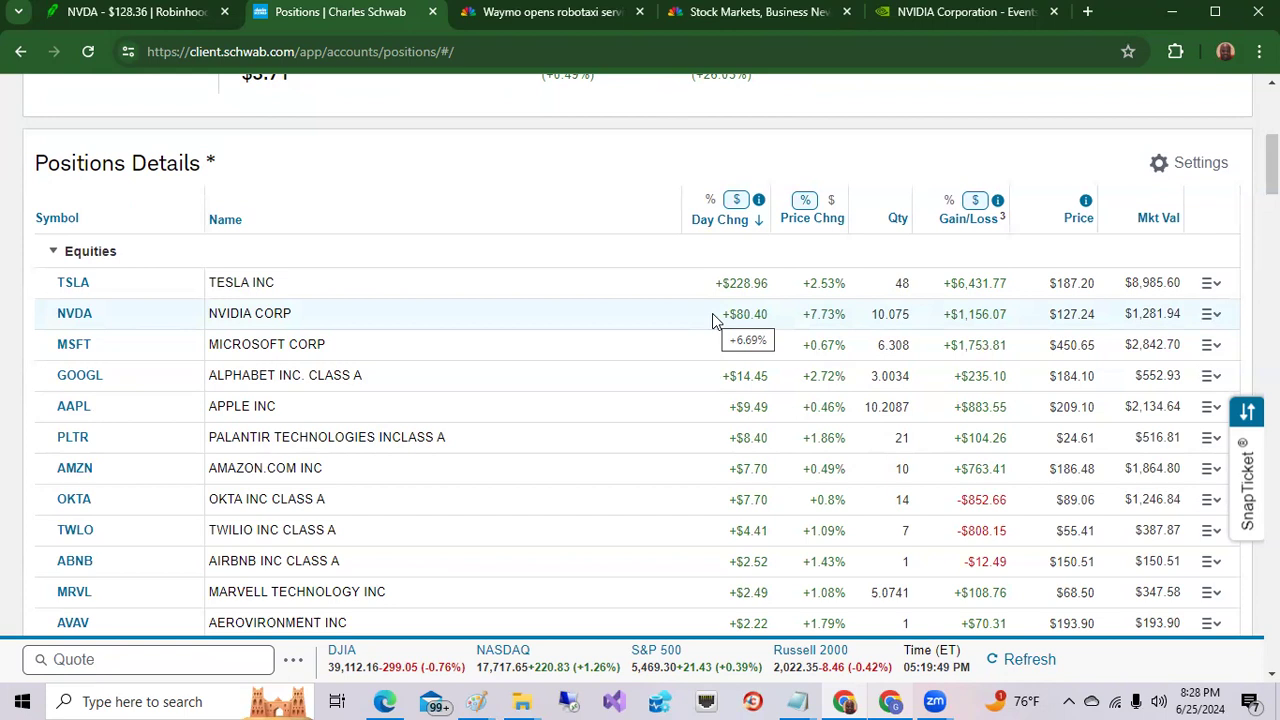
mouse_move(780, 300)
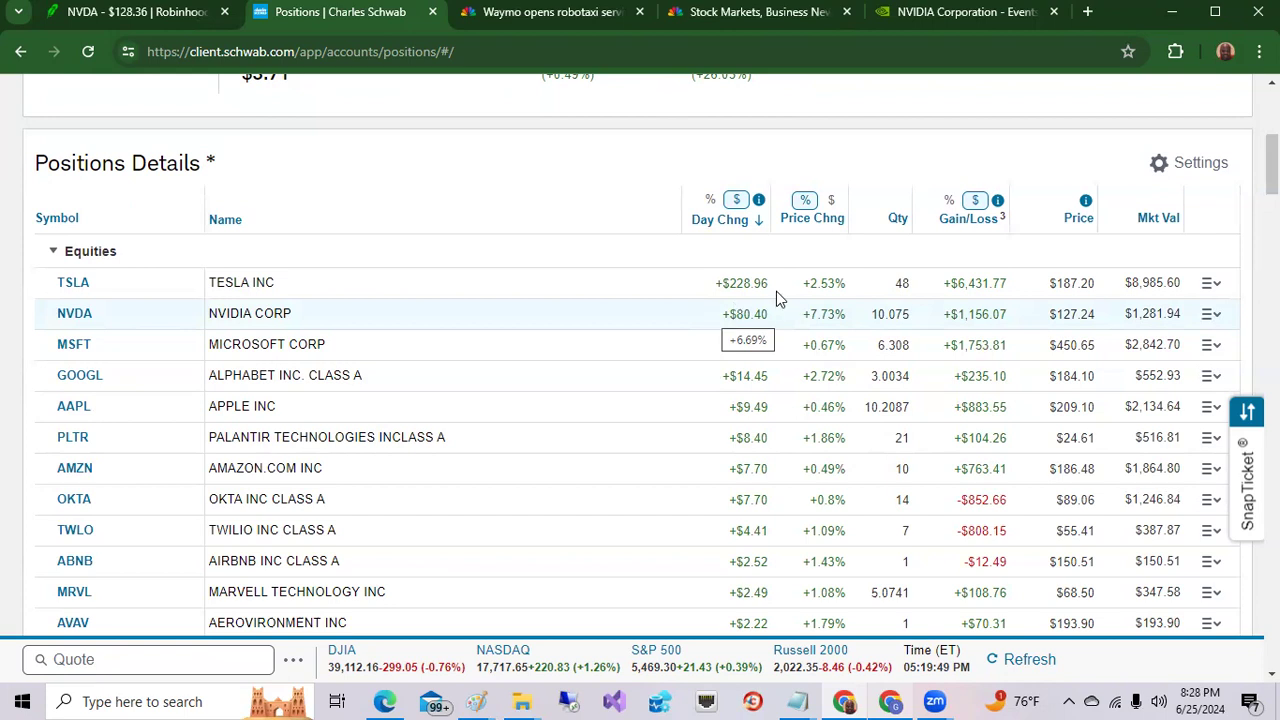
mouse_move(812, 322)
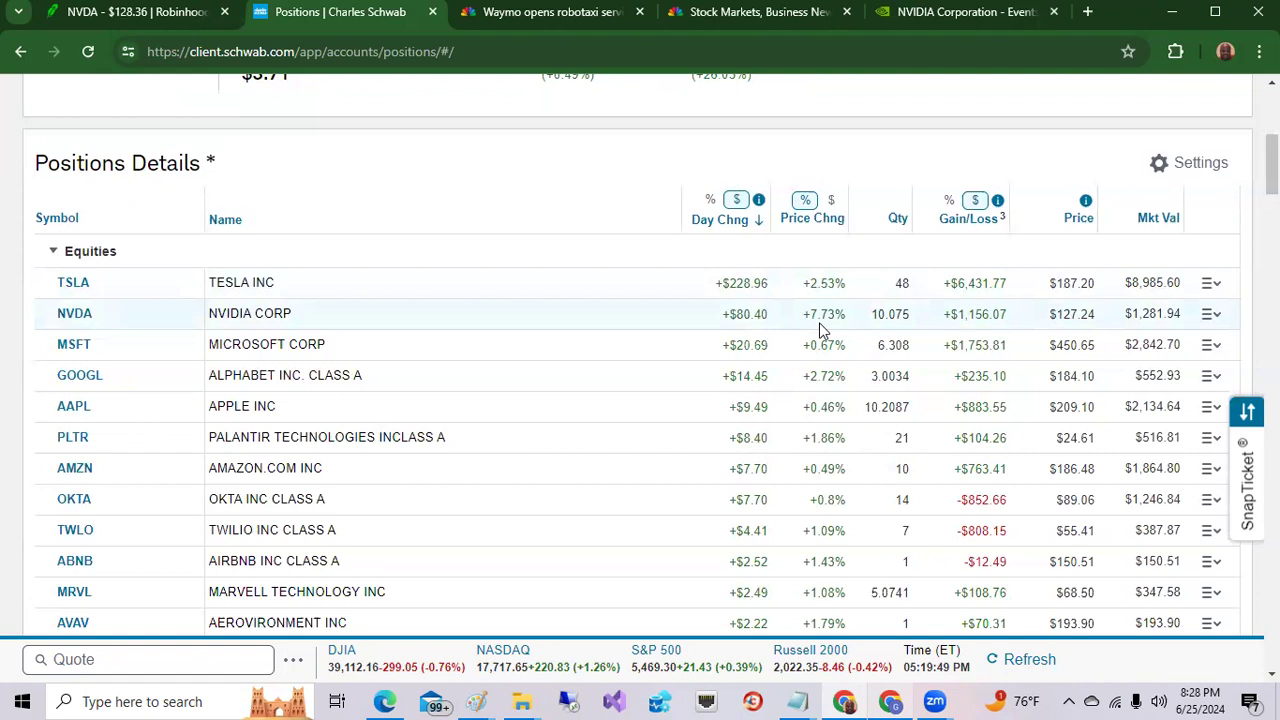
mouse_move(688, 128)
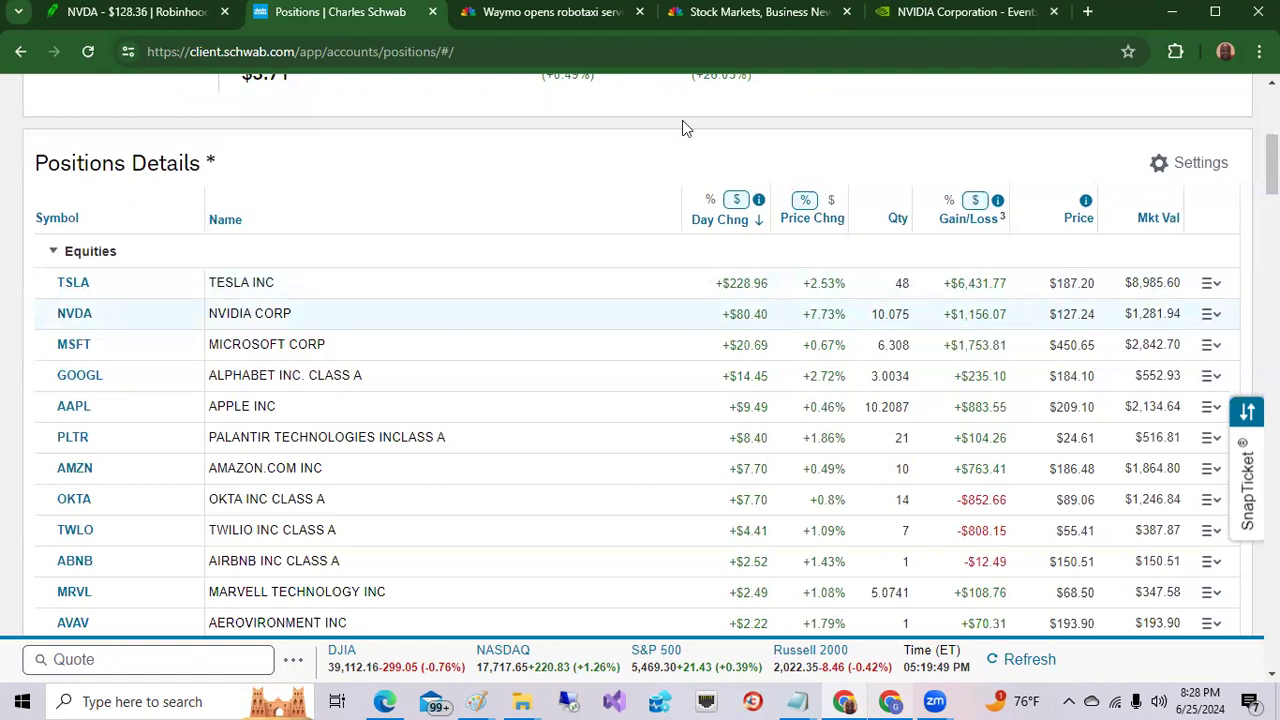
mouse_move(702, 332)
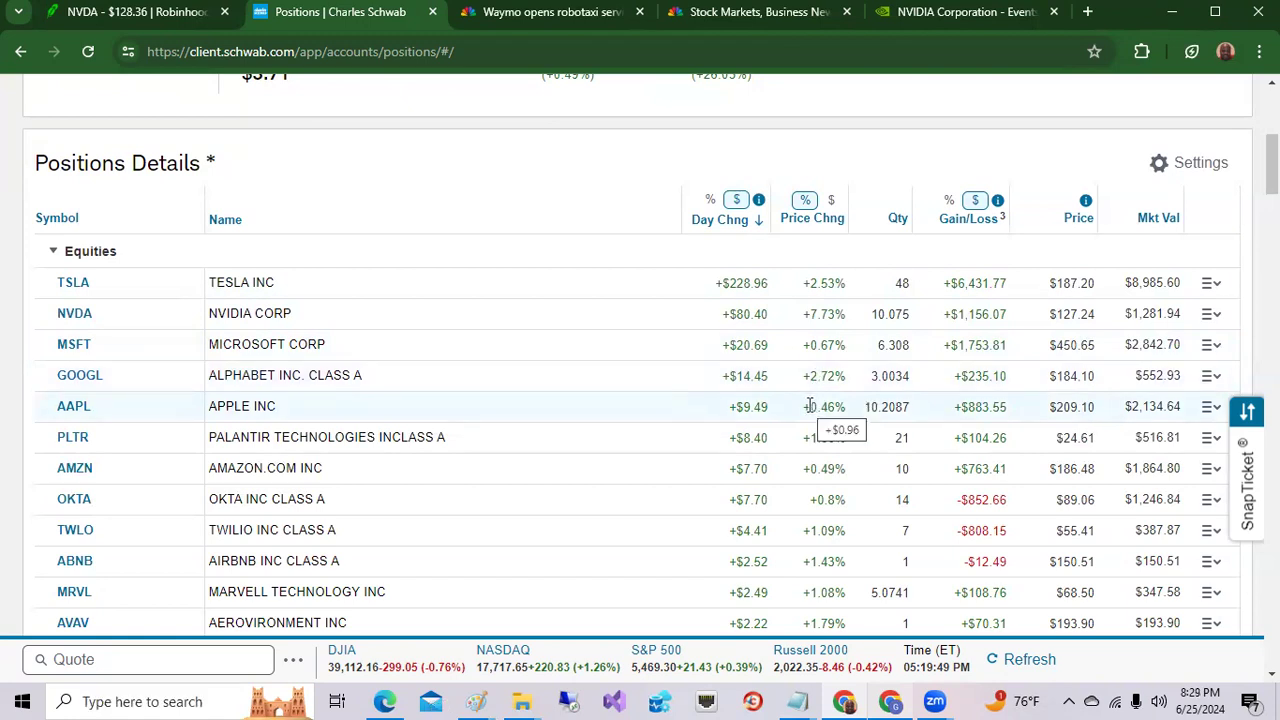
mouse_move(800, 444)
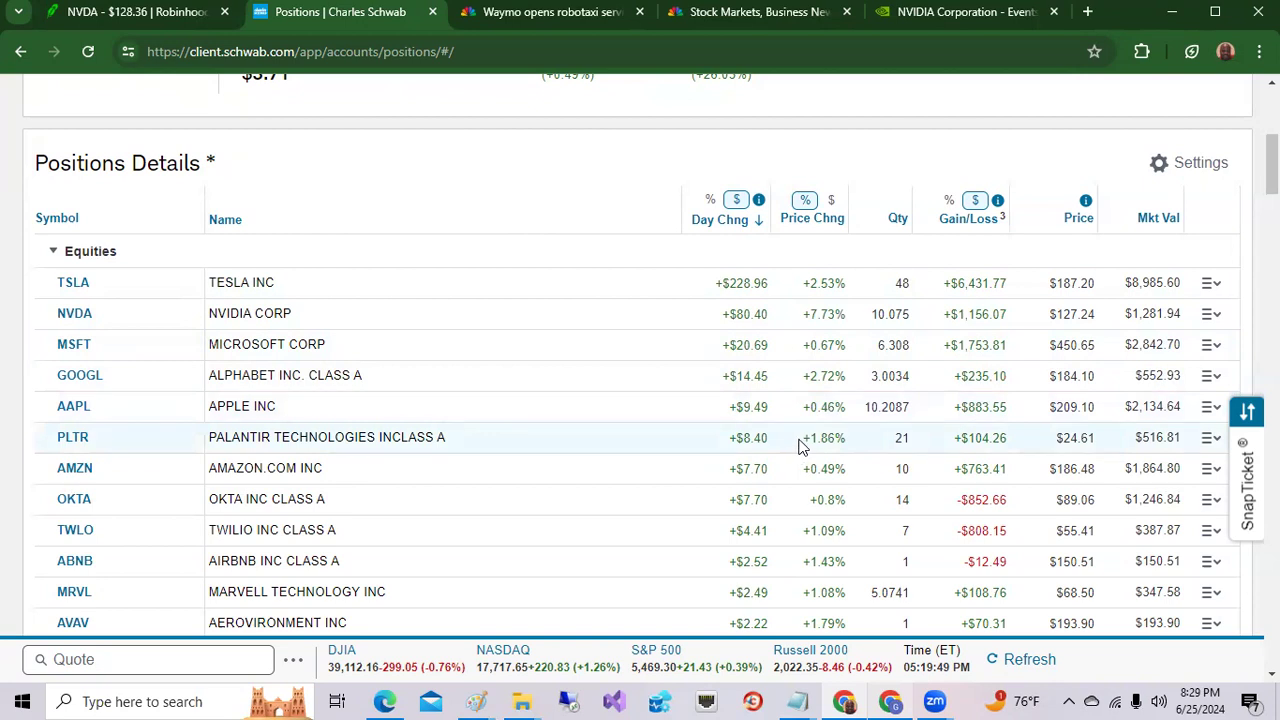
mouse_move(812, 282)
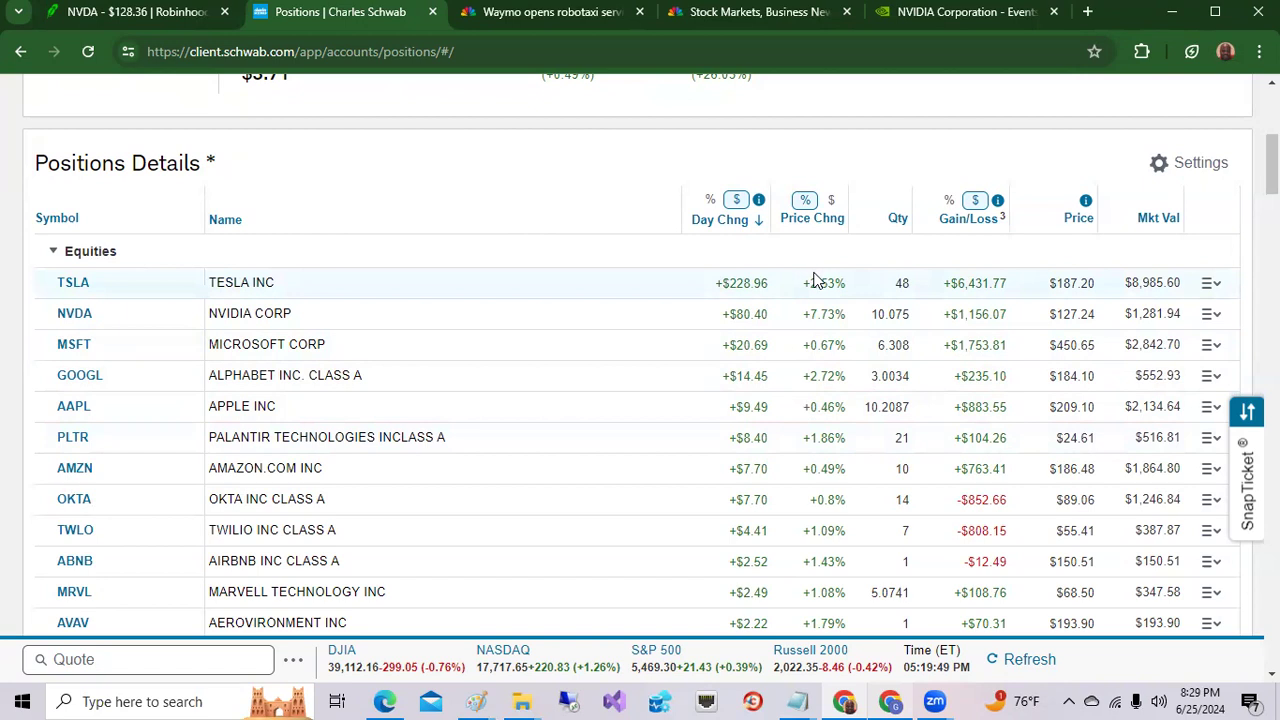
mouse_move(828, 284)
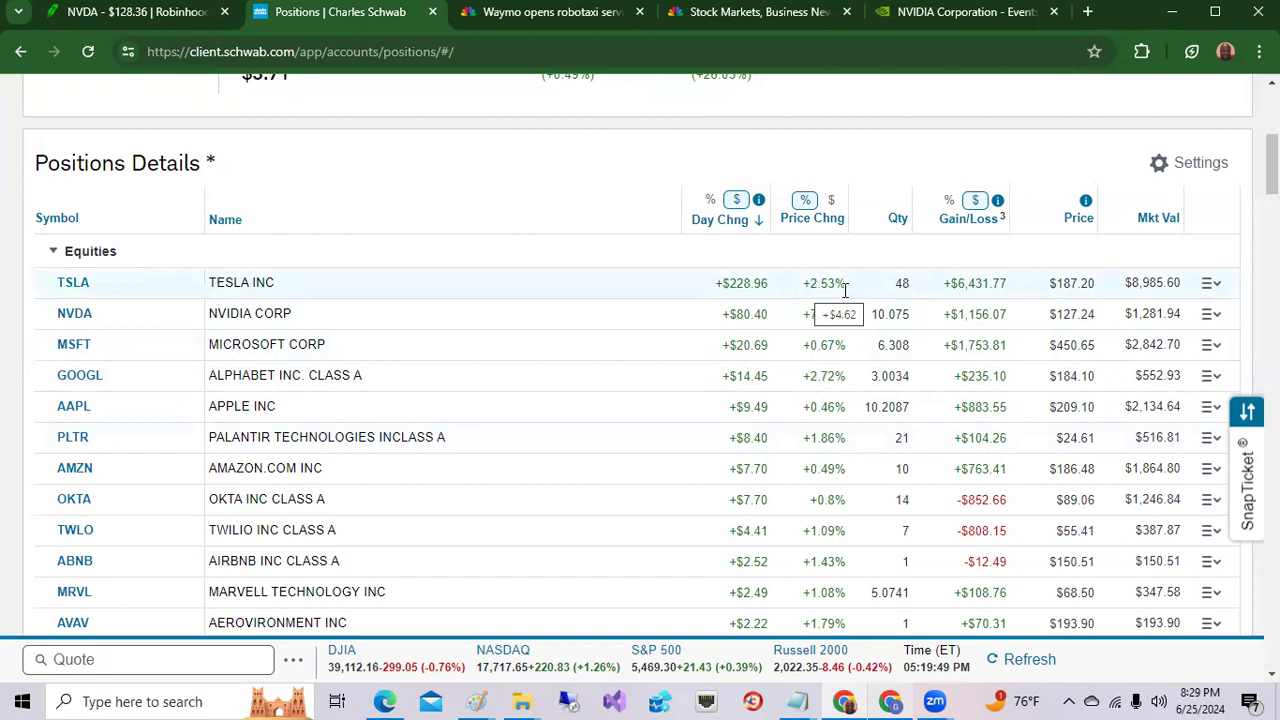
mouse_move(820, 304)
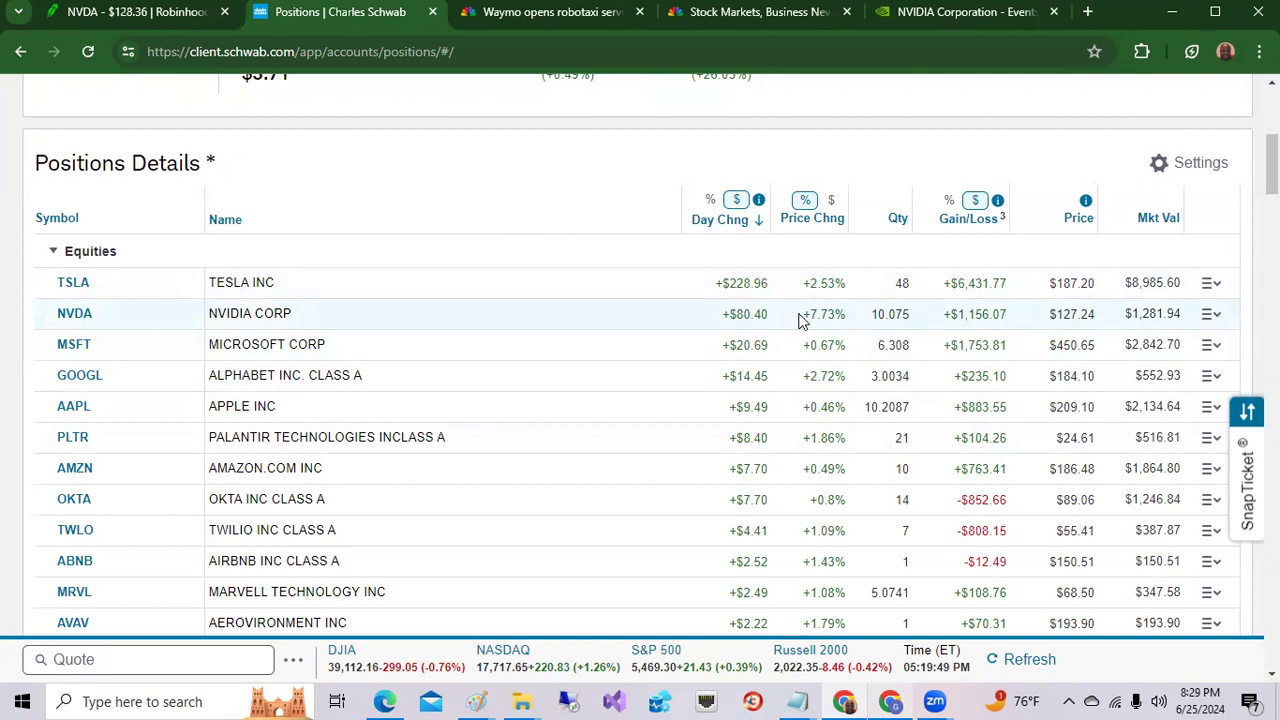
mouse_move(762, 148)
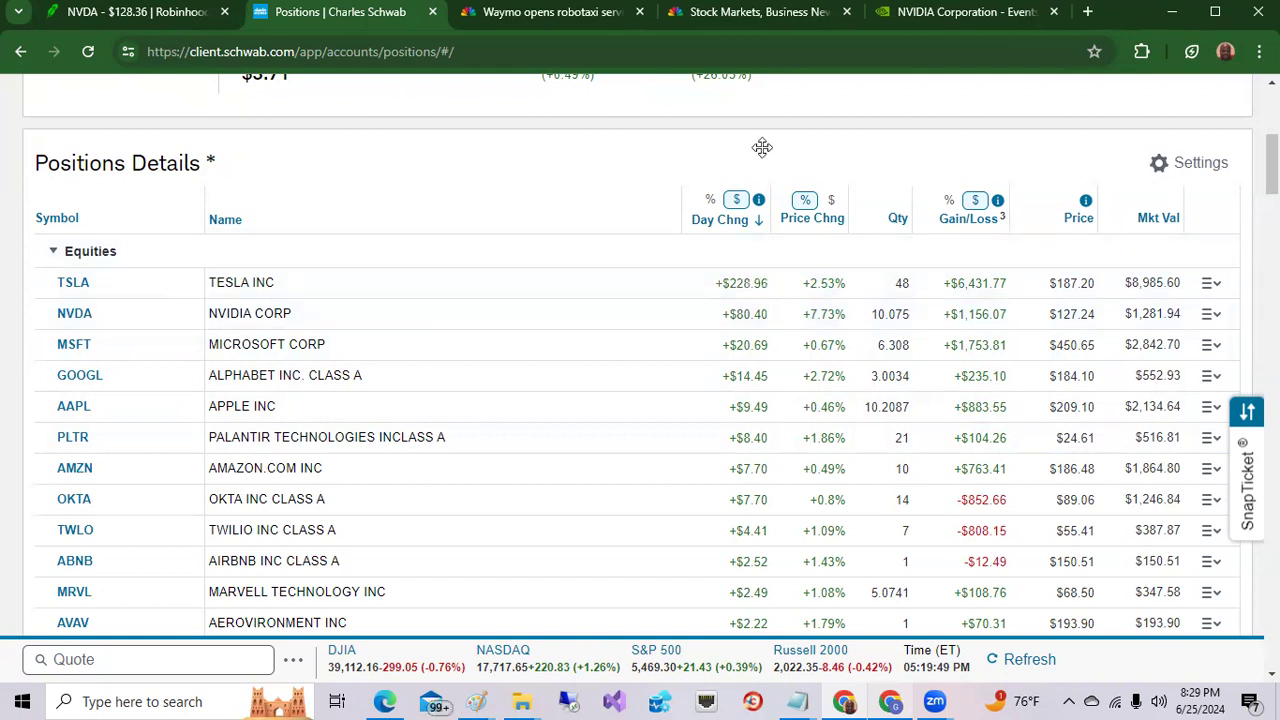
mouse_move(910, 28)
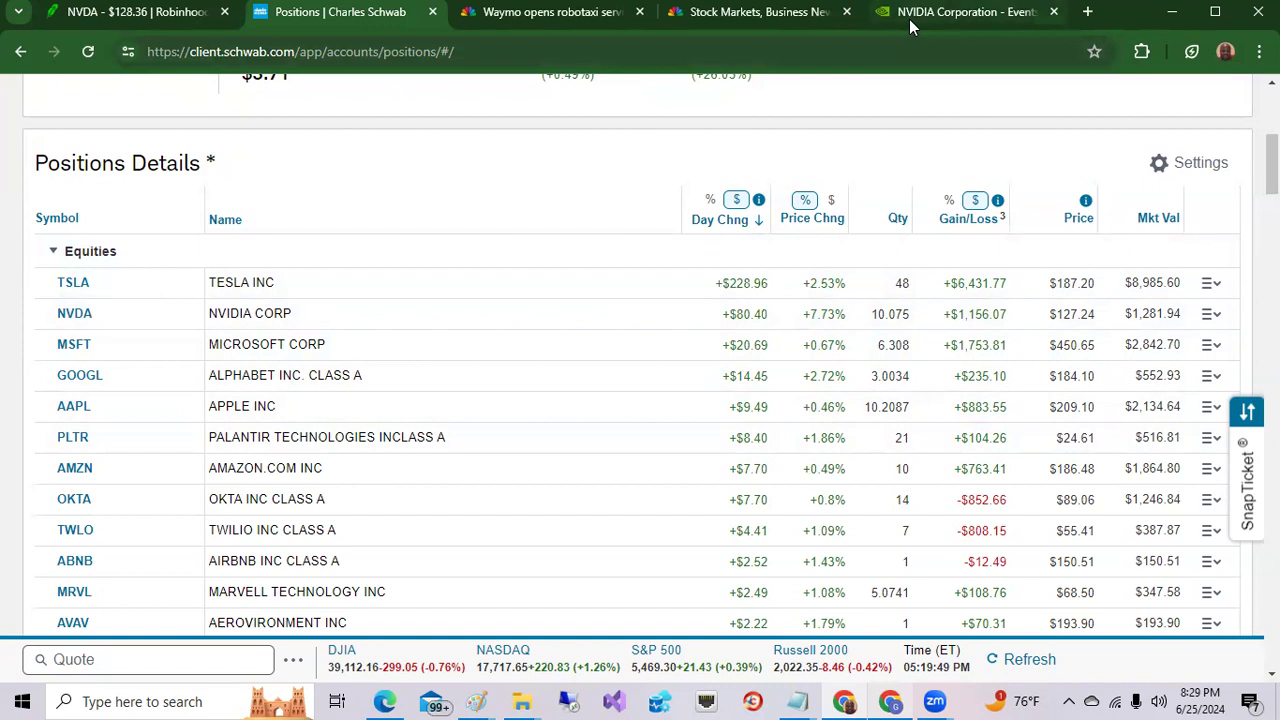
Switch to the NVIDIA Investor Relations Events & Presentations page
click(964, 12)
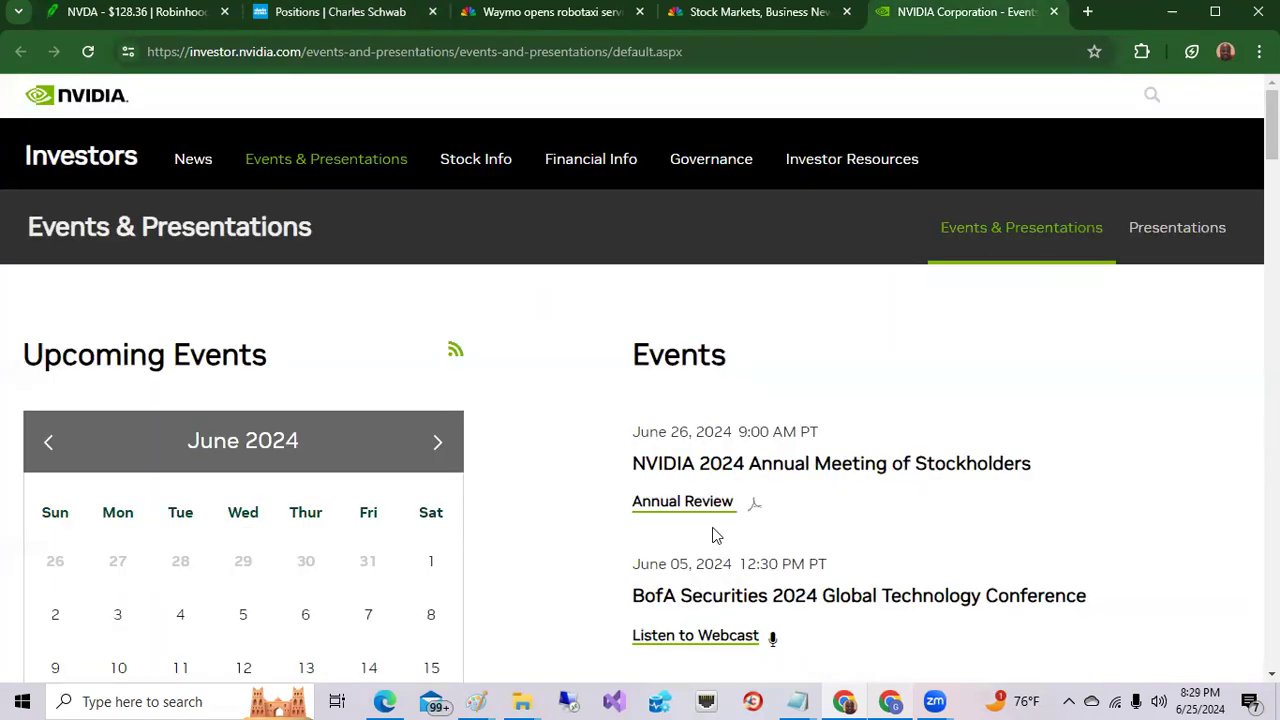
mouse_move(888, 470)
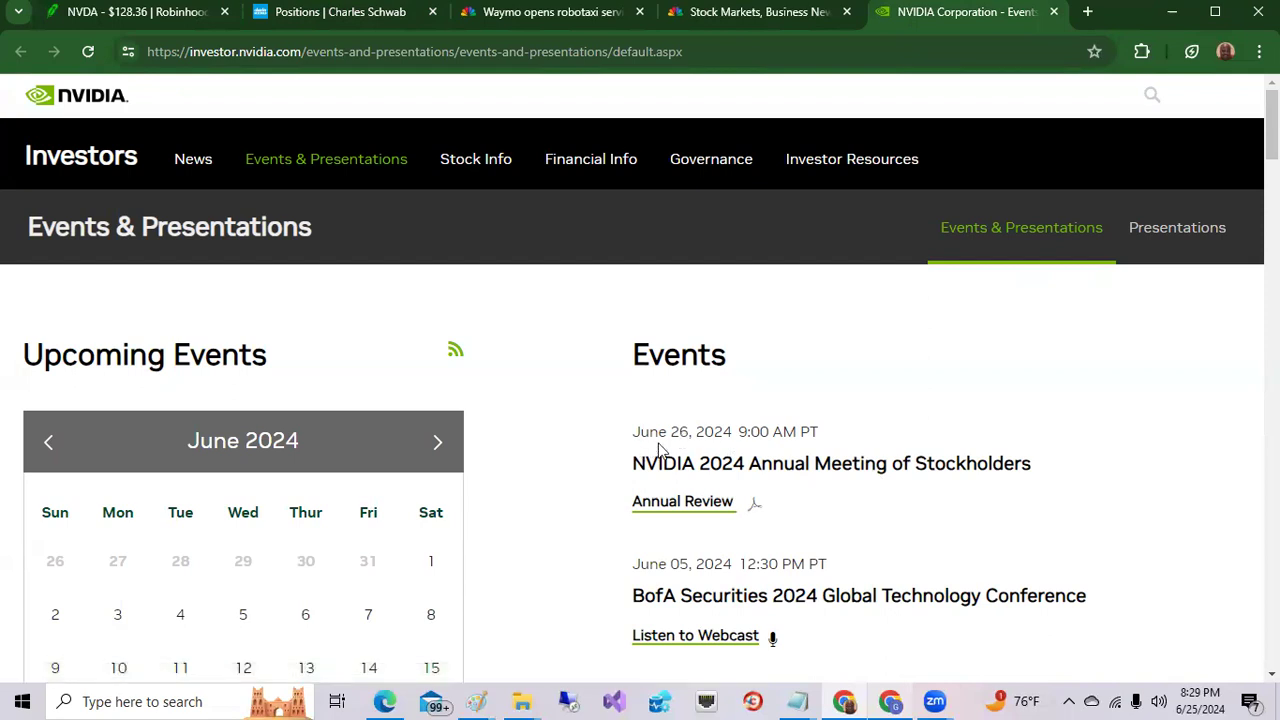
mouse_move(744, 452)
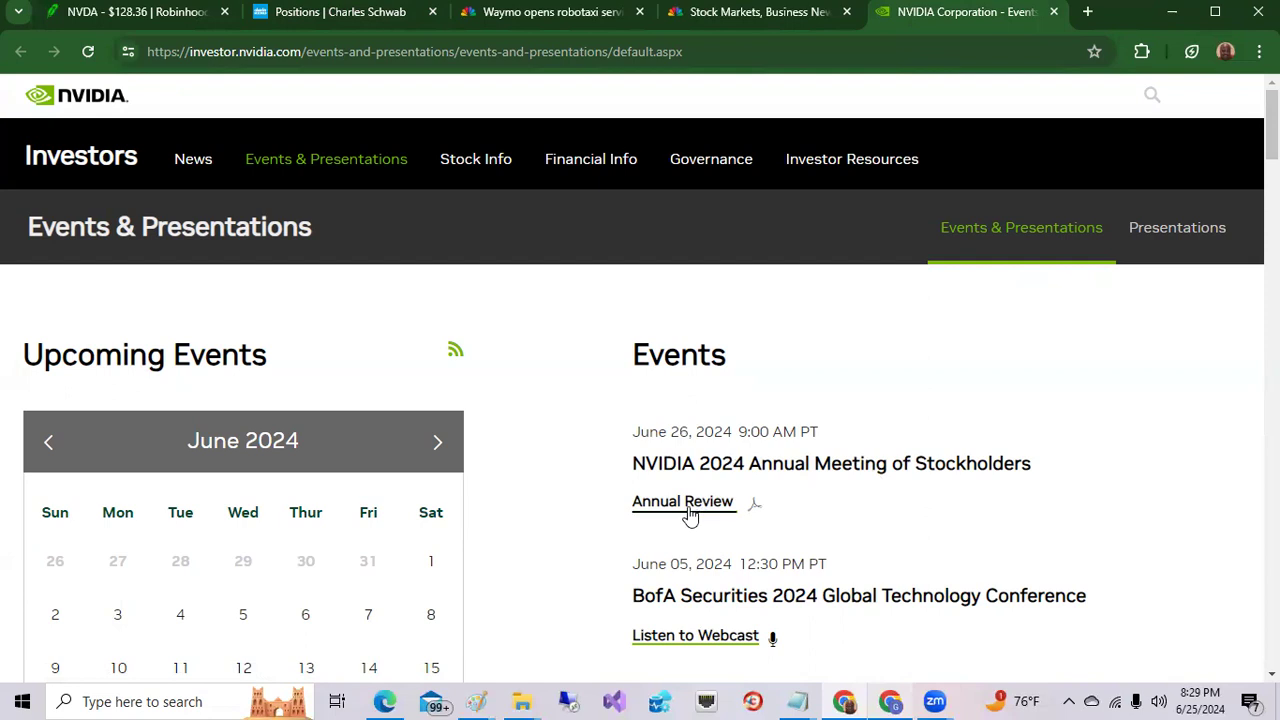
mouse_move(684, 500)
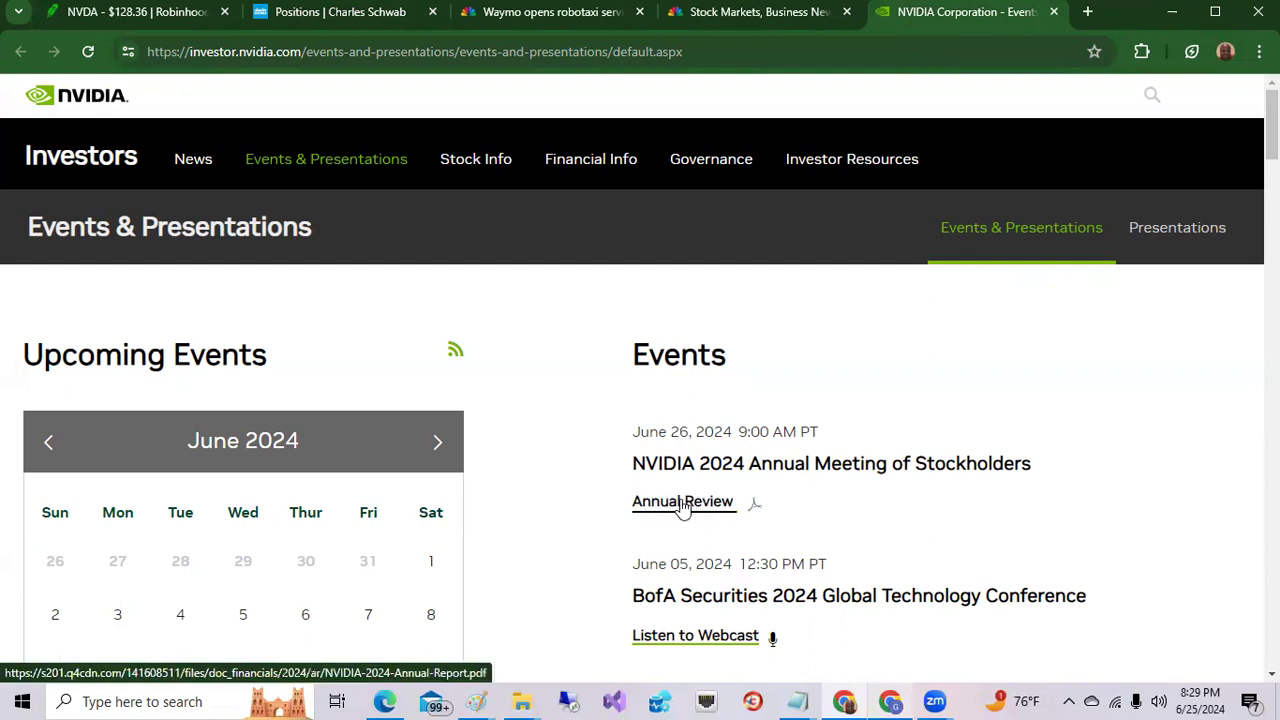
mouse_move(724, 422)
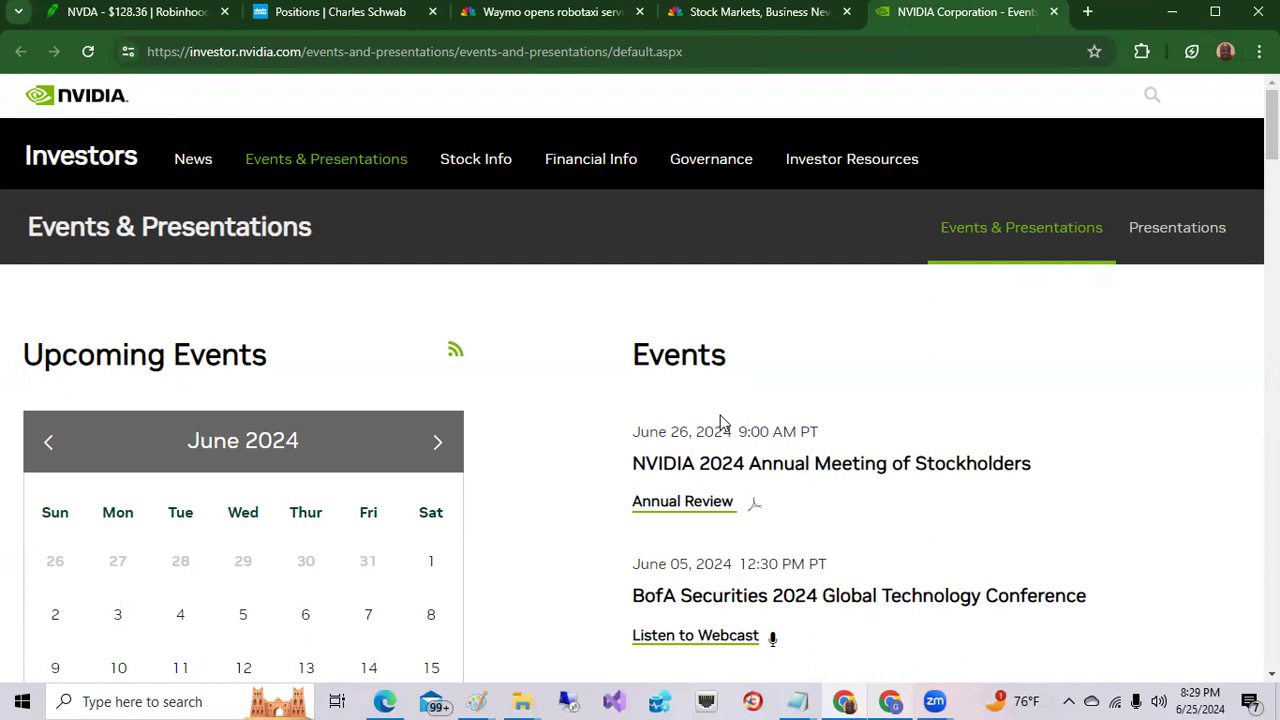
mouse_move(476, 148)
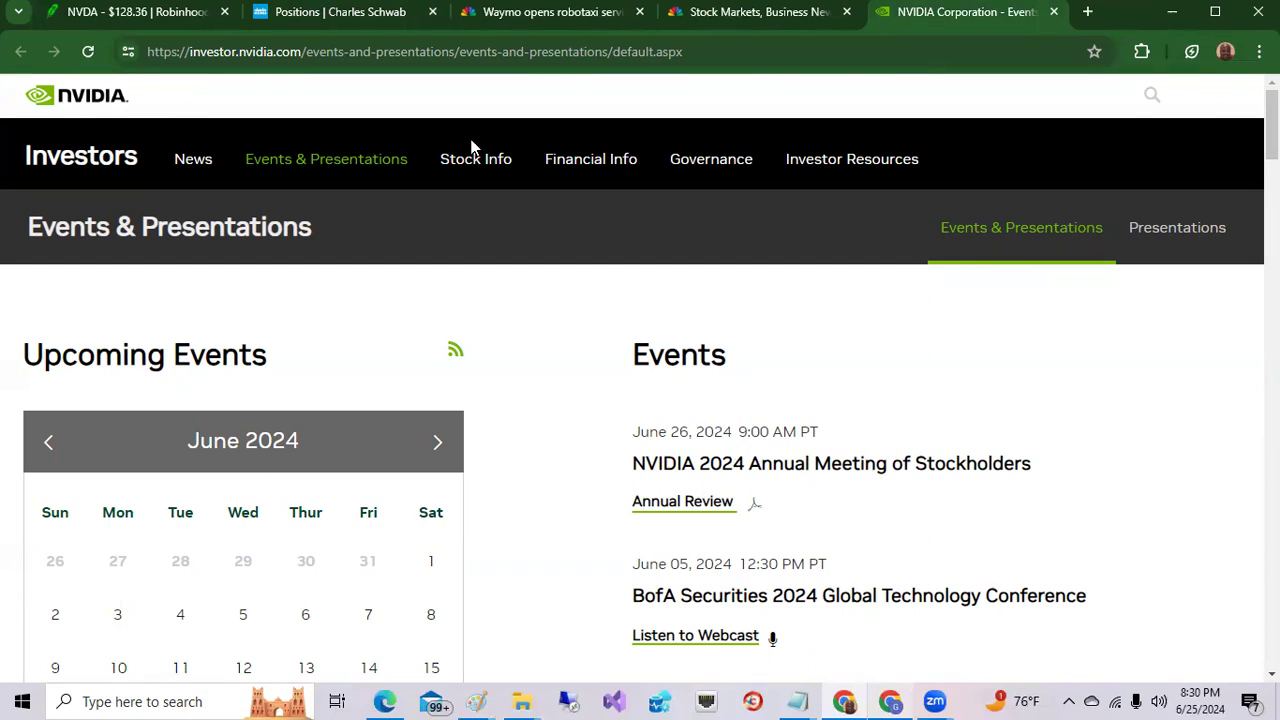
mouse_move(152, 12)
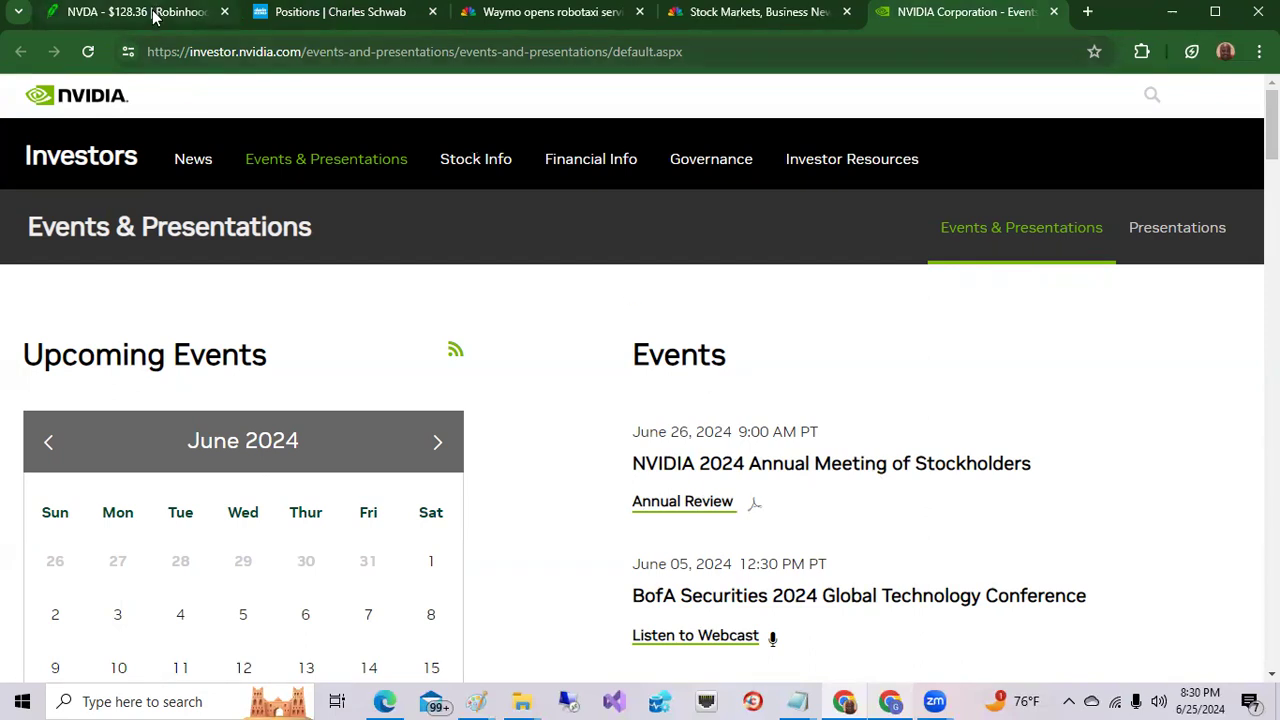
Return to the NVDA Robinhood page showing $128.18, up 6.88% today
click(130, 12)
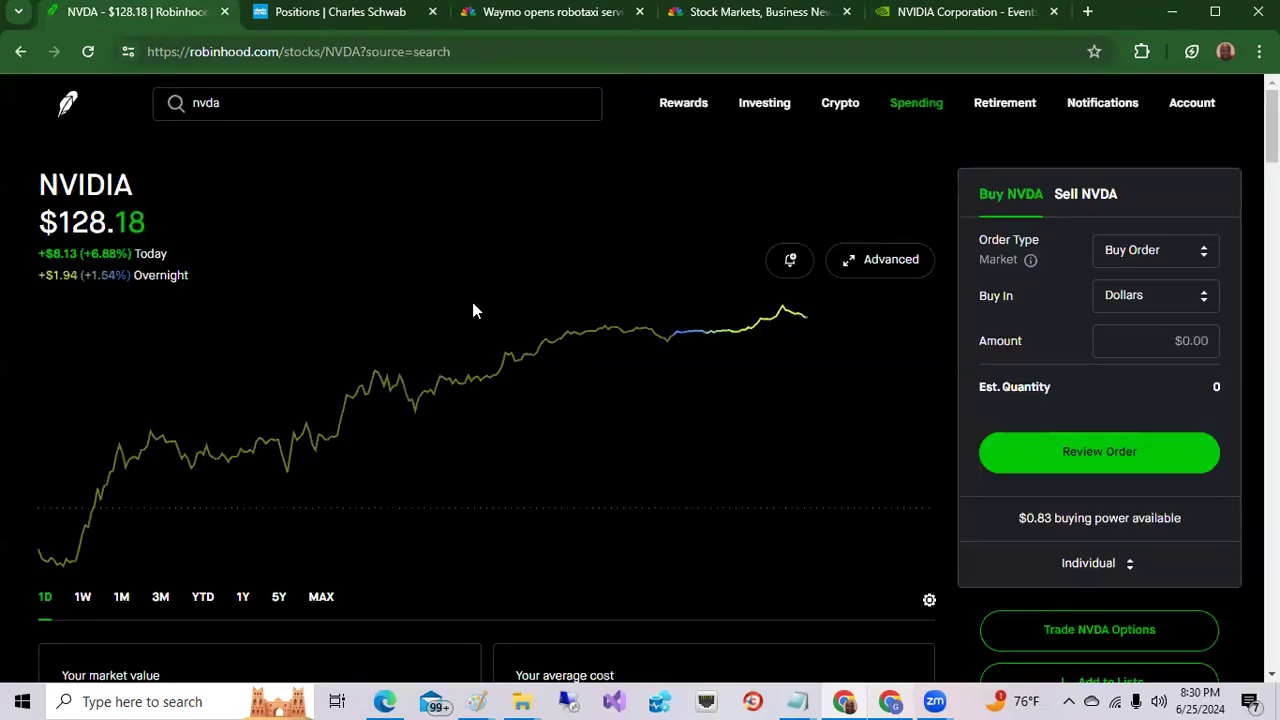
mouse_move(636, 230)
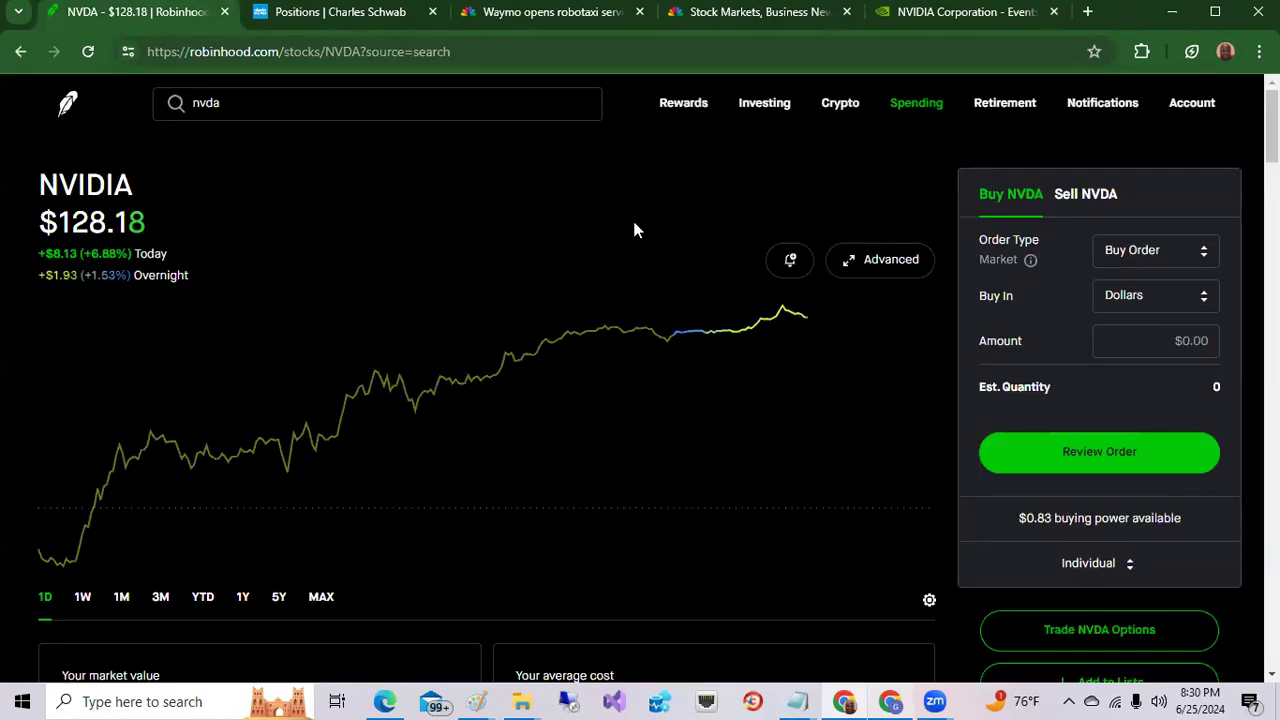